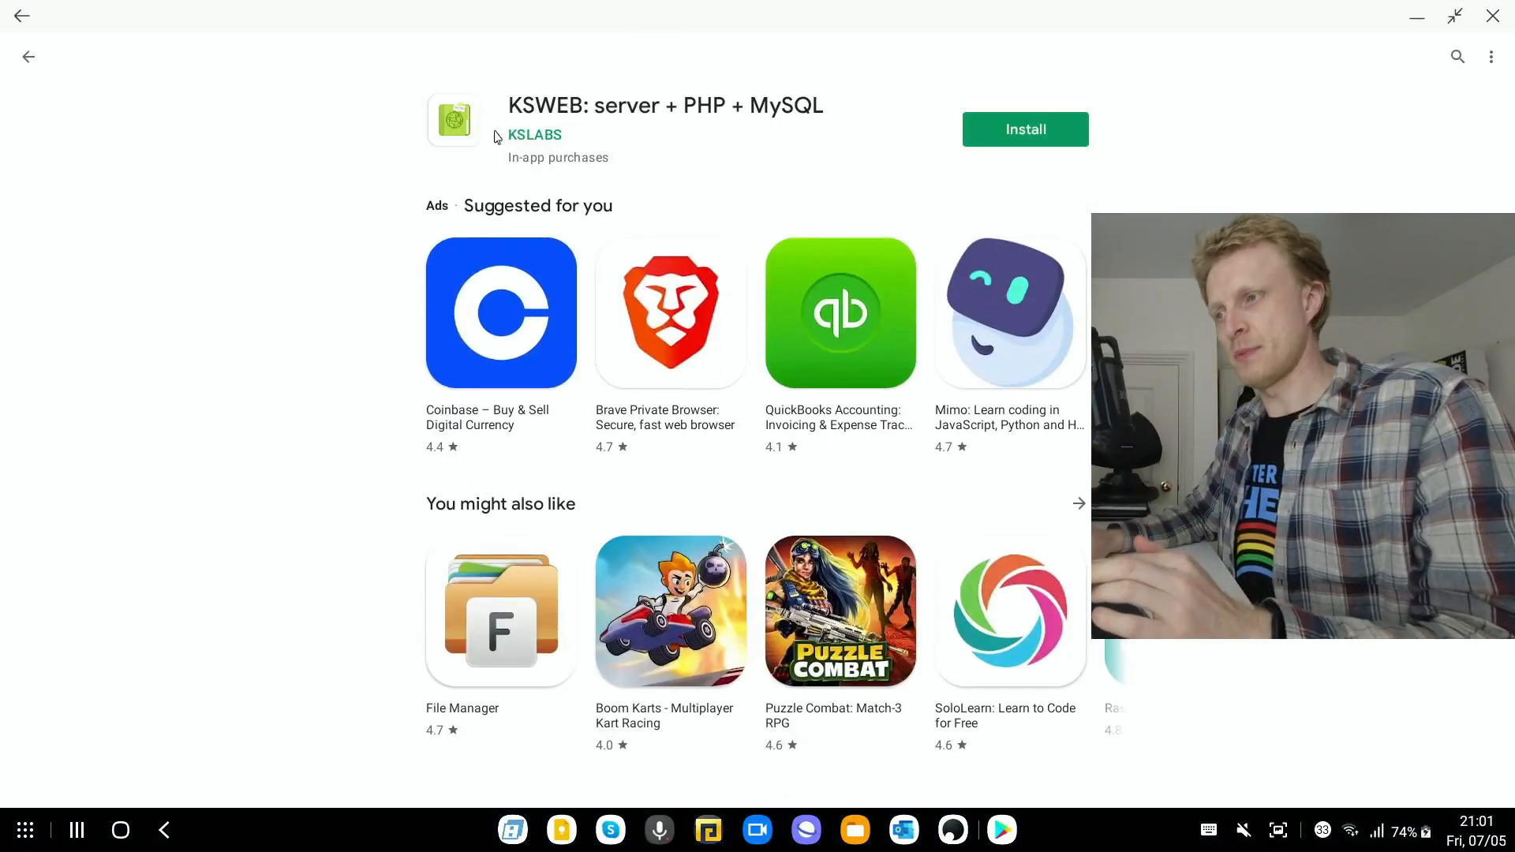
mouse_move(926, 122)
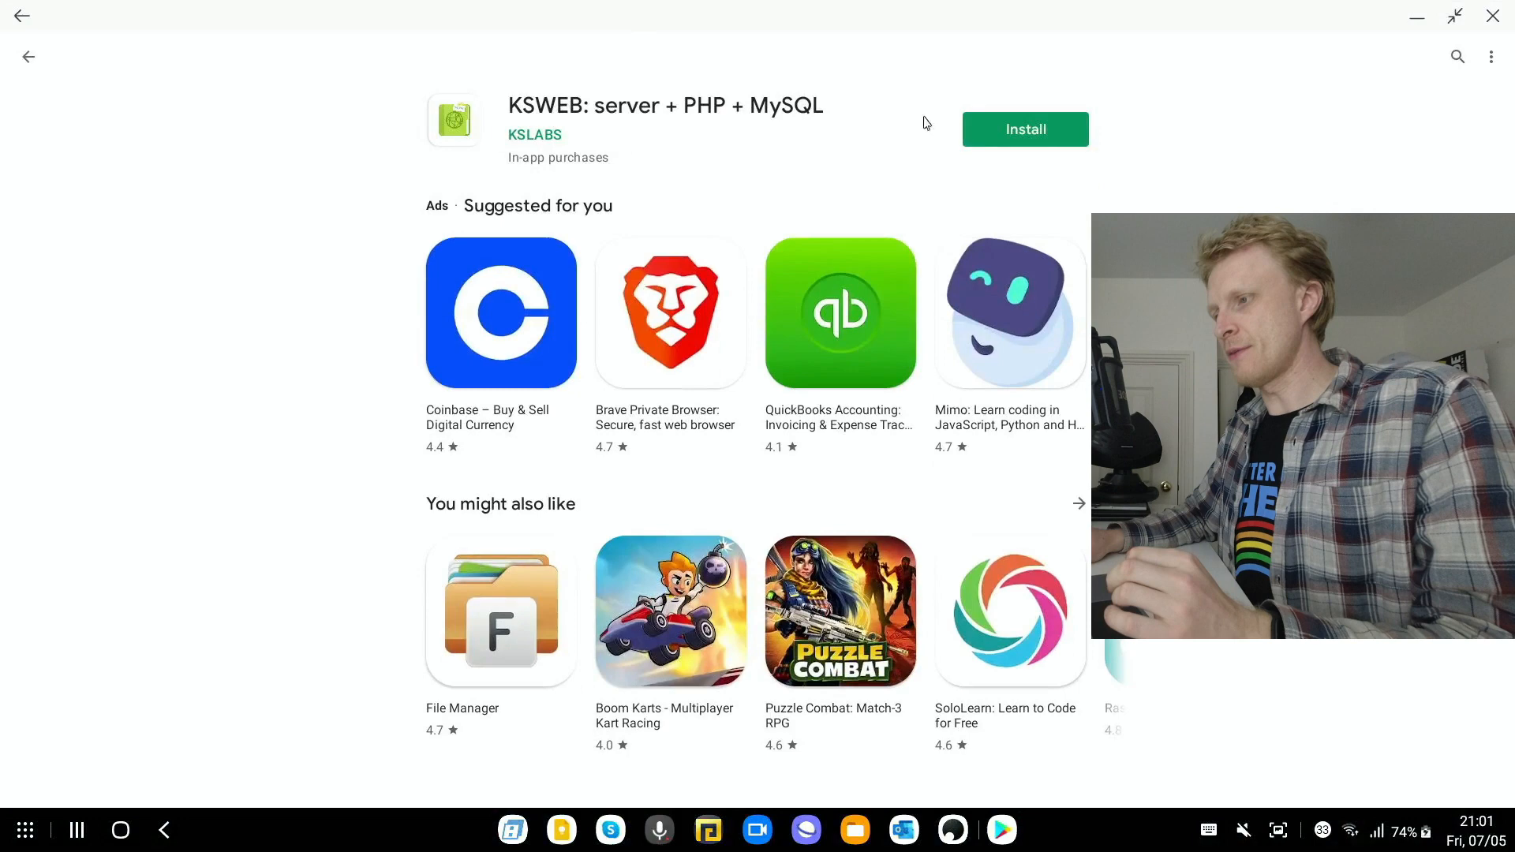
Step: Install the KSWEB: server + PHP + MySQL app from its Play Store listing
left_click(1026, 129)
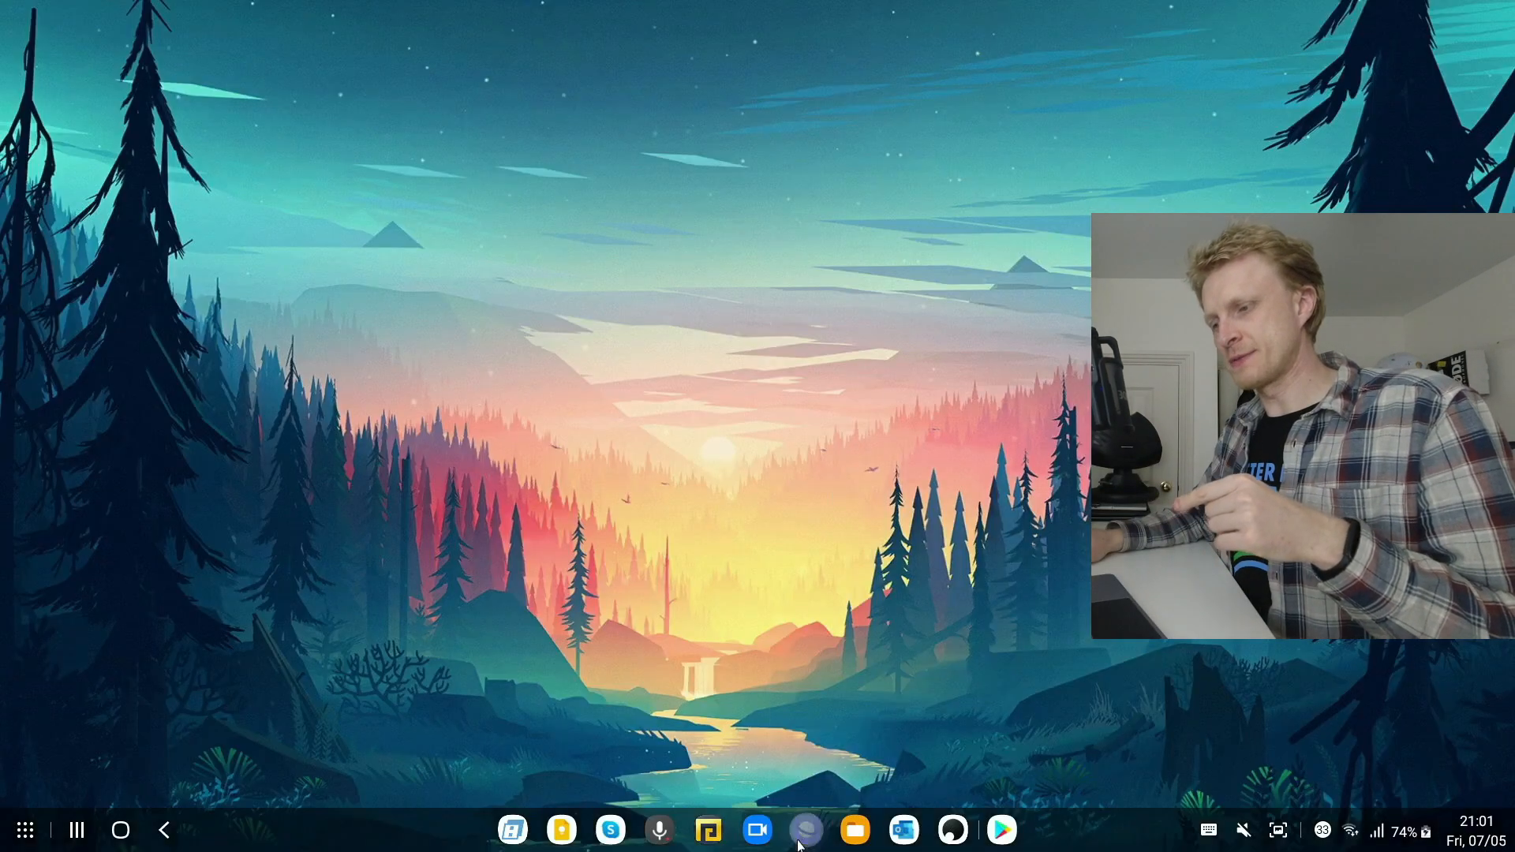
Step: Download the WordPress 5.7.1 package from WordPress.org's Get WordPress page
left_click(805, 830)
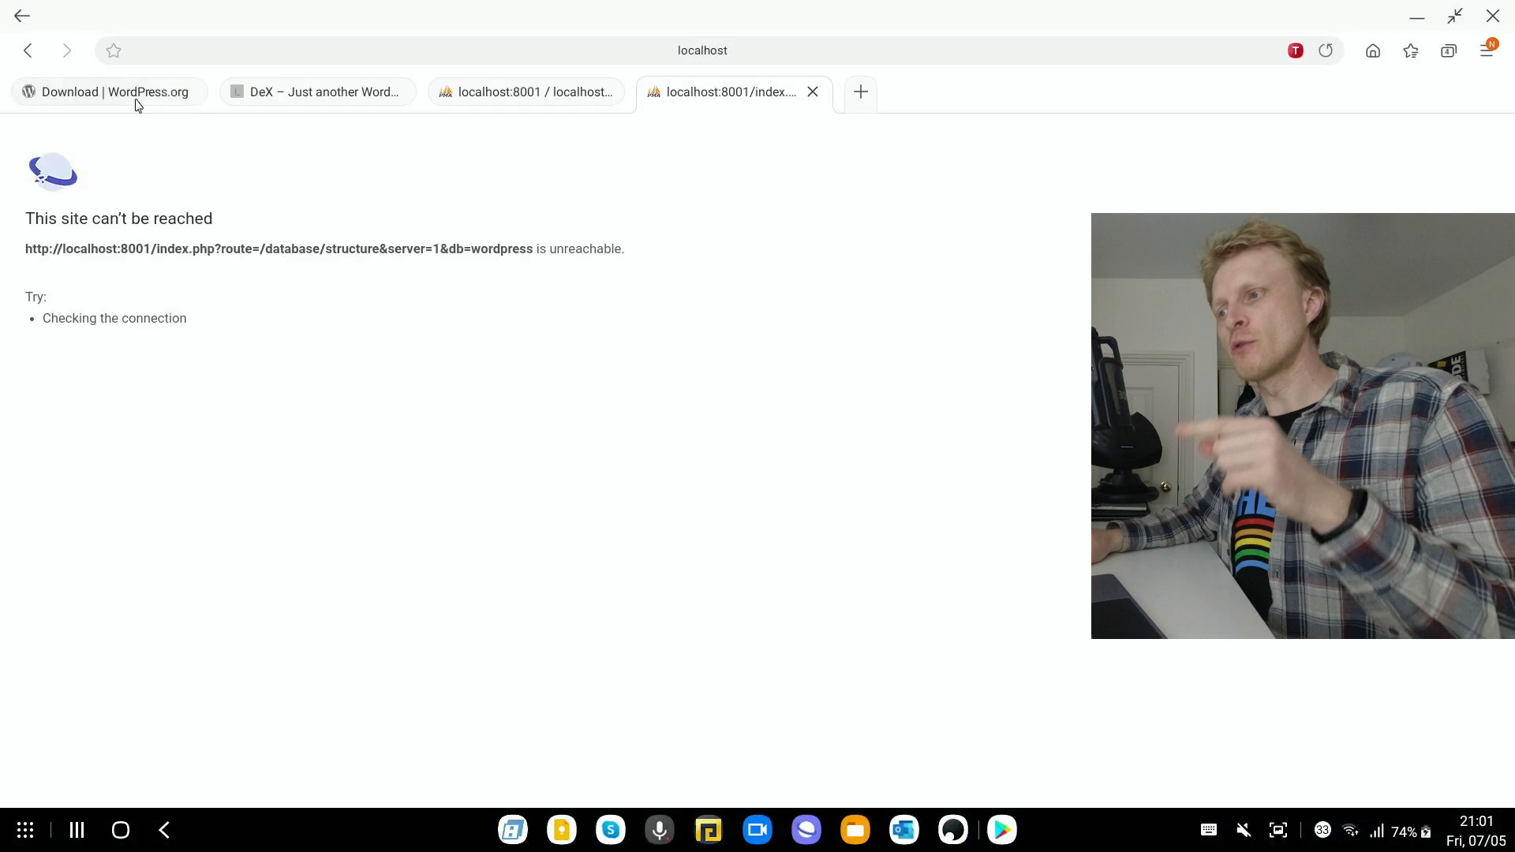
left_click(103, 92)
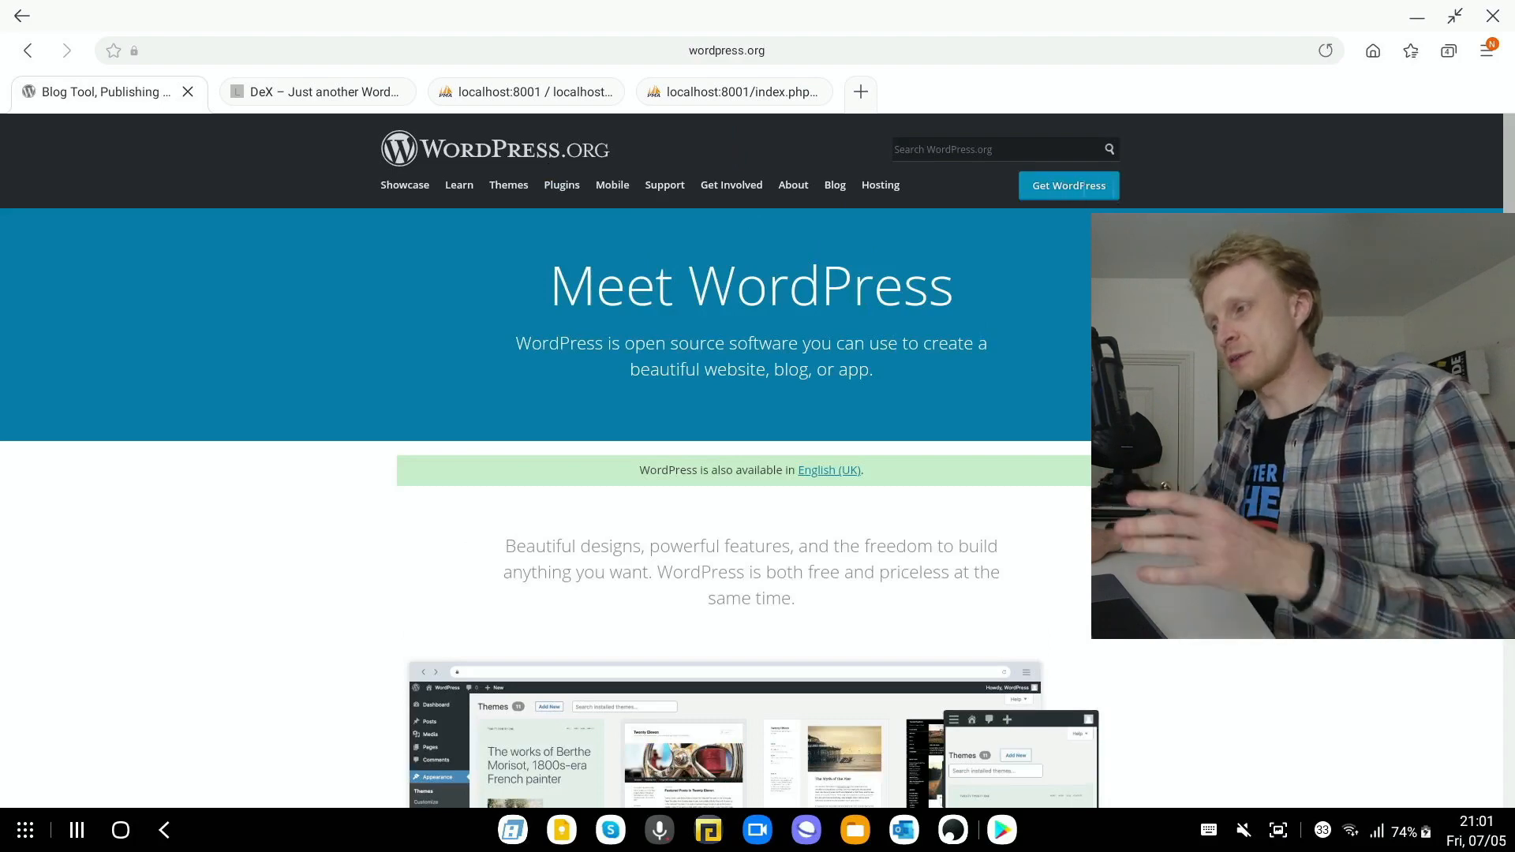
left_click(1069, 186)
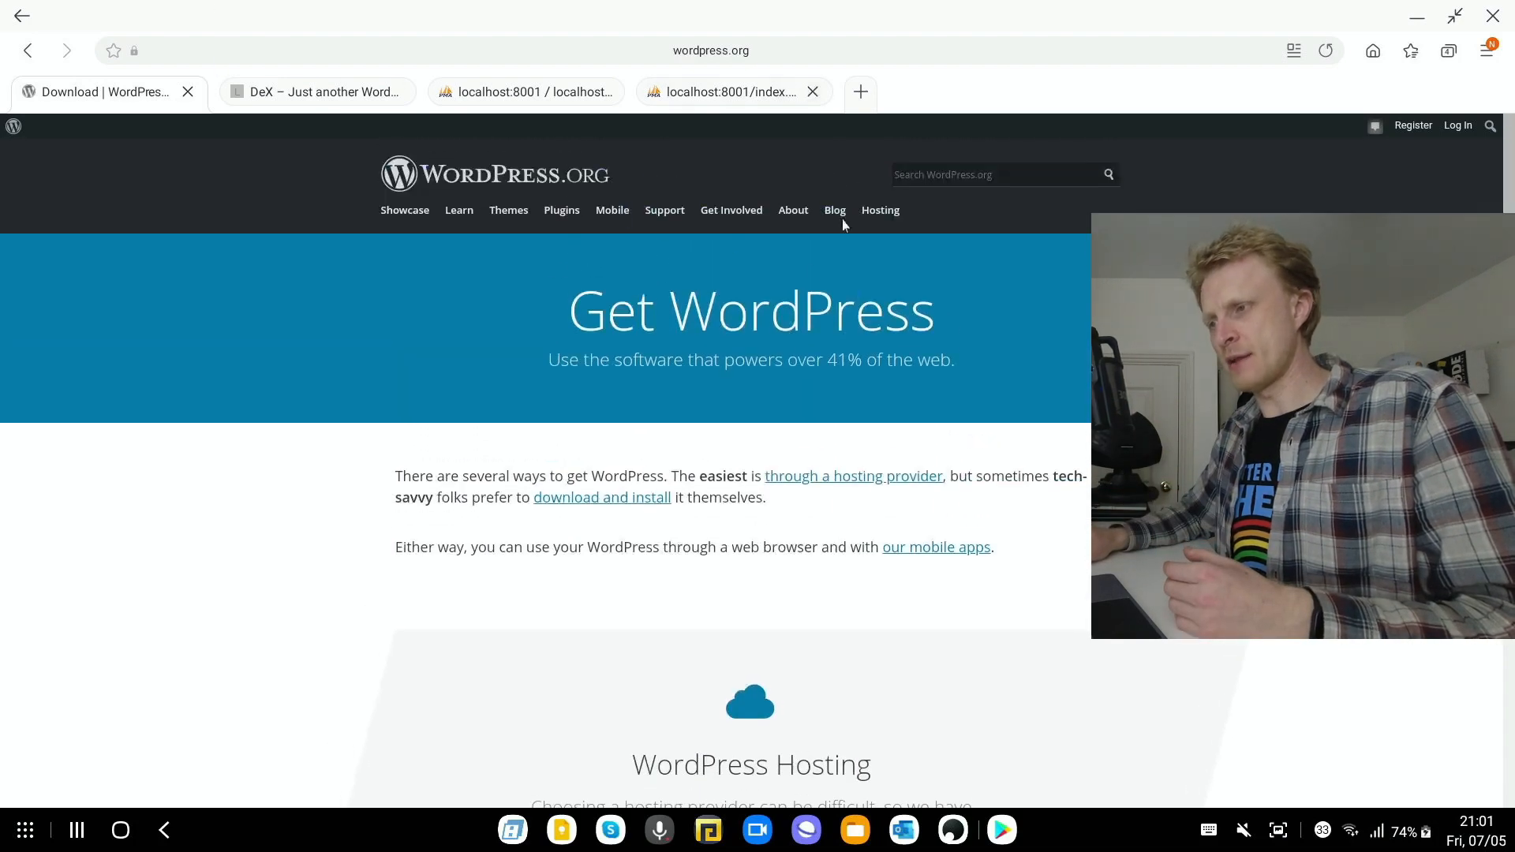
scroll("down", 3)
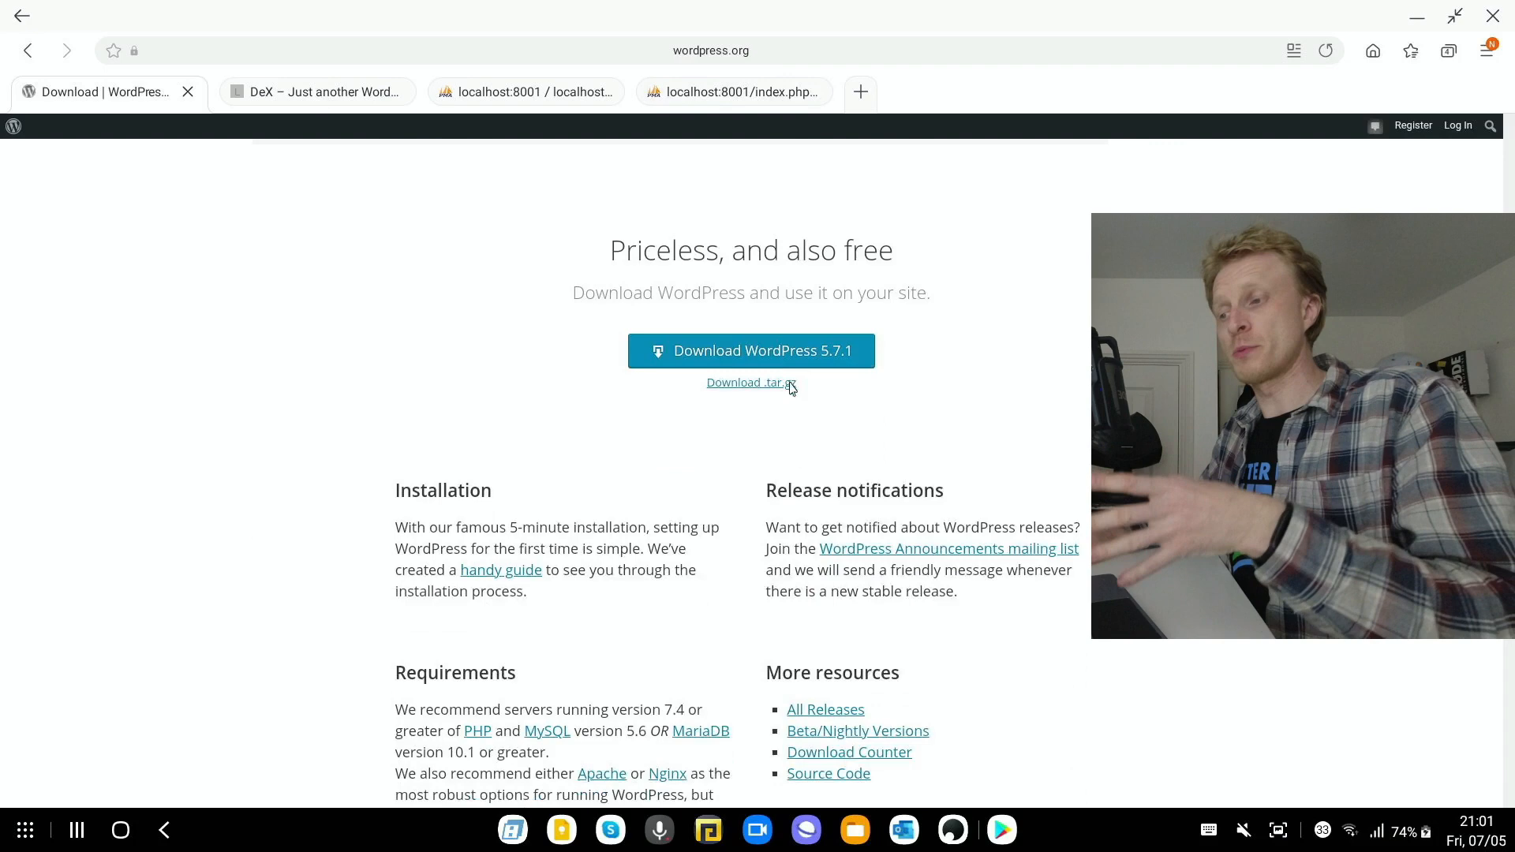
mouse_move(744, 369)
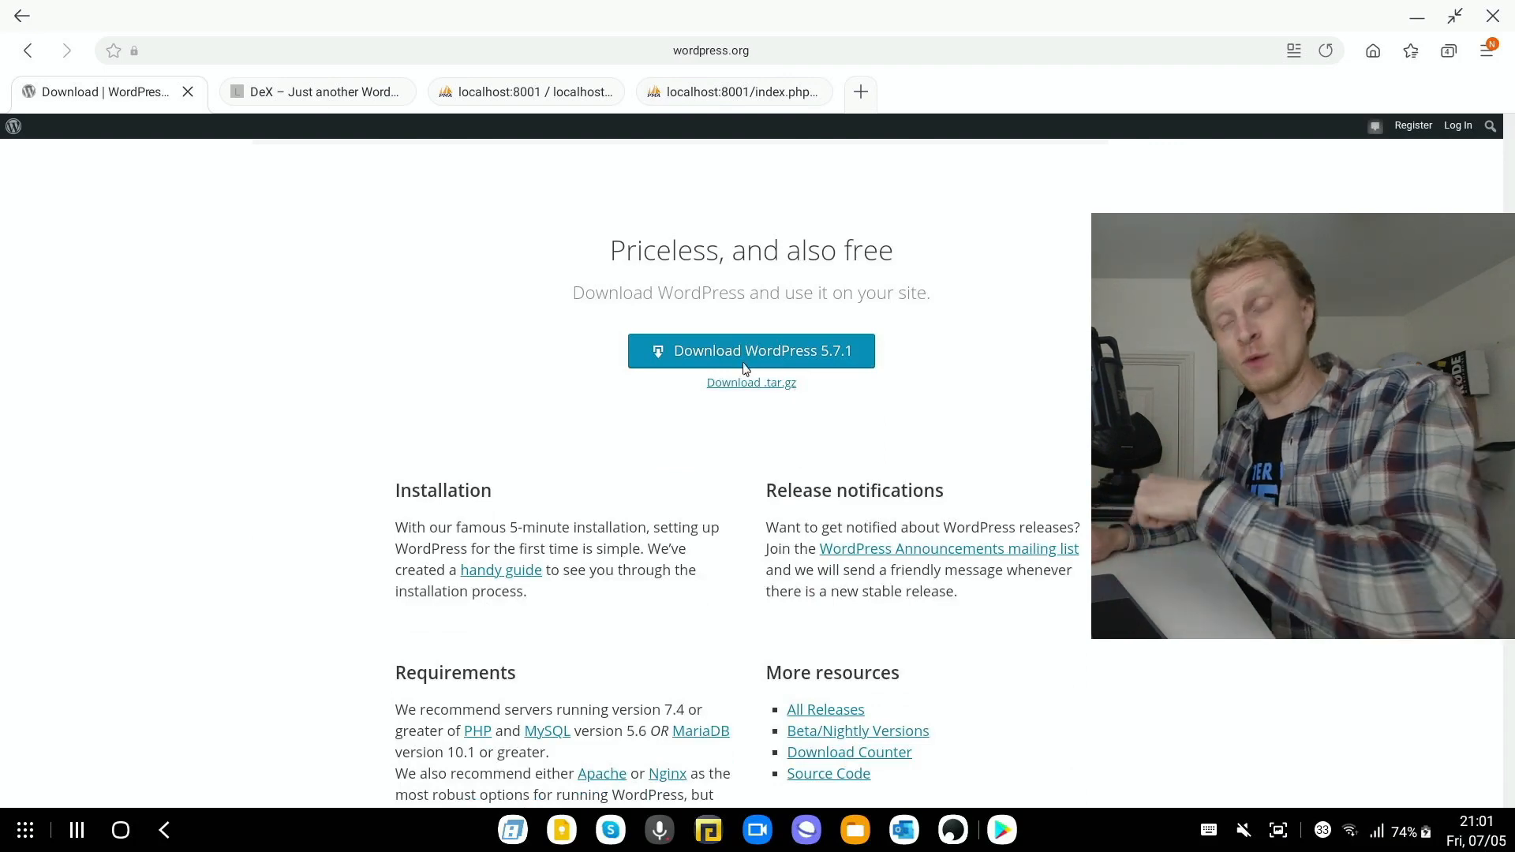
left_click(751, 351)
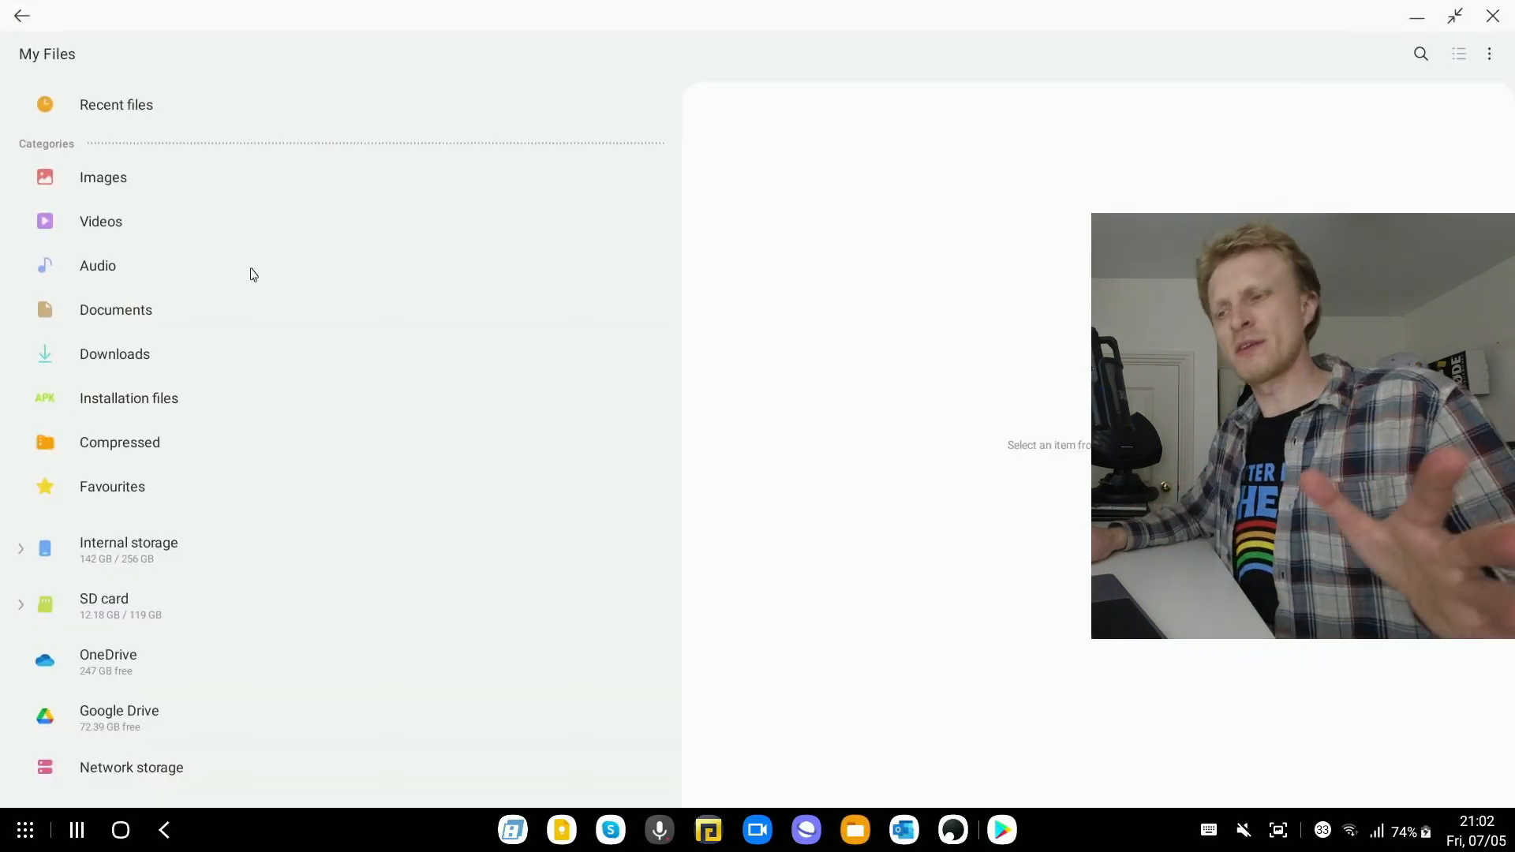
Step: Extract wordpress-5.7.1.zip in Download and open the extracted wordpress-5.7.1 folder
left_click(114, 355)
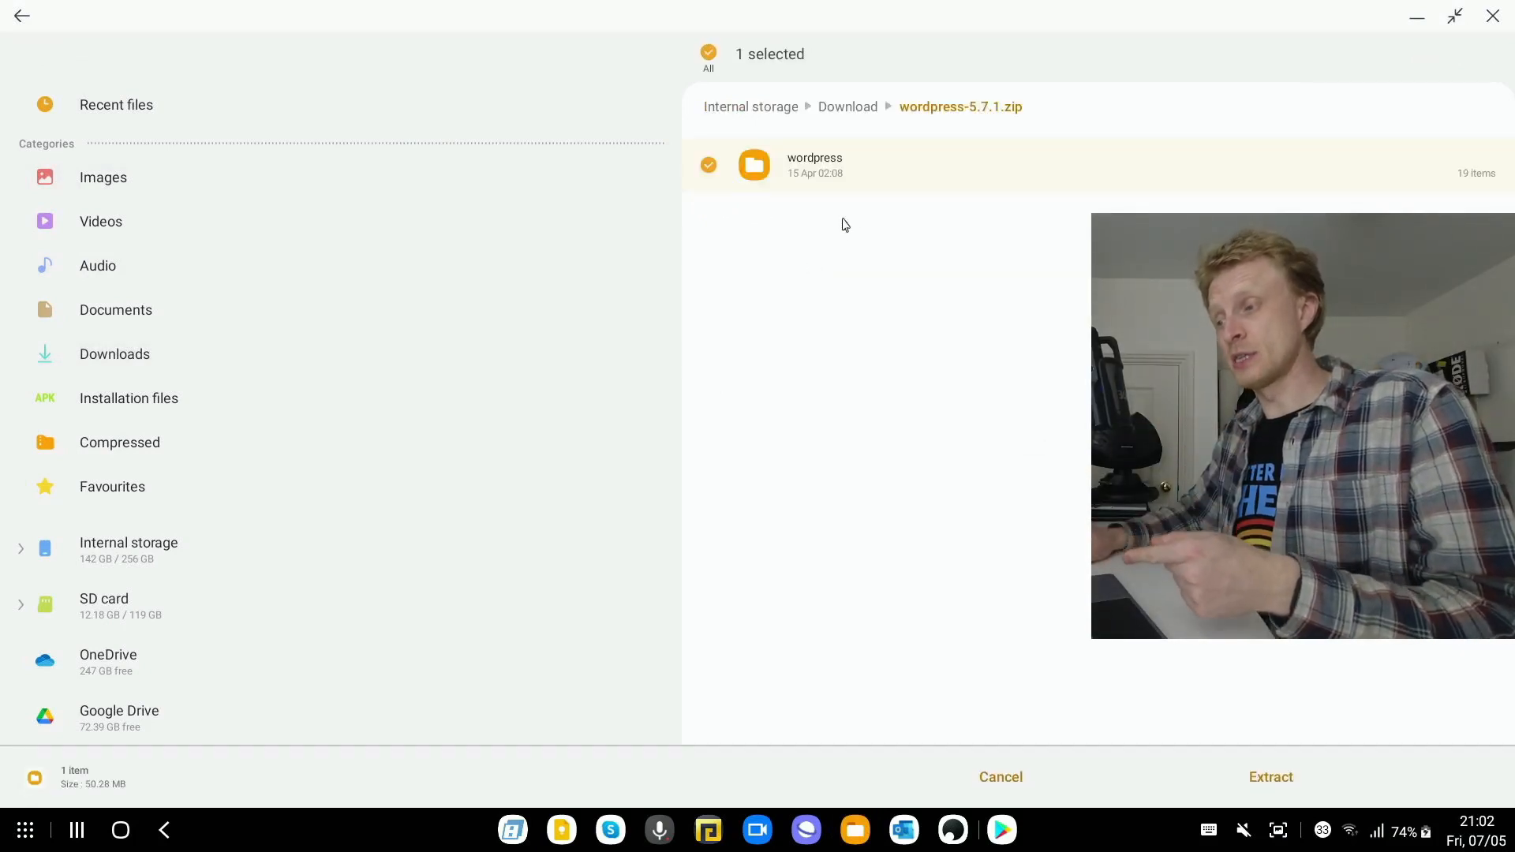
mouse_move(815, 124)
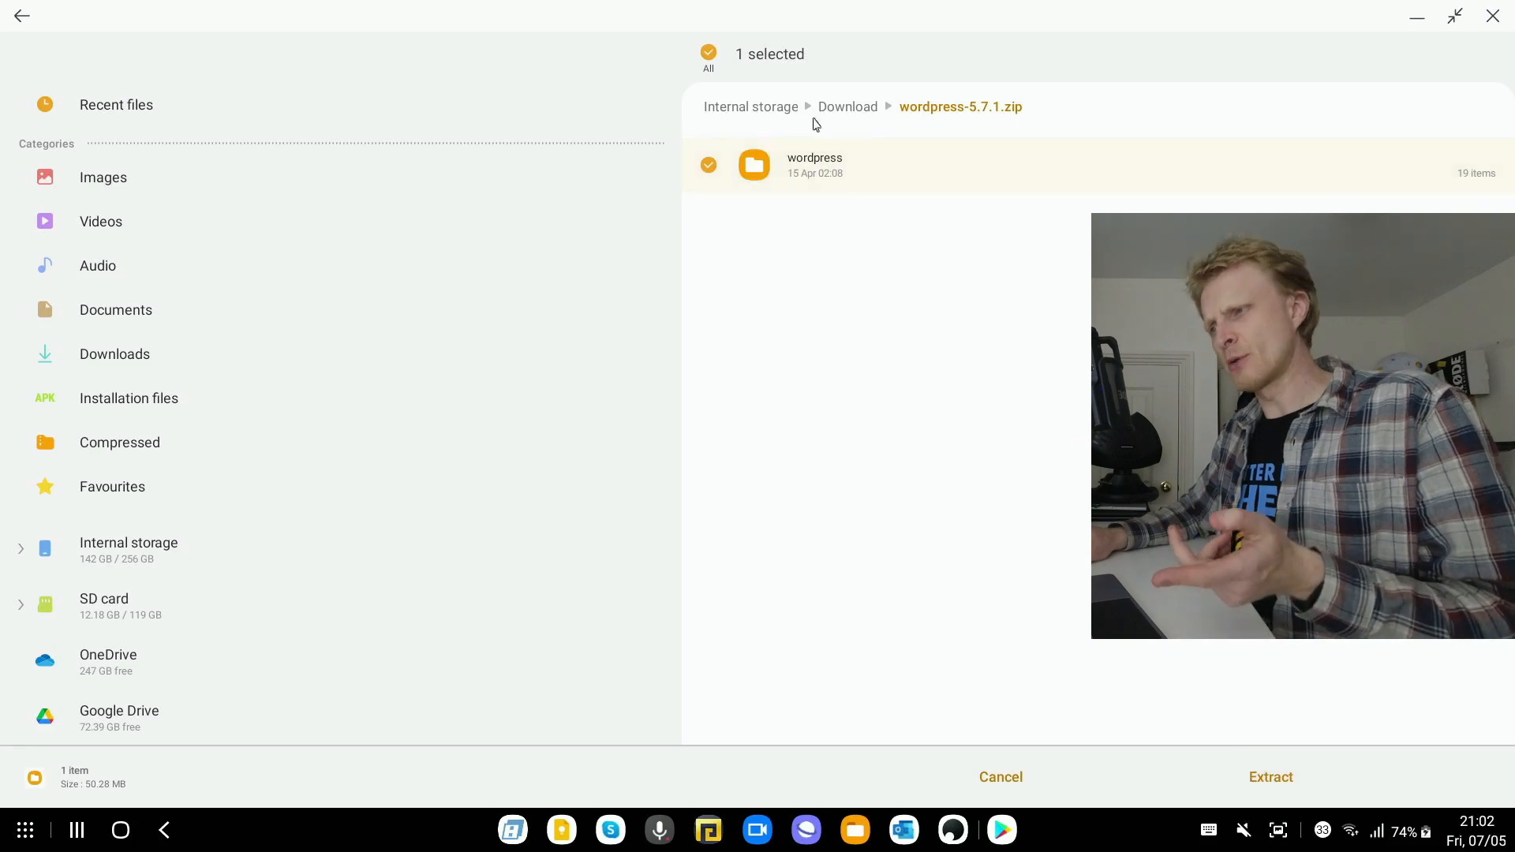
left_click(1270, 777)
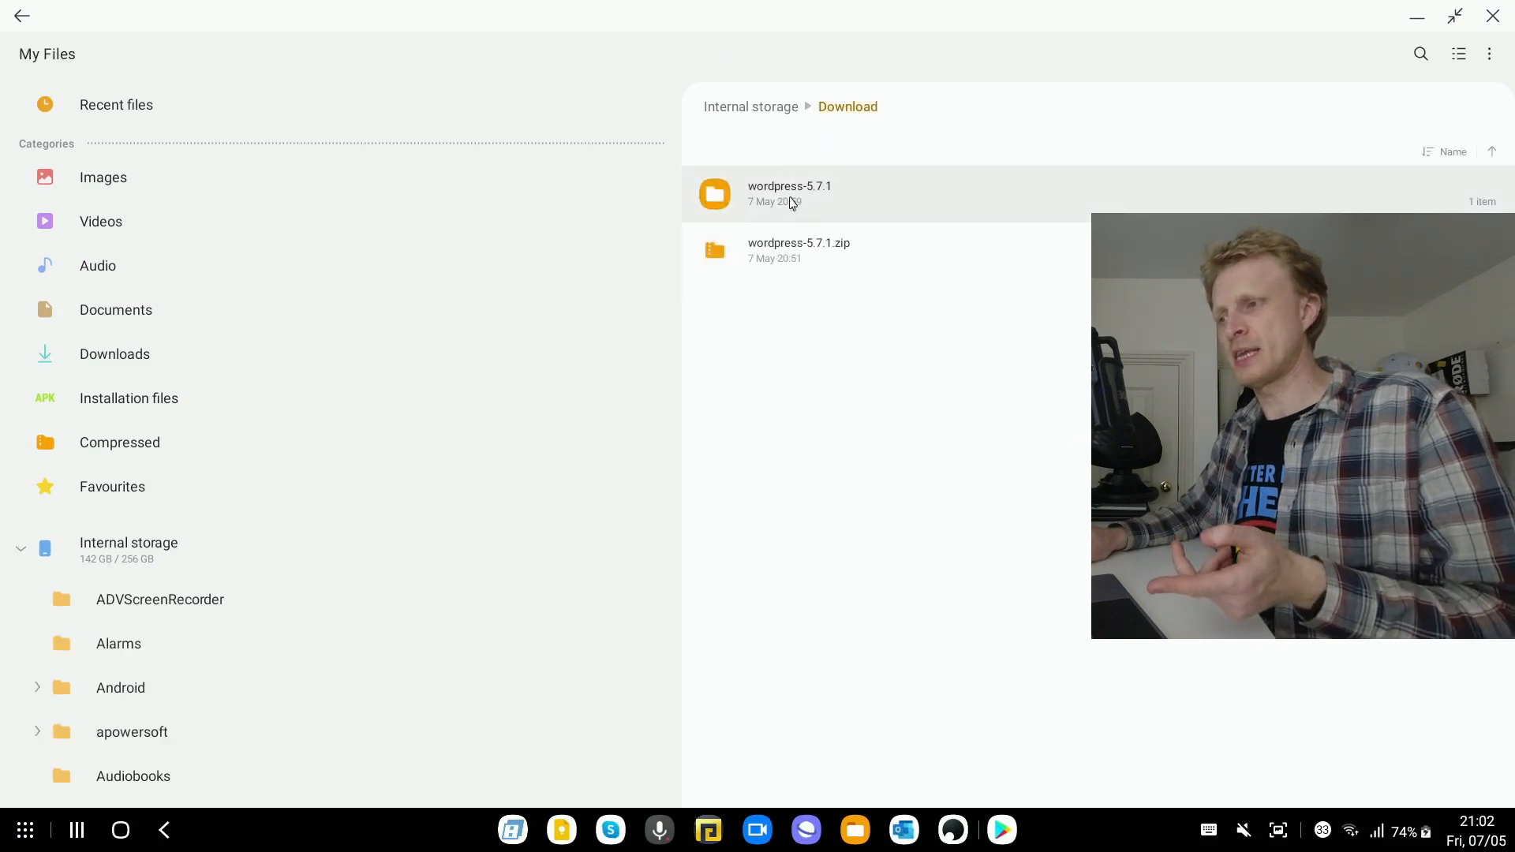
double_click(789, 194)
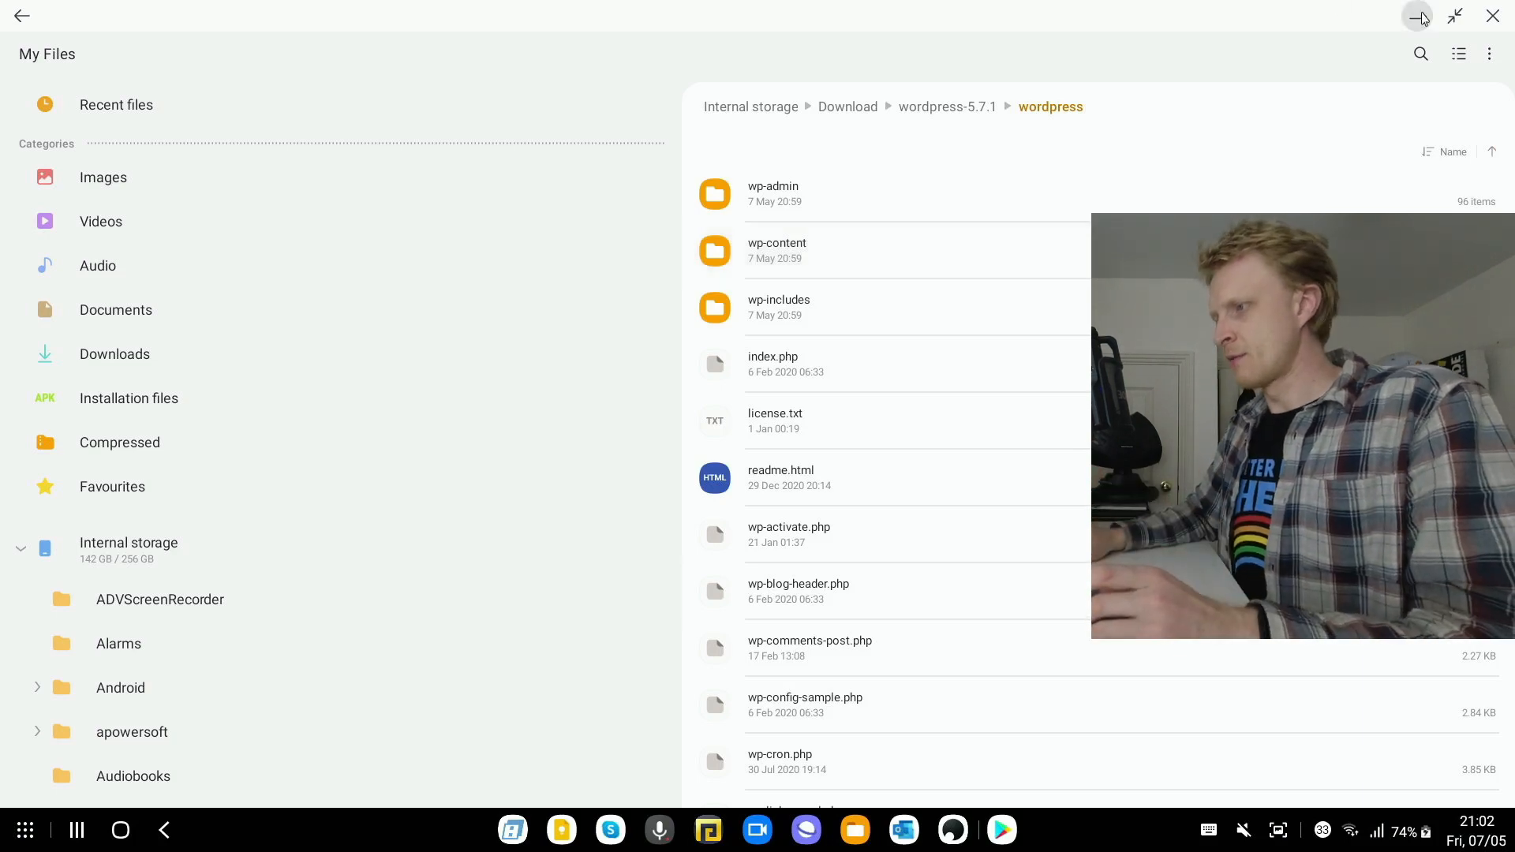
left_click(1454, 16)
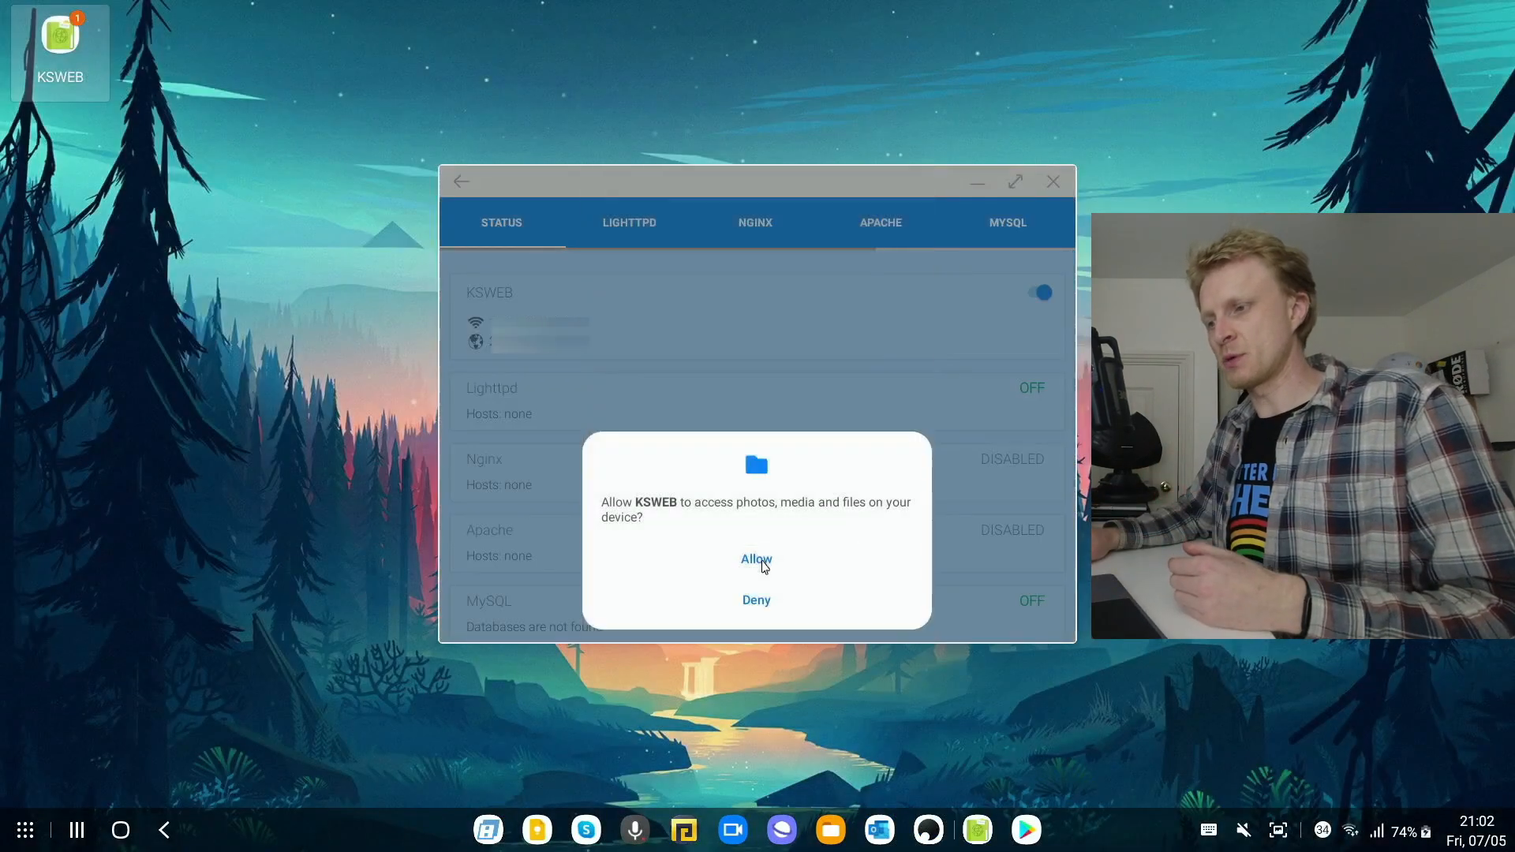
Step: Allow KSWEB storage access and acknowledge the PRO registration message
left_click(755, 558)
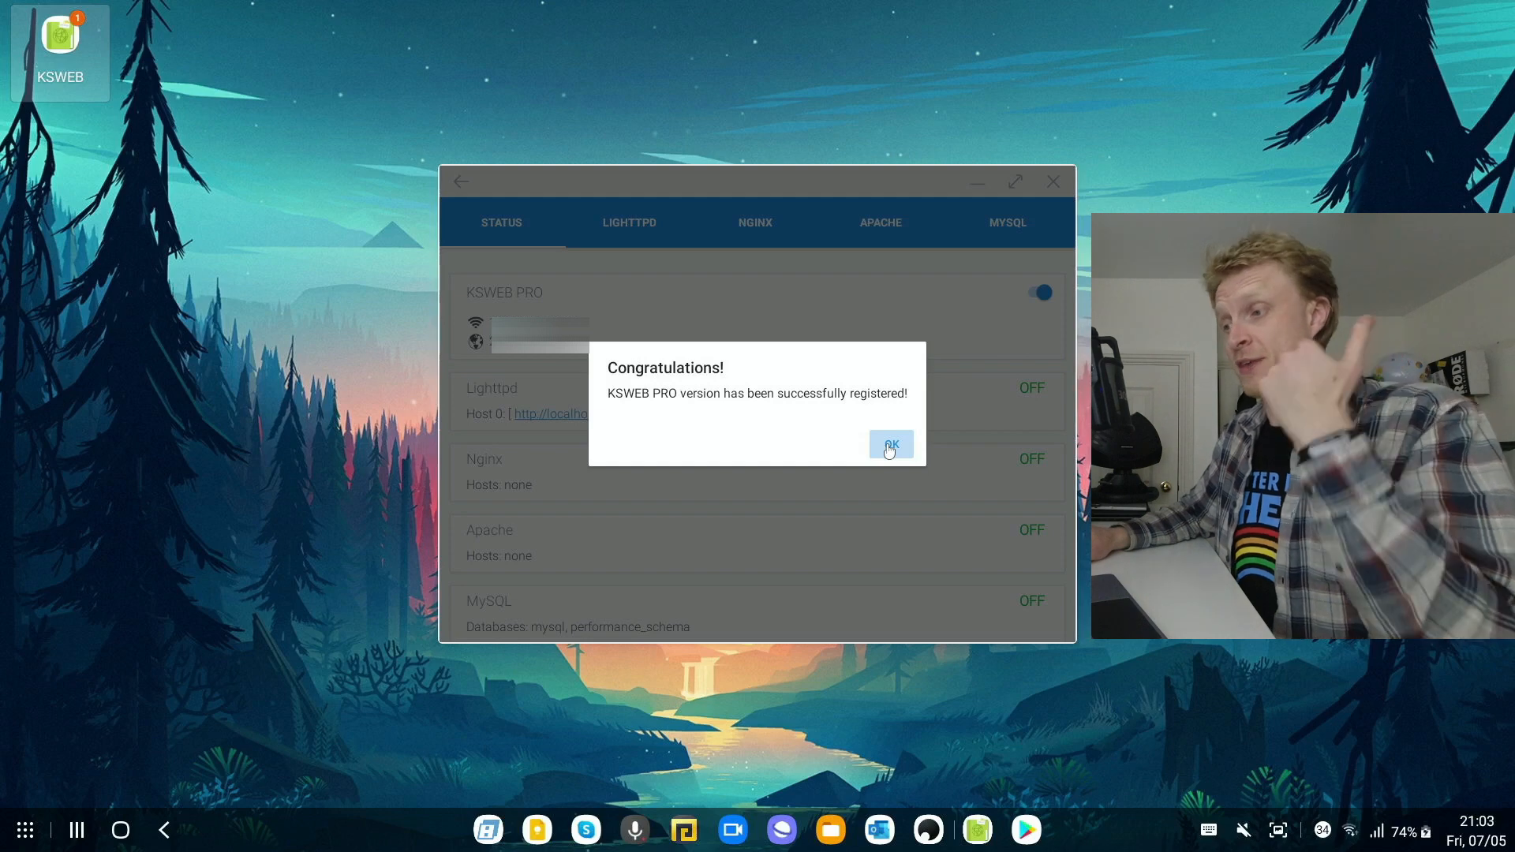
left_click(891, 444)
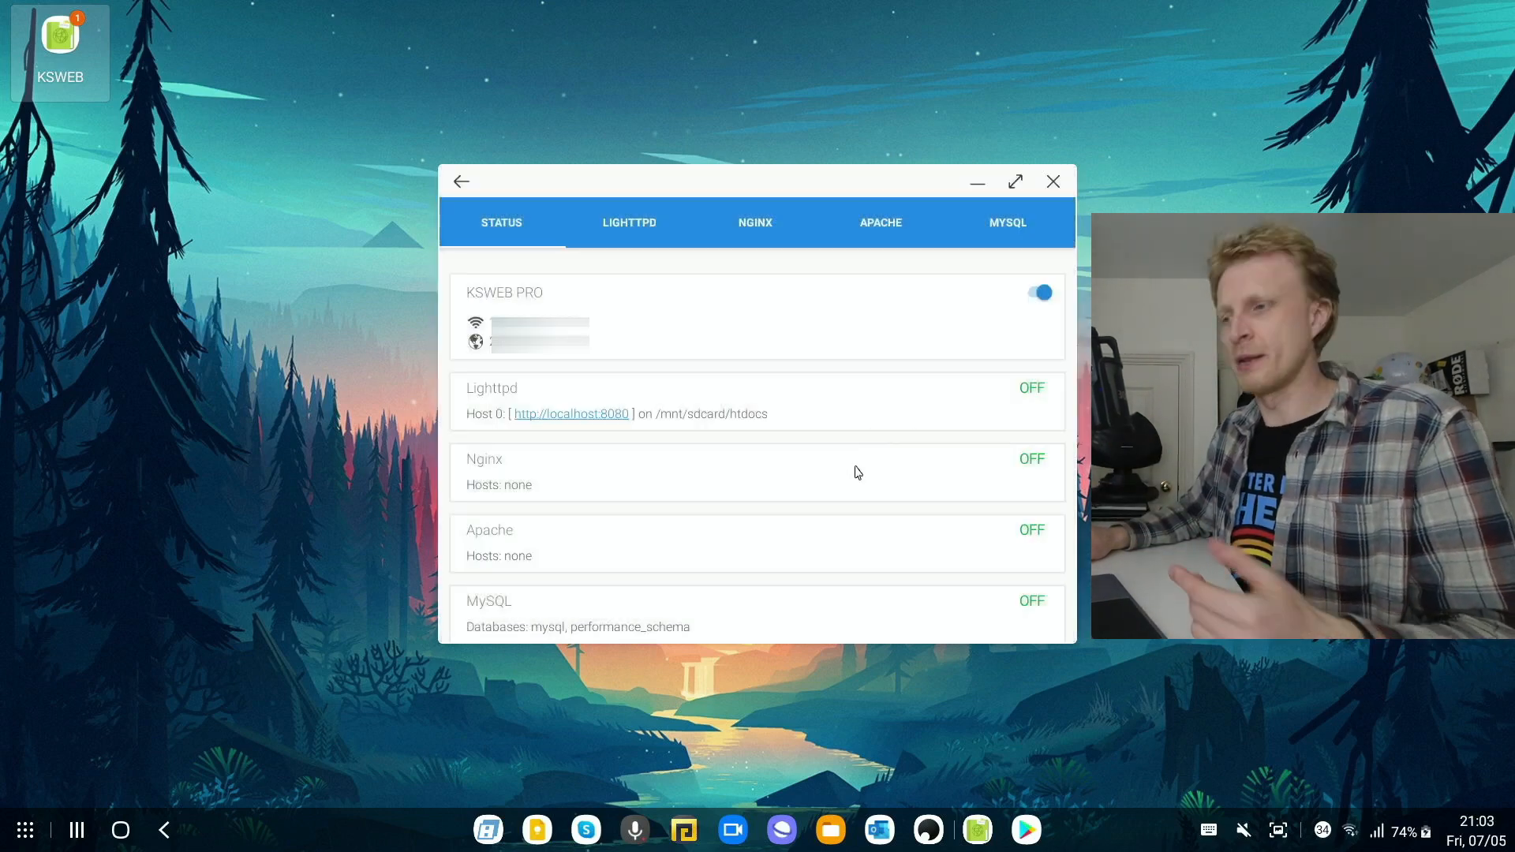
mouse_move(827, 434)
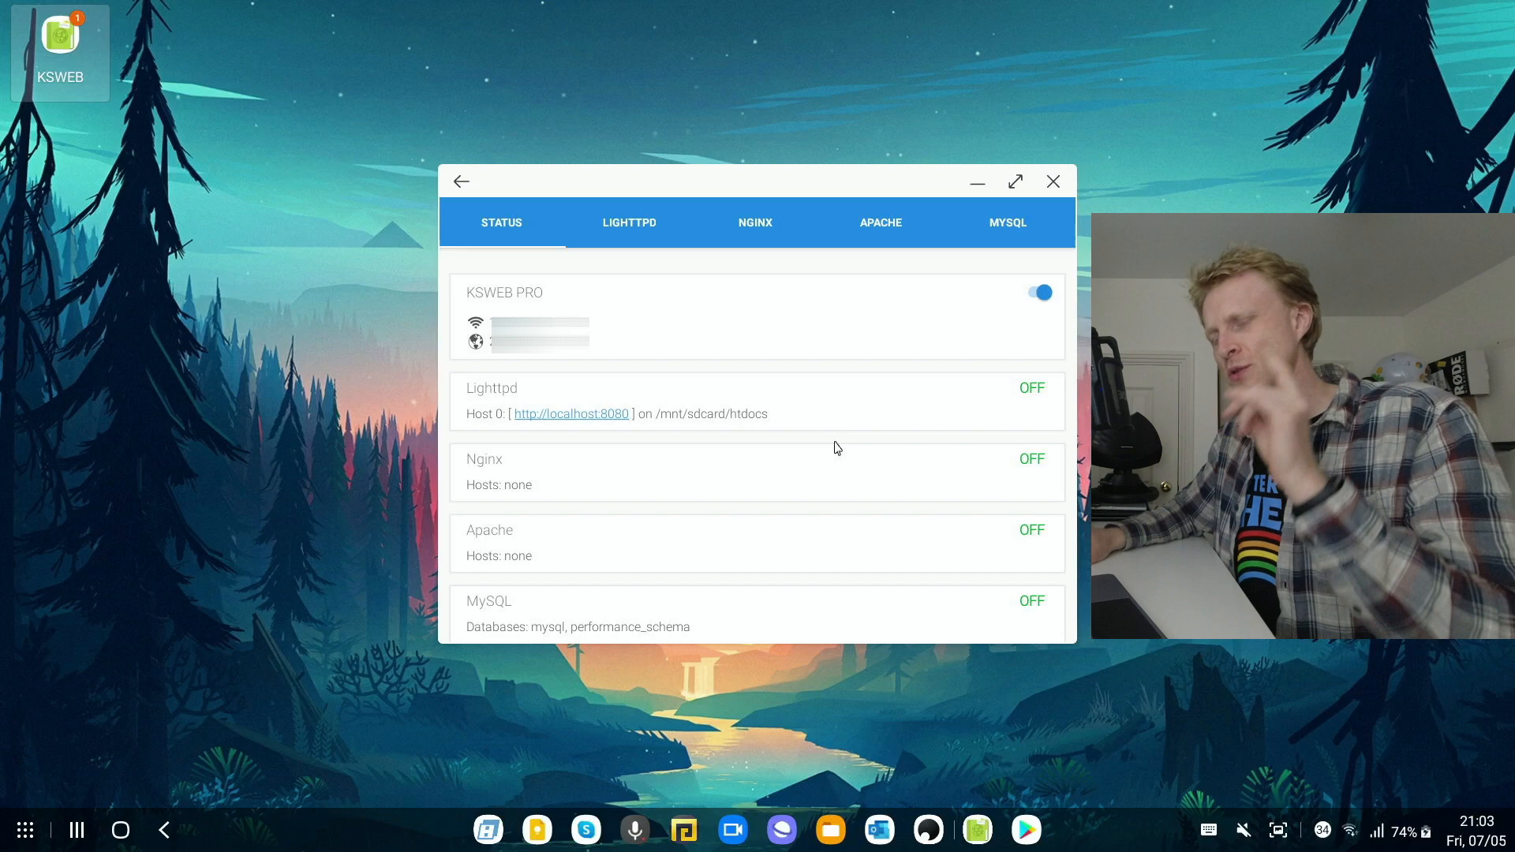
mouse_move(1061, 310)
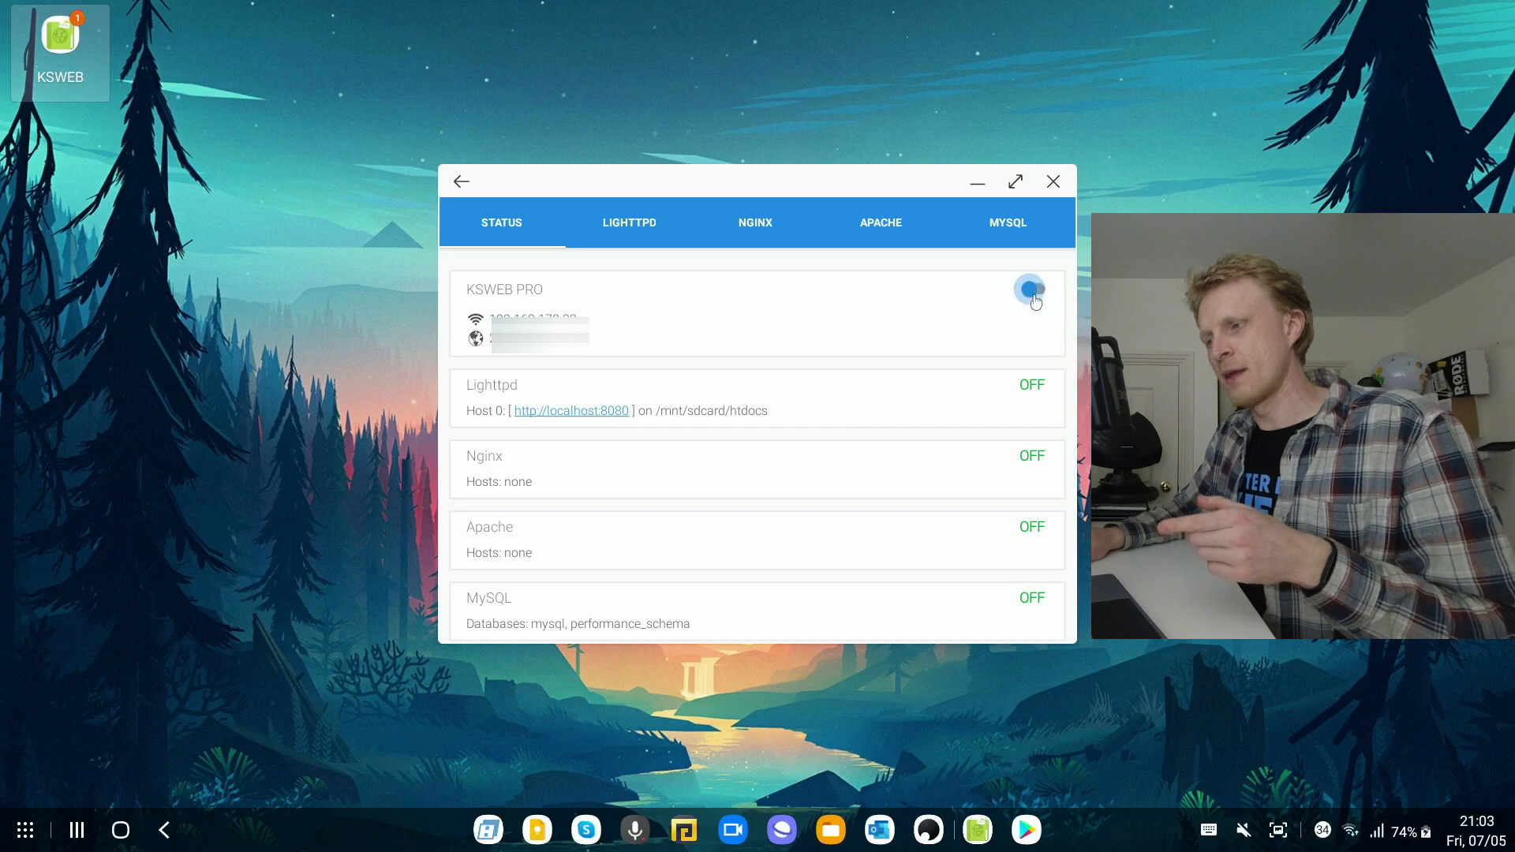
Step: Turn on KSWEB's Lighttpd and MySQL servers with the PRO toggle
left_click(1030, 289)
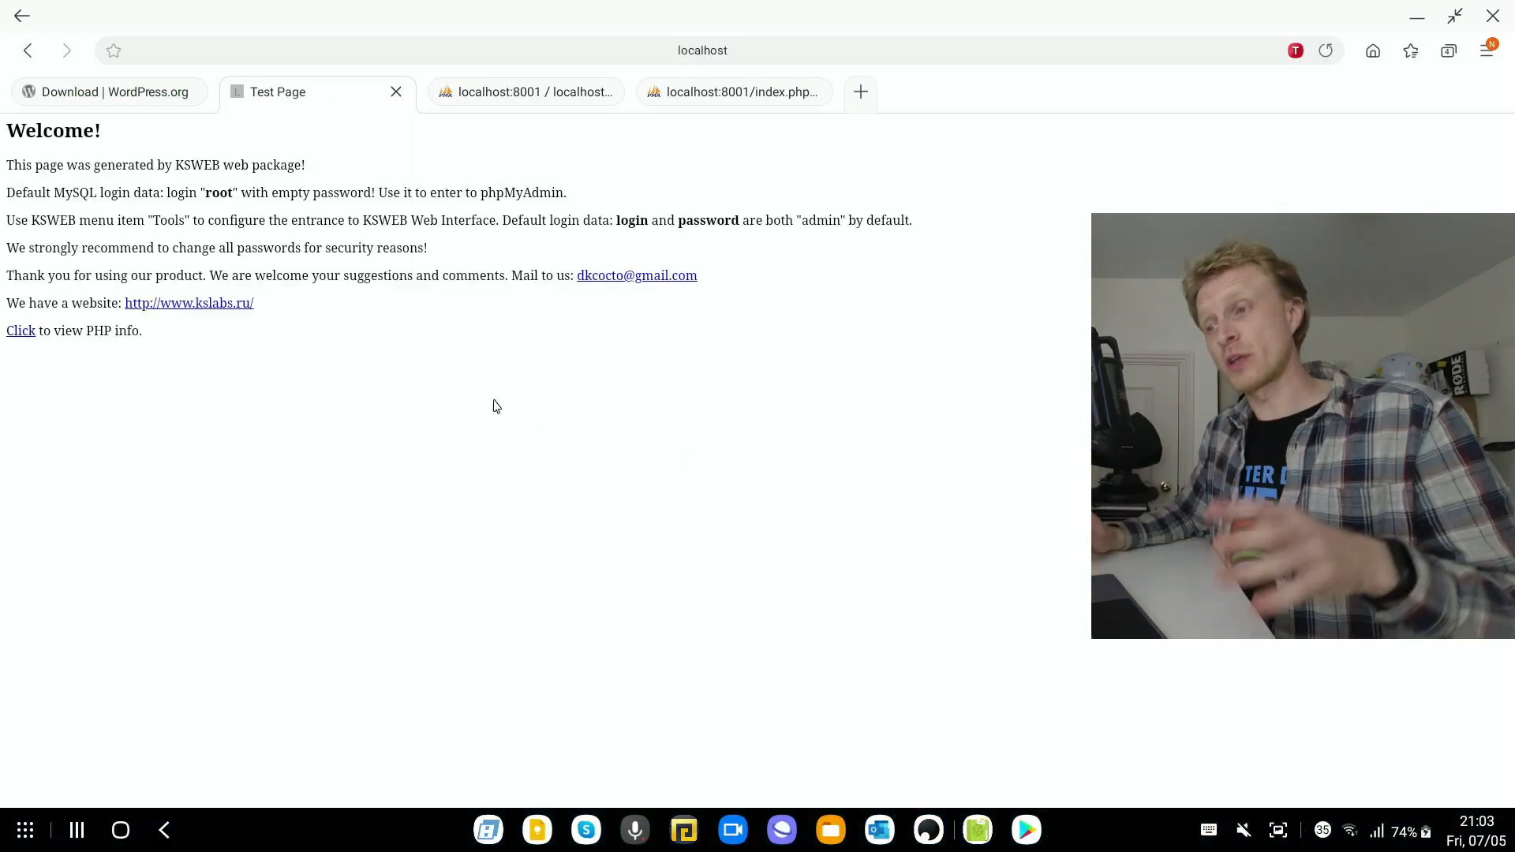
mouse_move(146, 213)
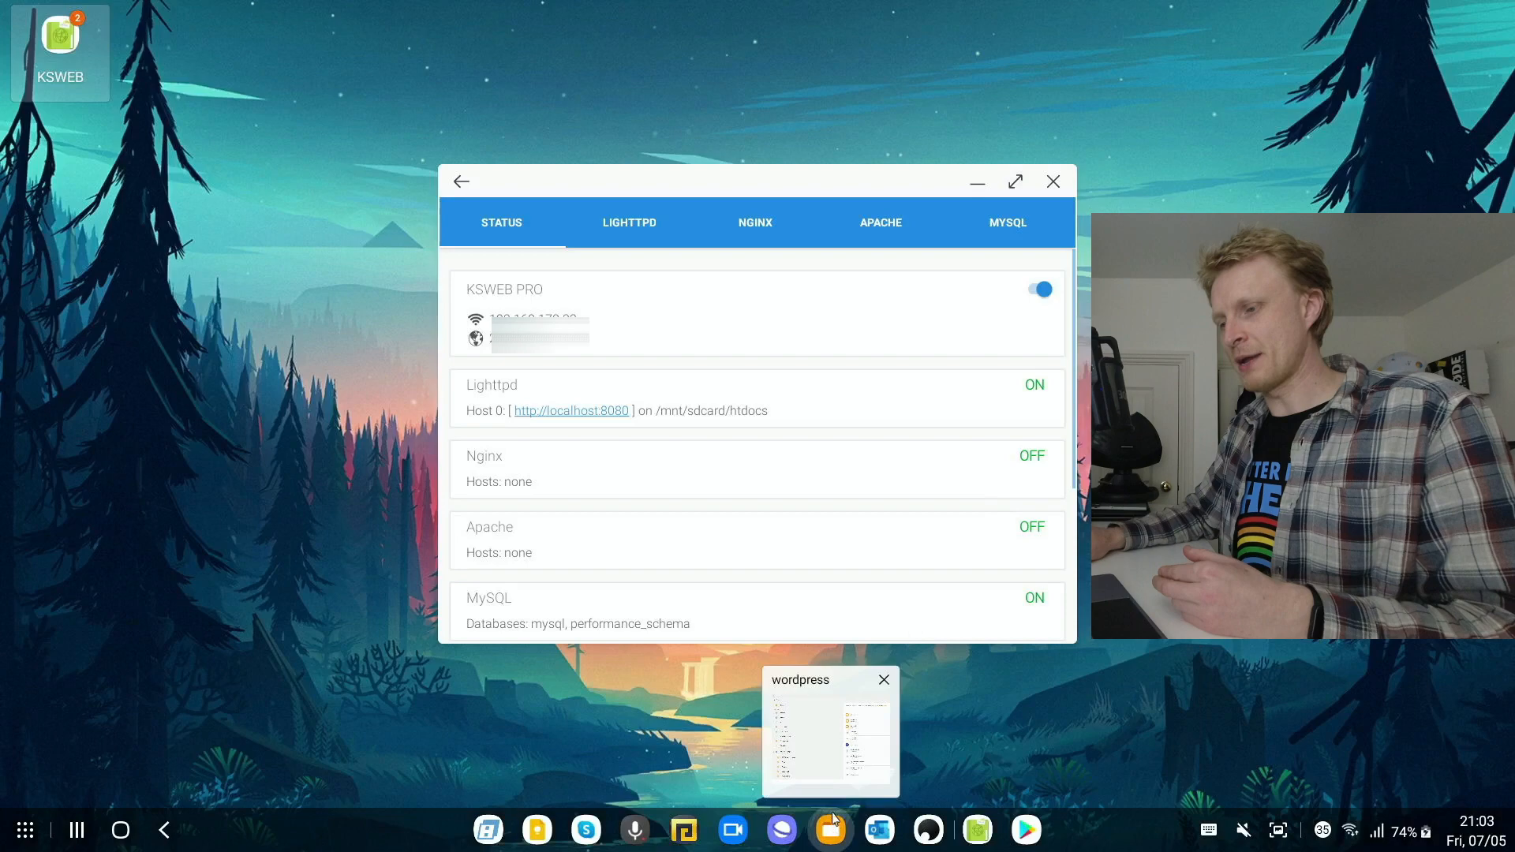
Step: Delete all 20 old items from the htdocs folder in internal storage
left_click(830, 829)
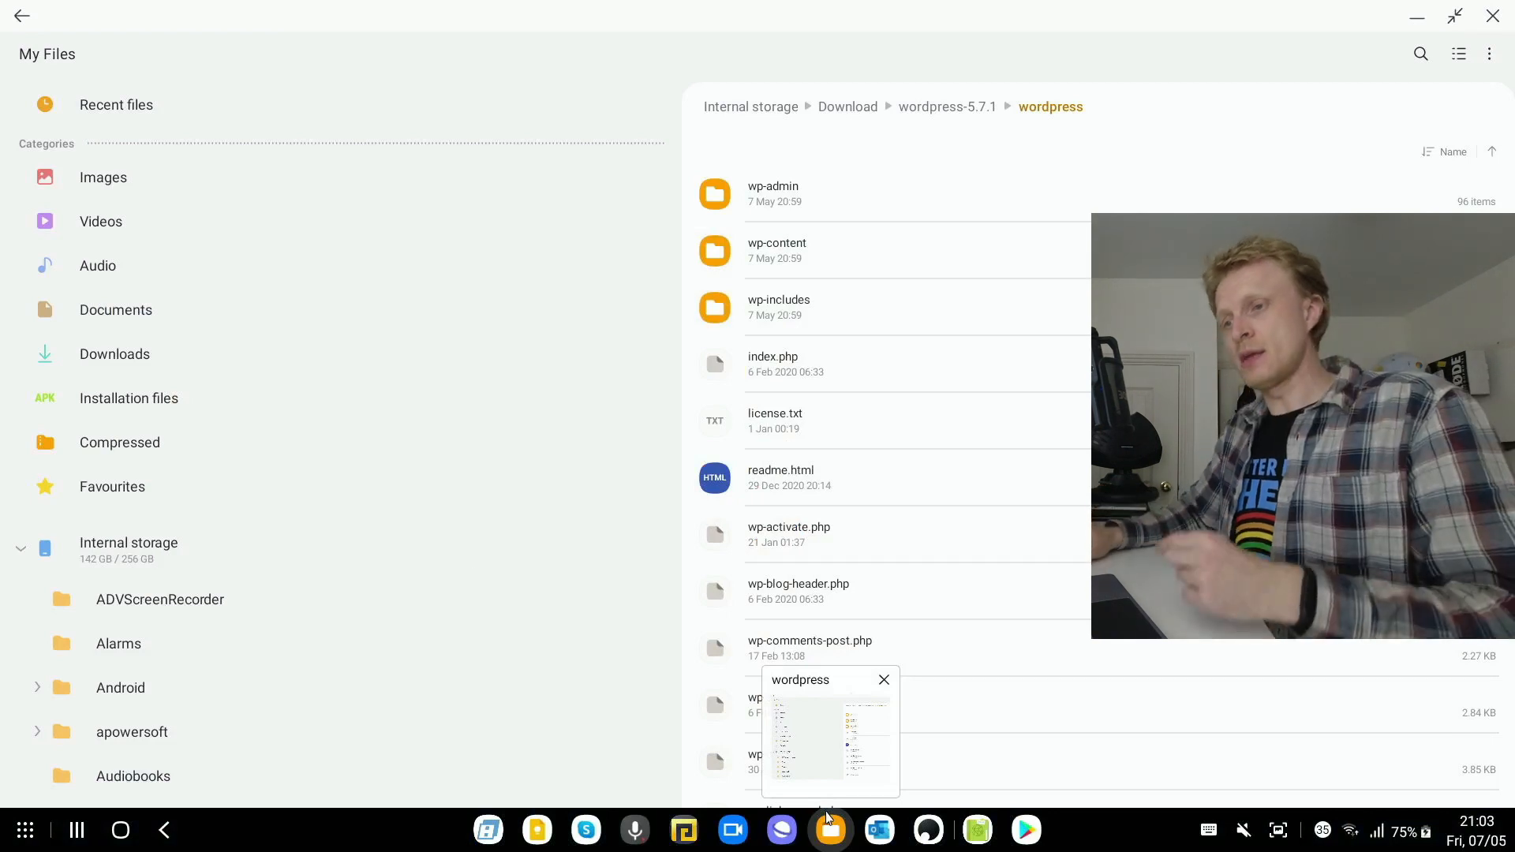
left_click(883, 679)
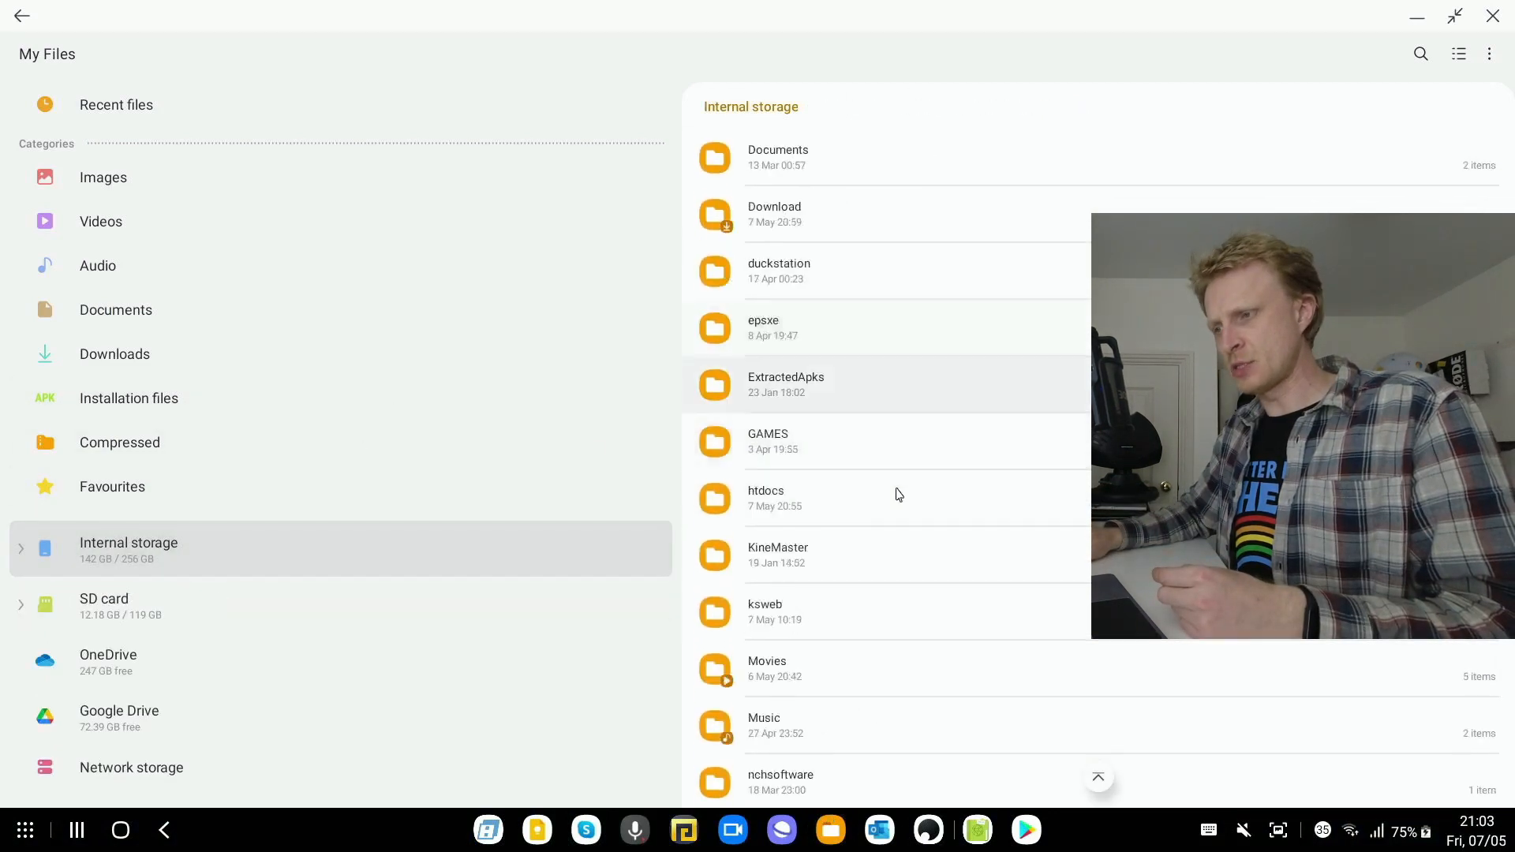
scroll("down", 3)
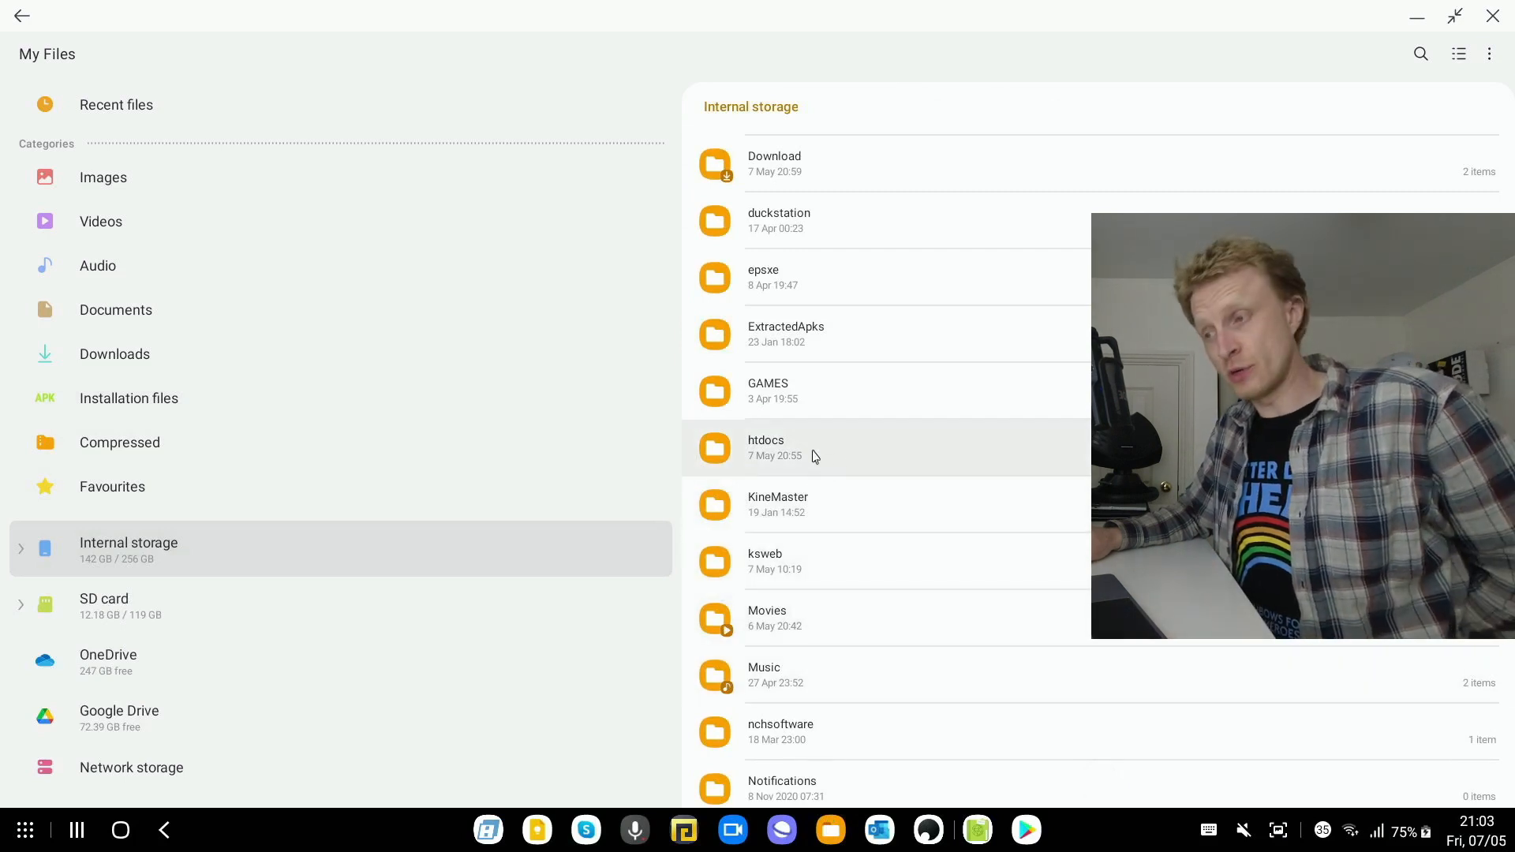
double_click(780, 446)
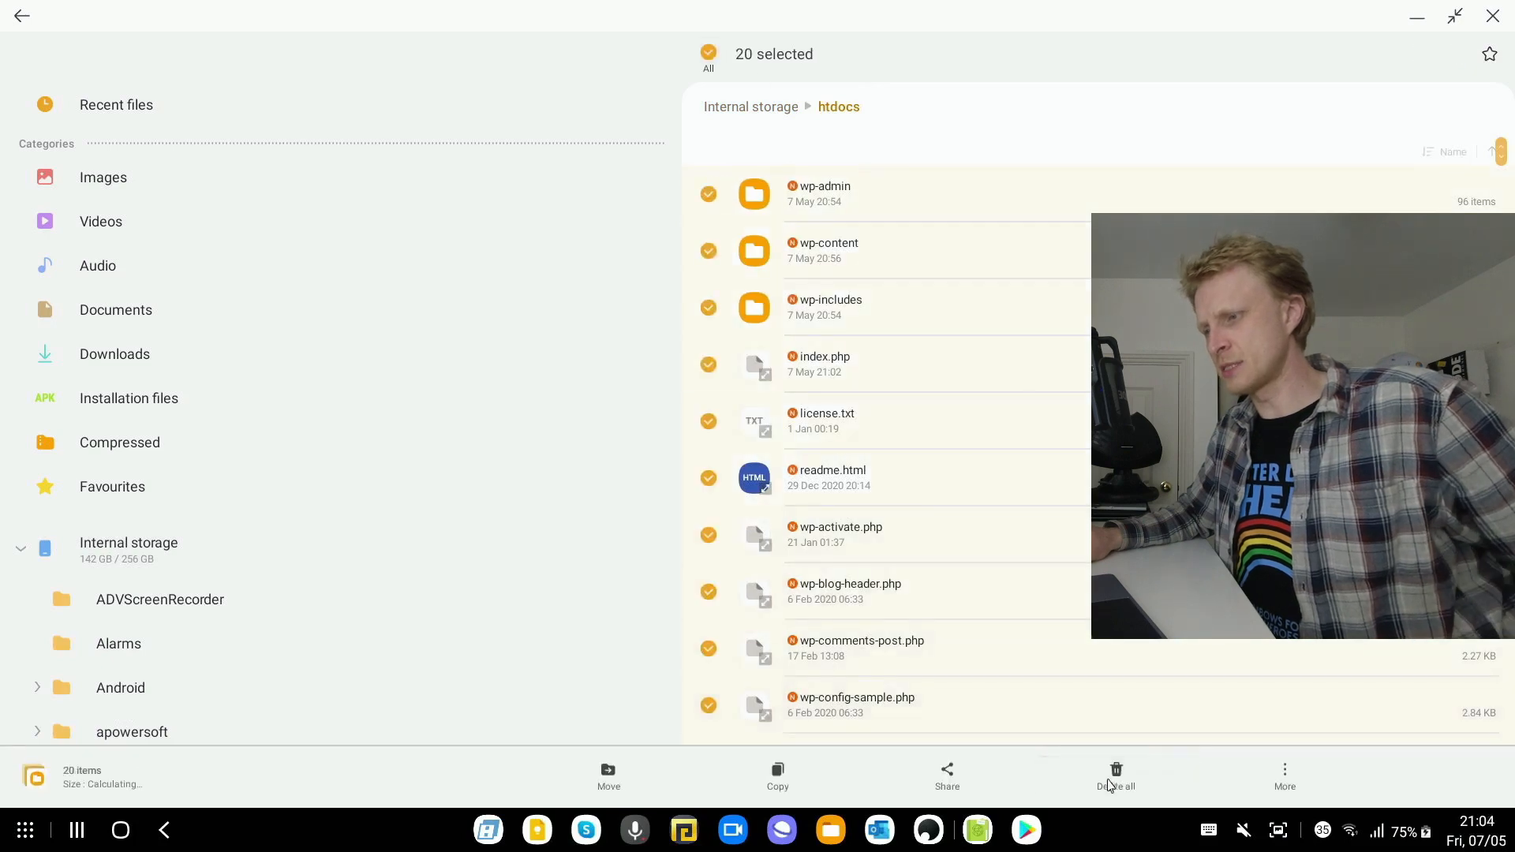
left_click(1115, 770)
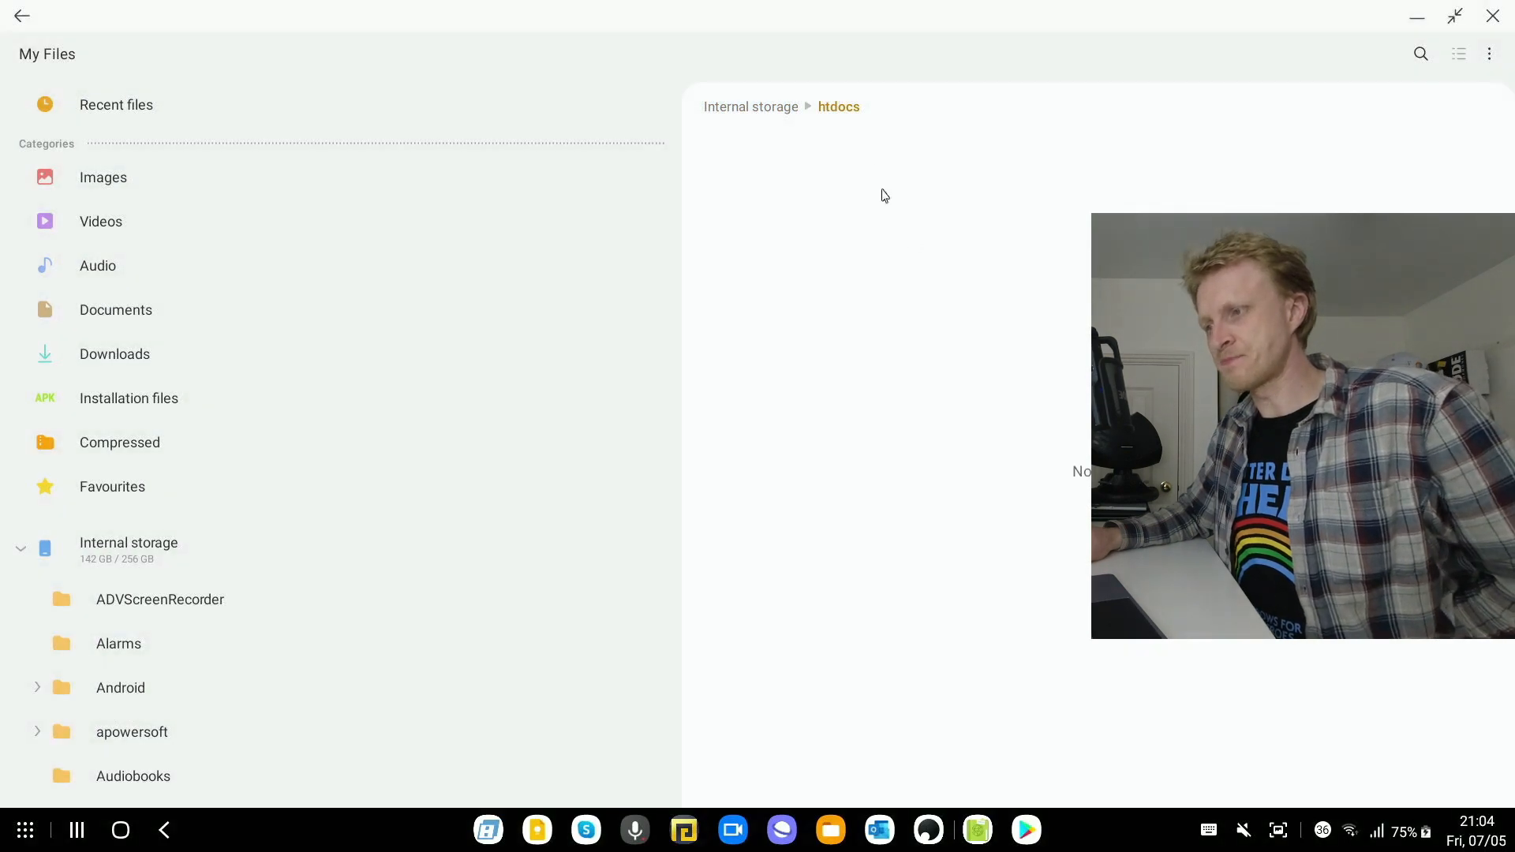
mouse_move(809, 158)
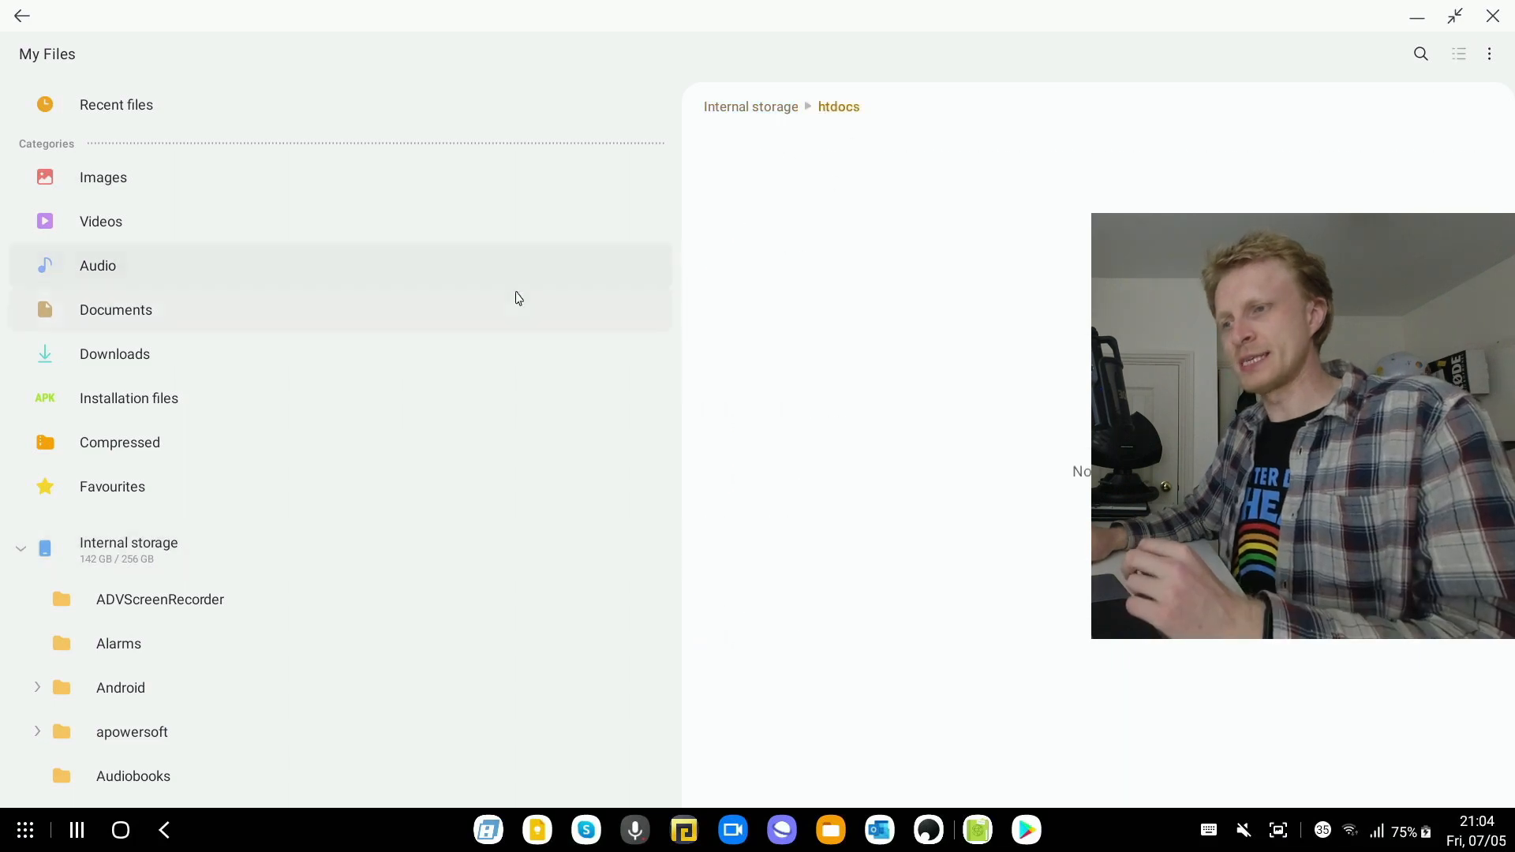
Step: Copy the 19 extracted WordPress items from wordpress-5.7.1 into htdocs
left_click(115, 354)
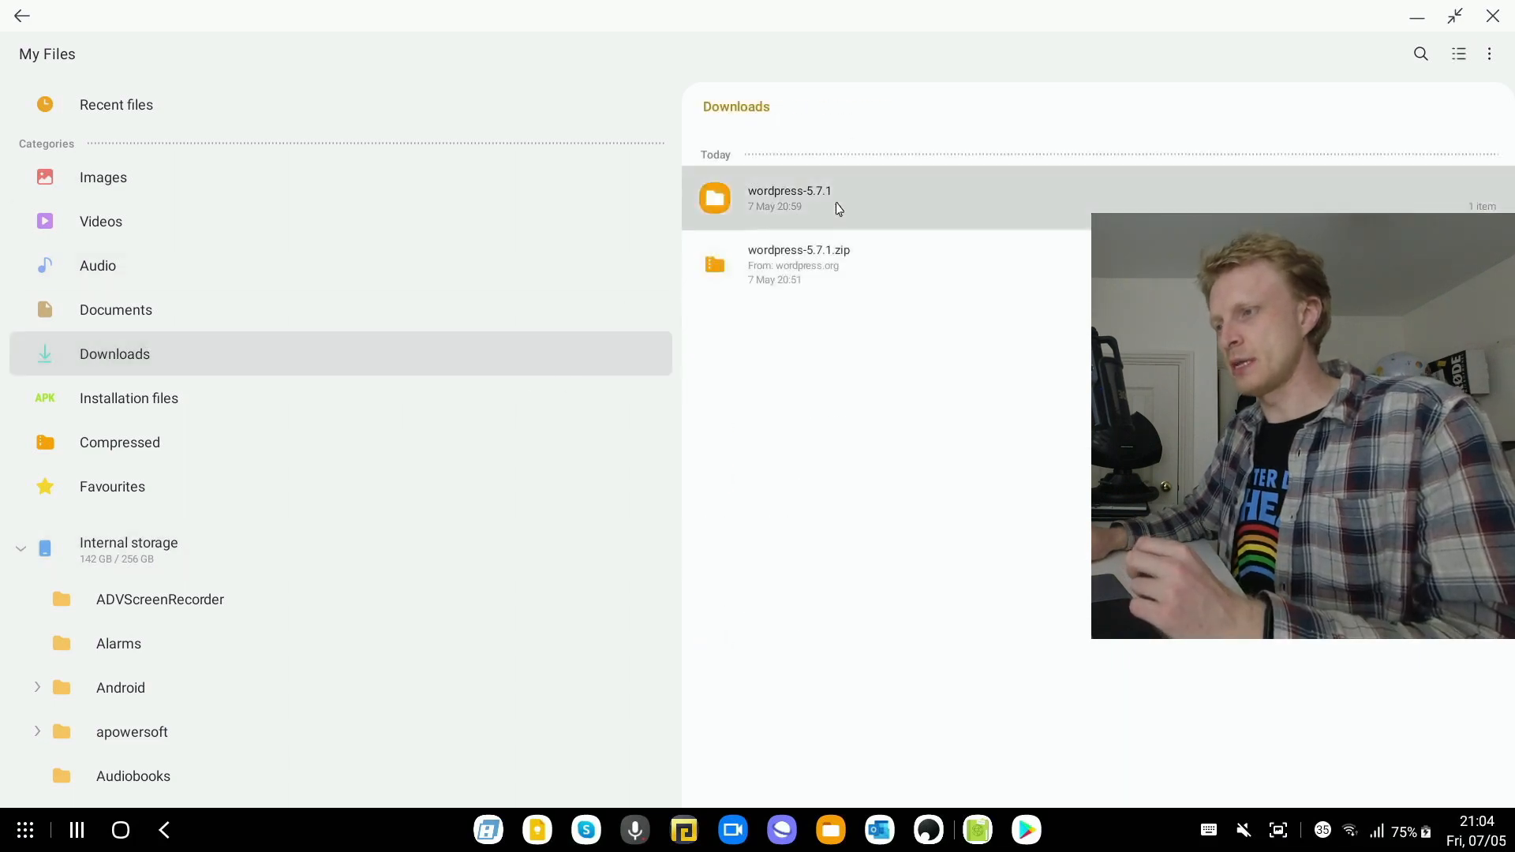
double_click(790, 197)
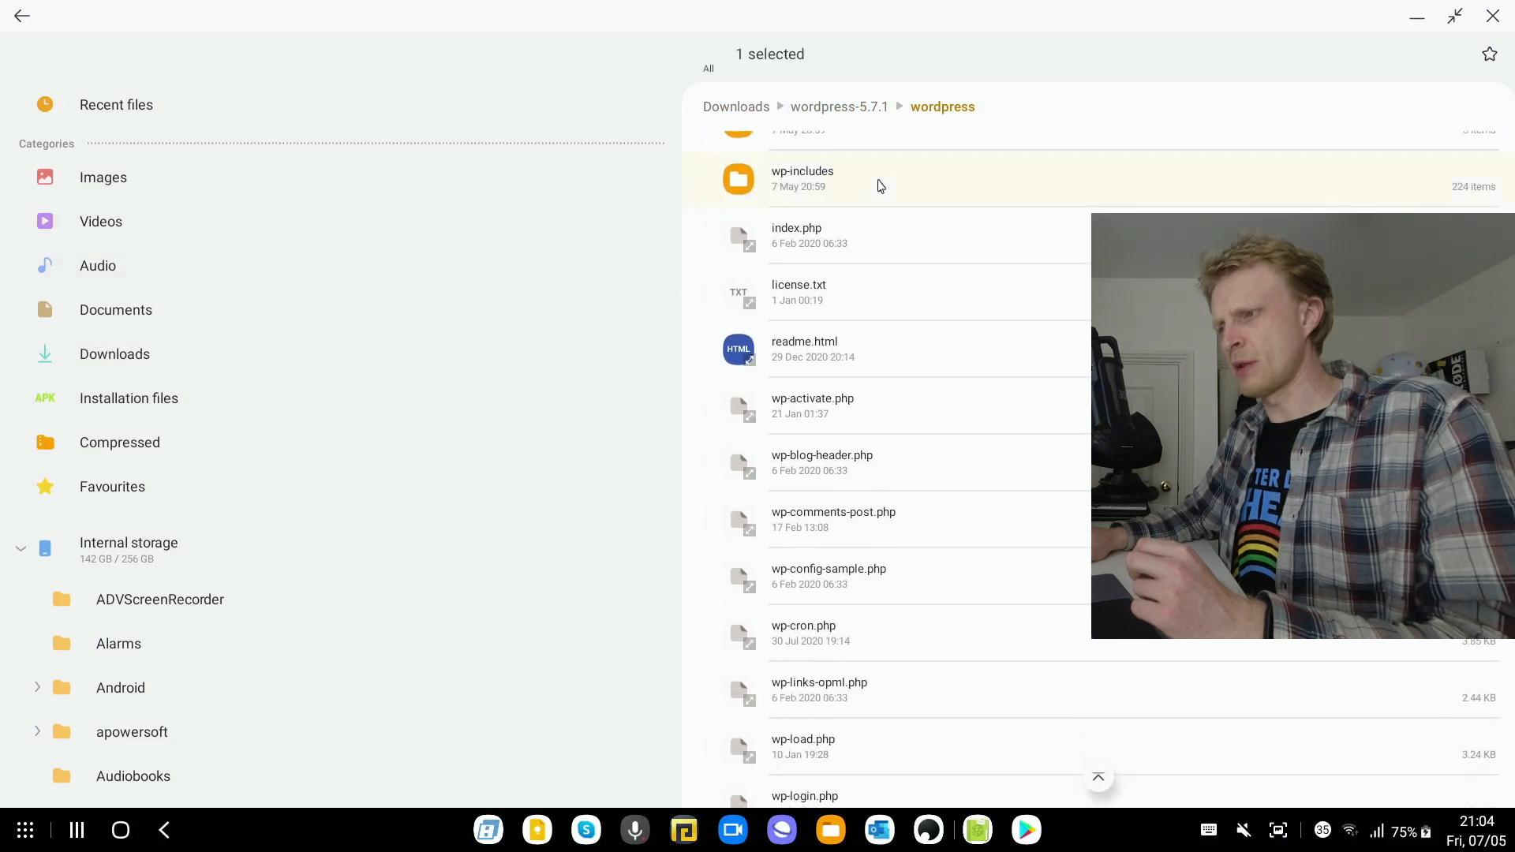
left_click(708, 69)
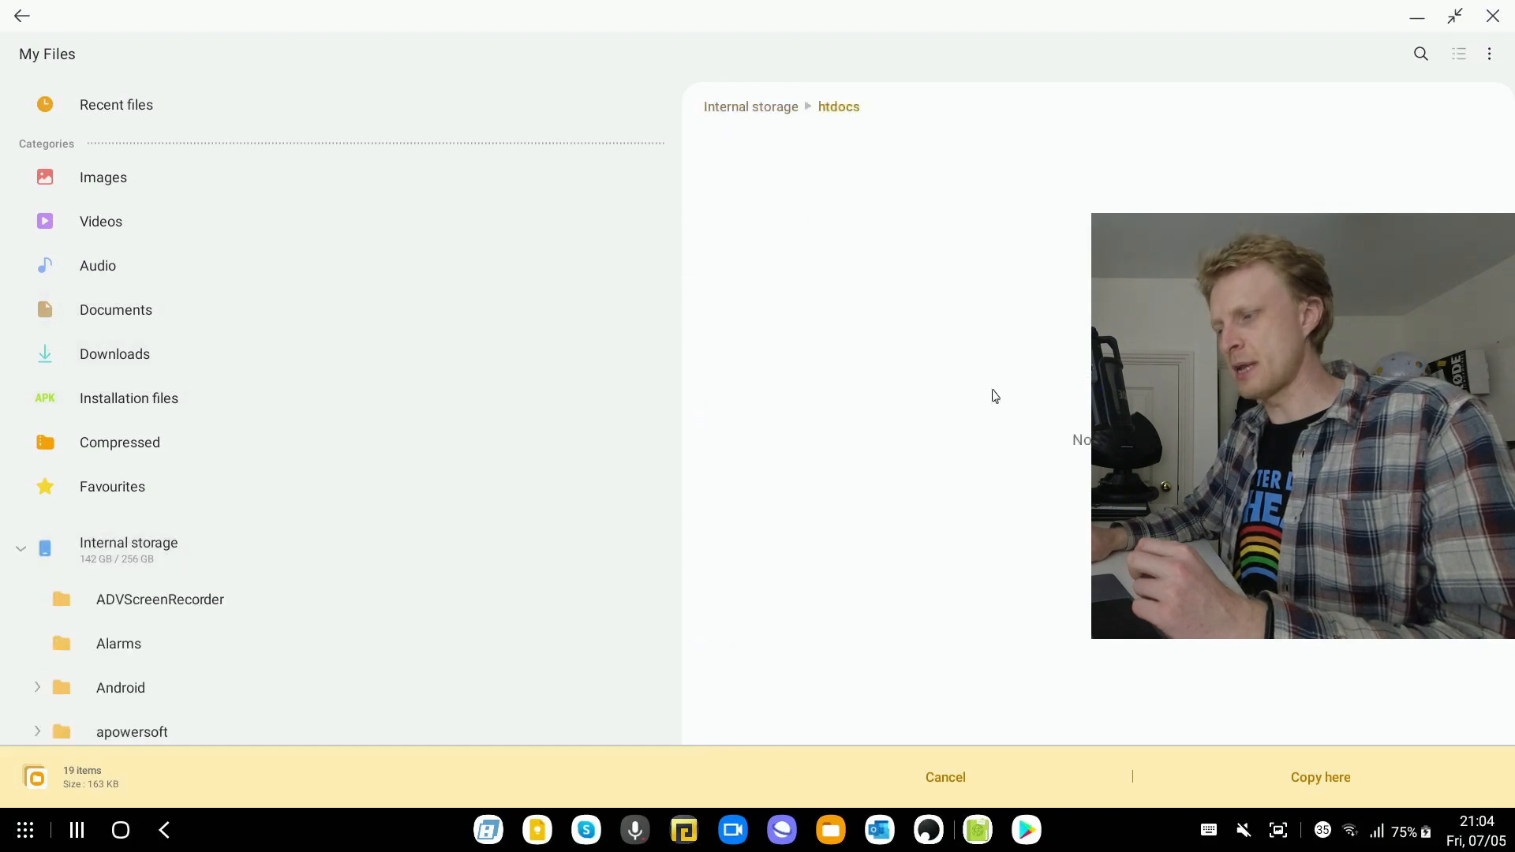
left_click(1320, 777)
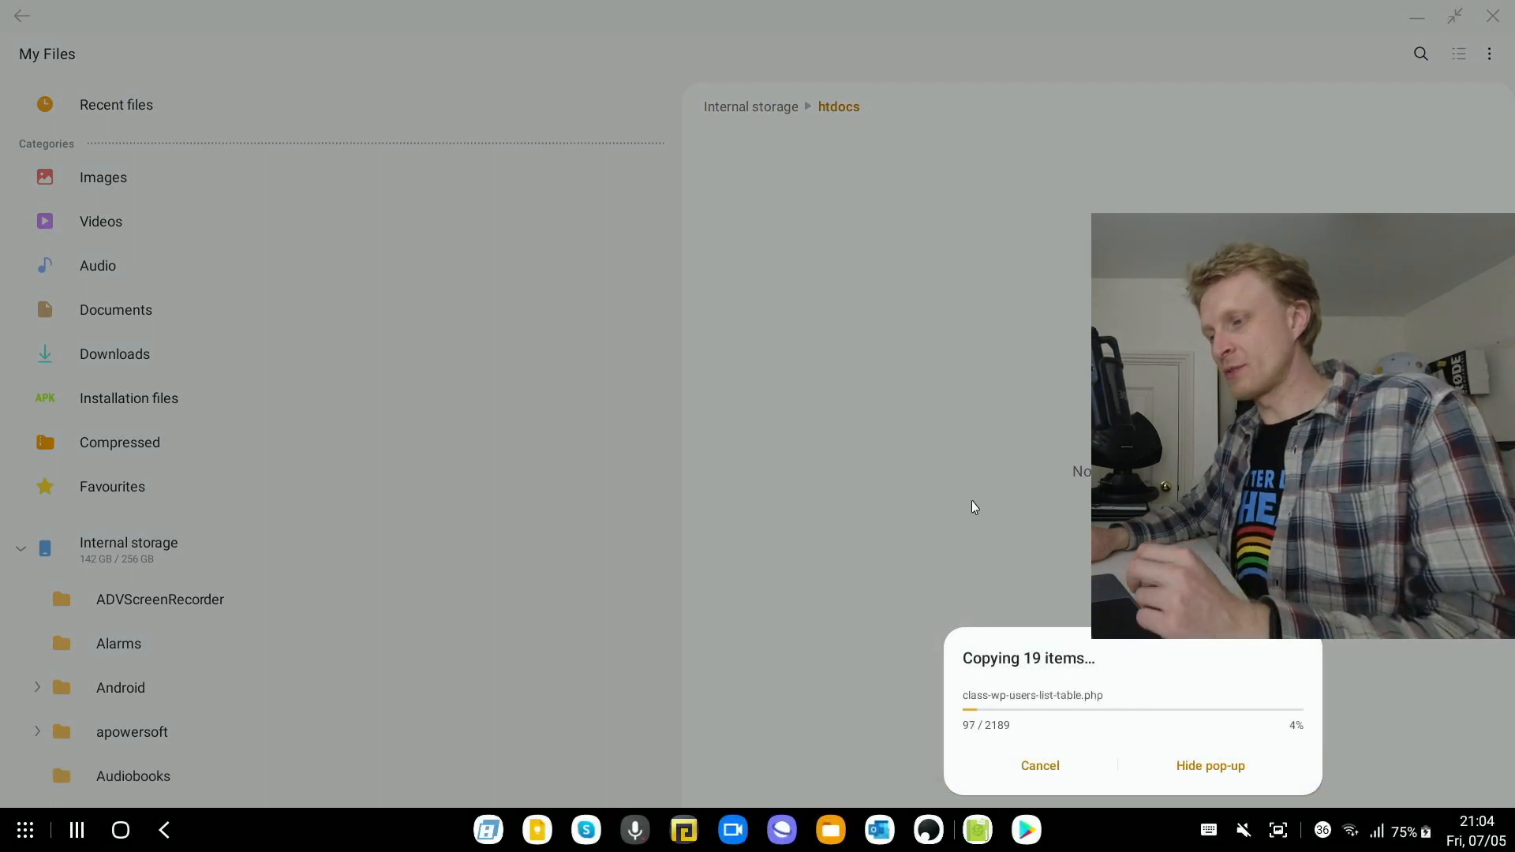
left_click(979, 830)
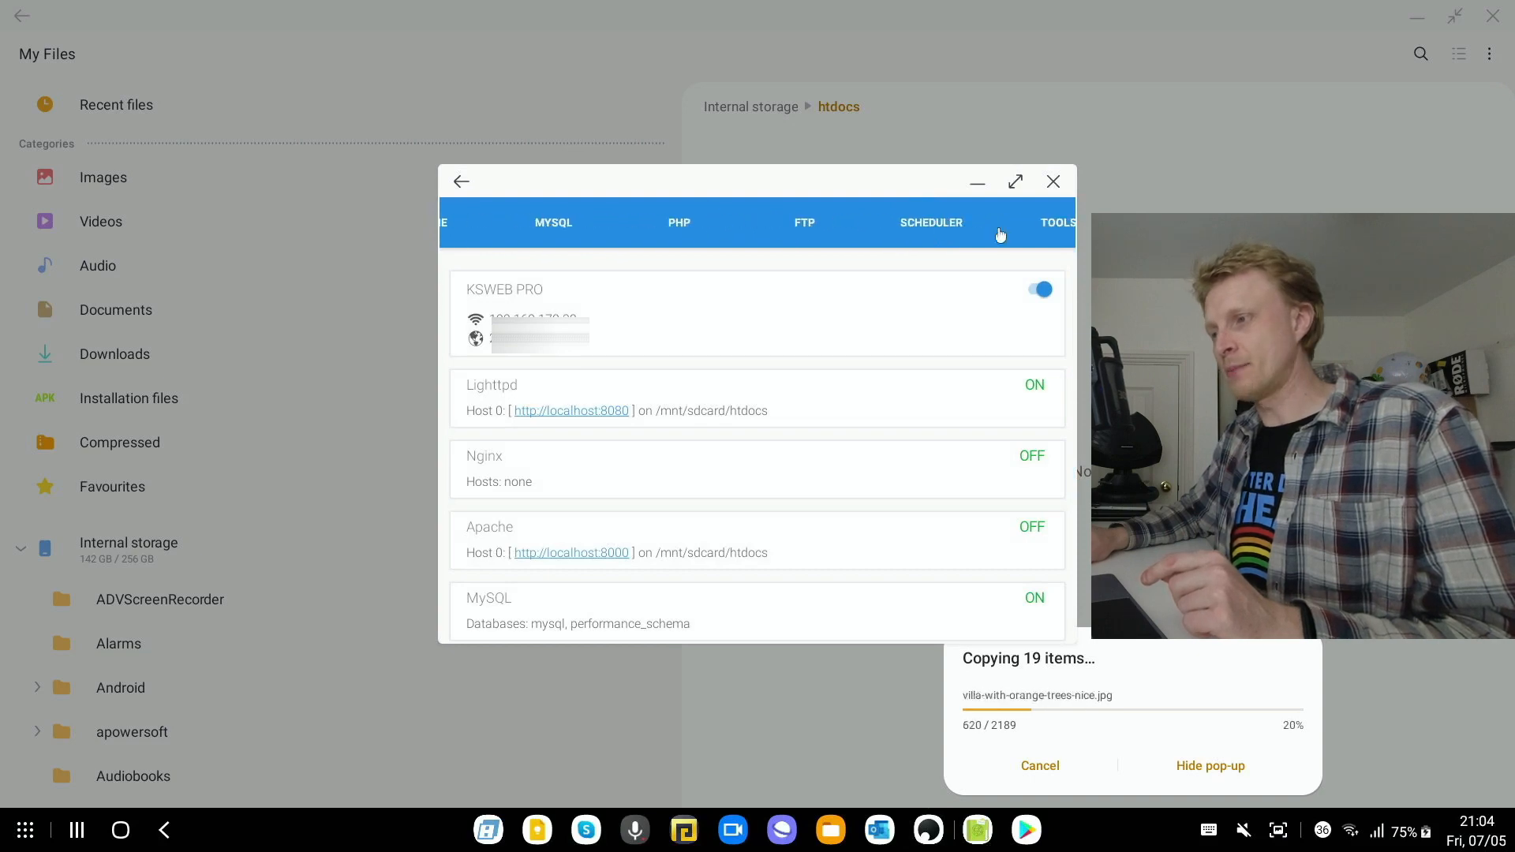
Step: Install phpMyAdmin from KSWEB Tools on Lighttpd port 8001 and launch its login page
left_click(1058, 222)
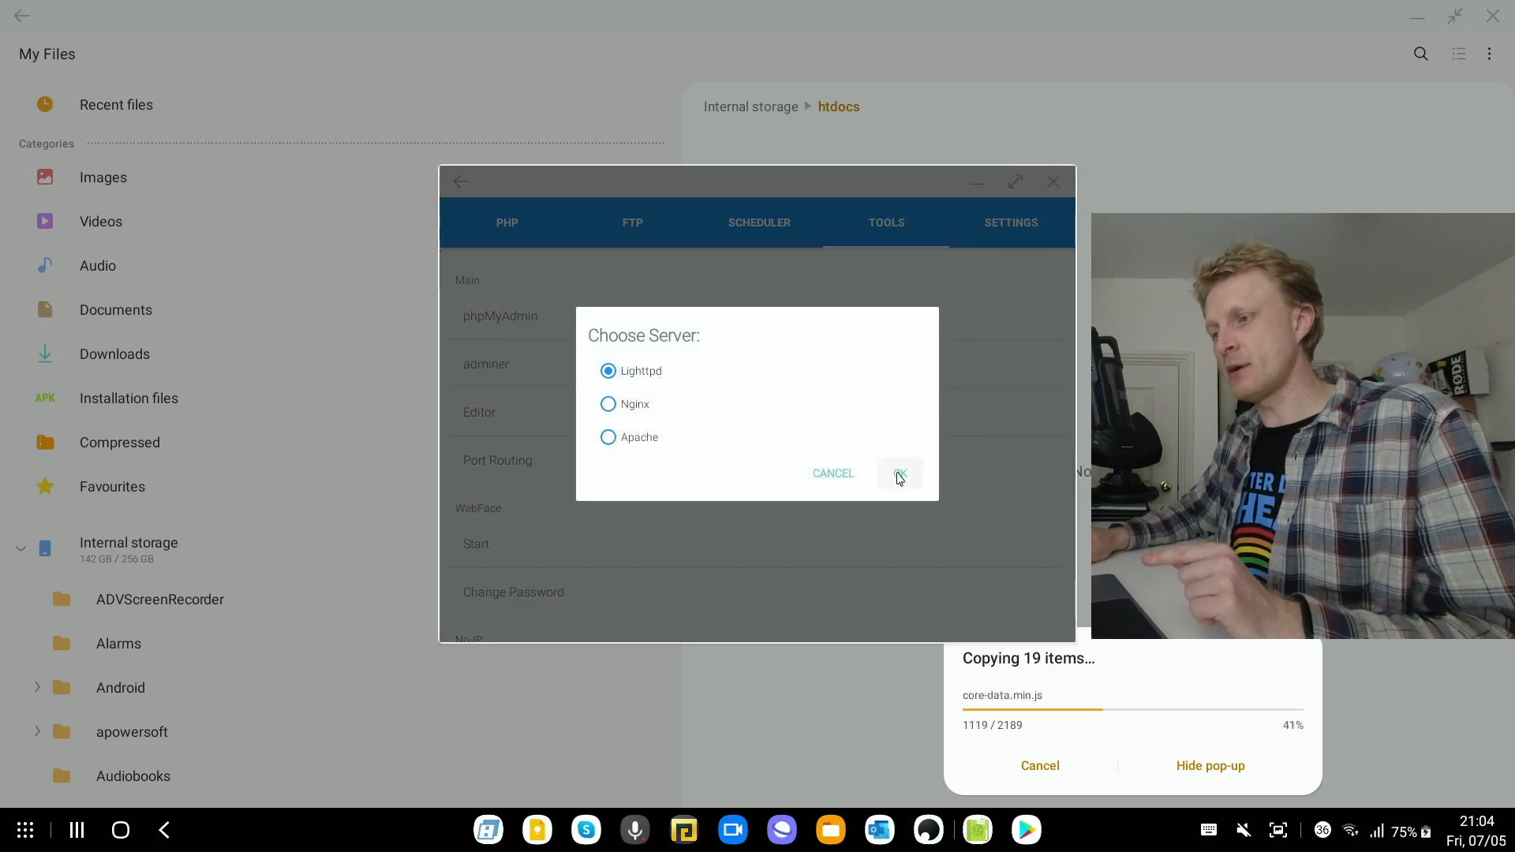
left_click(900, 474)
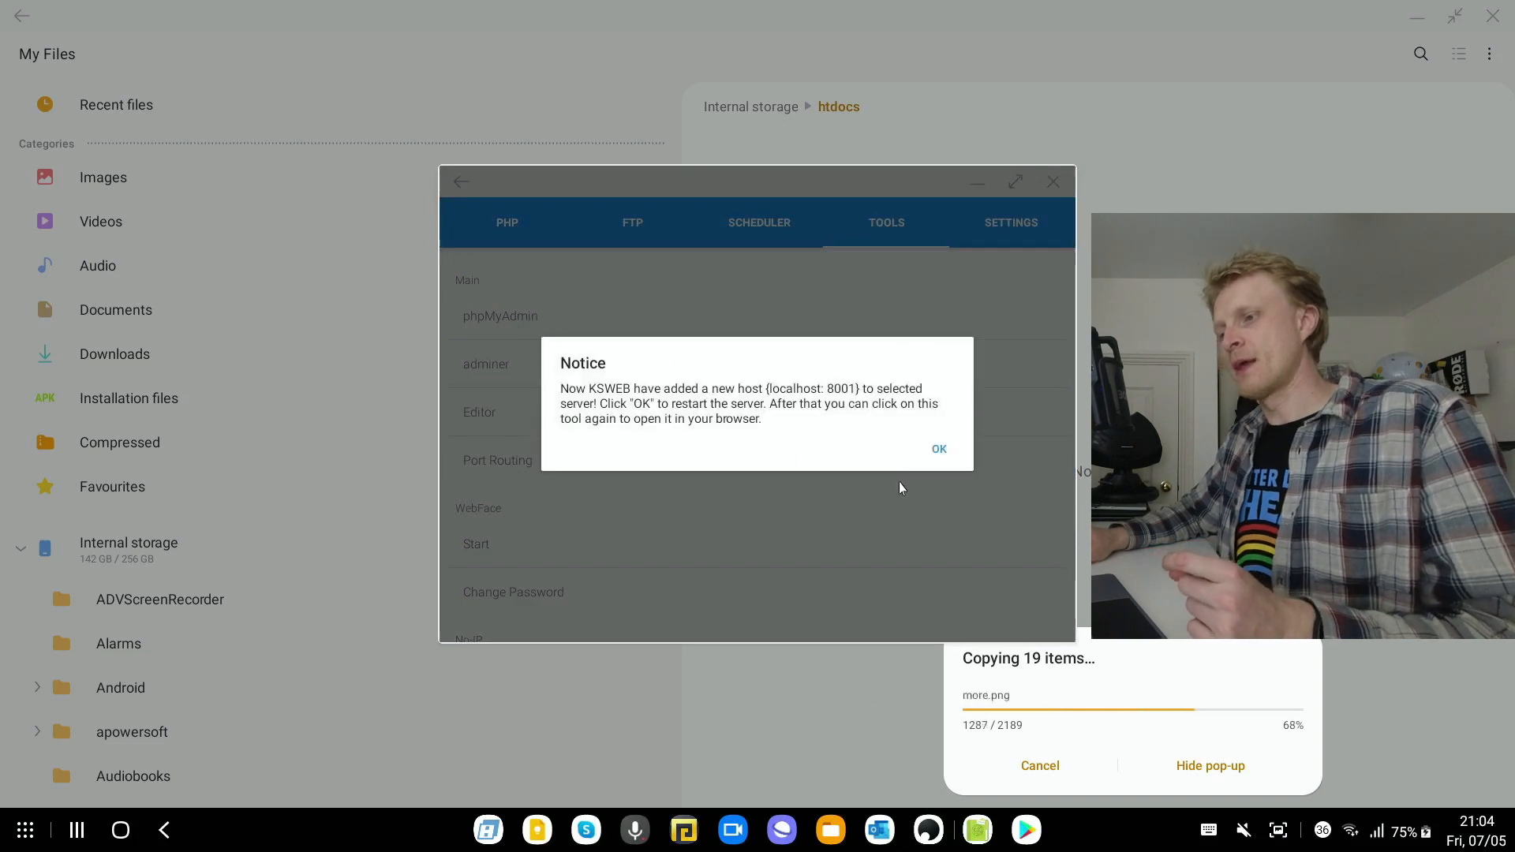
left_click(938, 449)
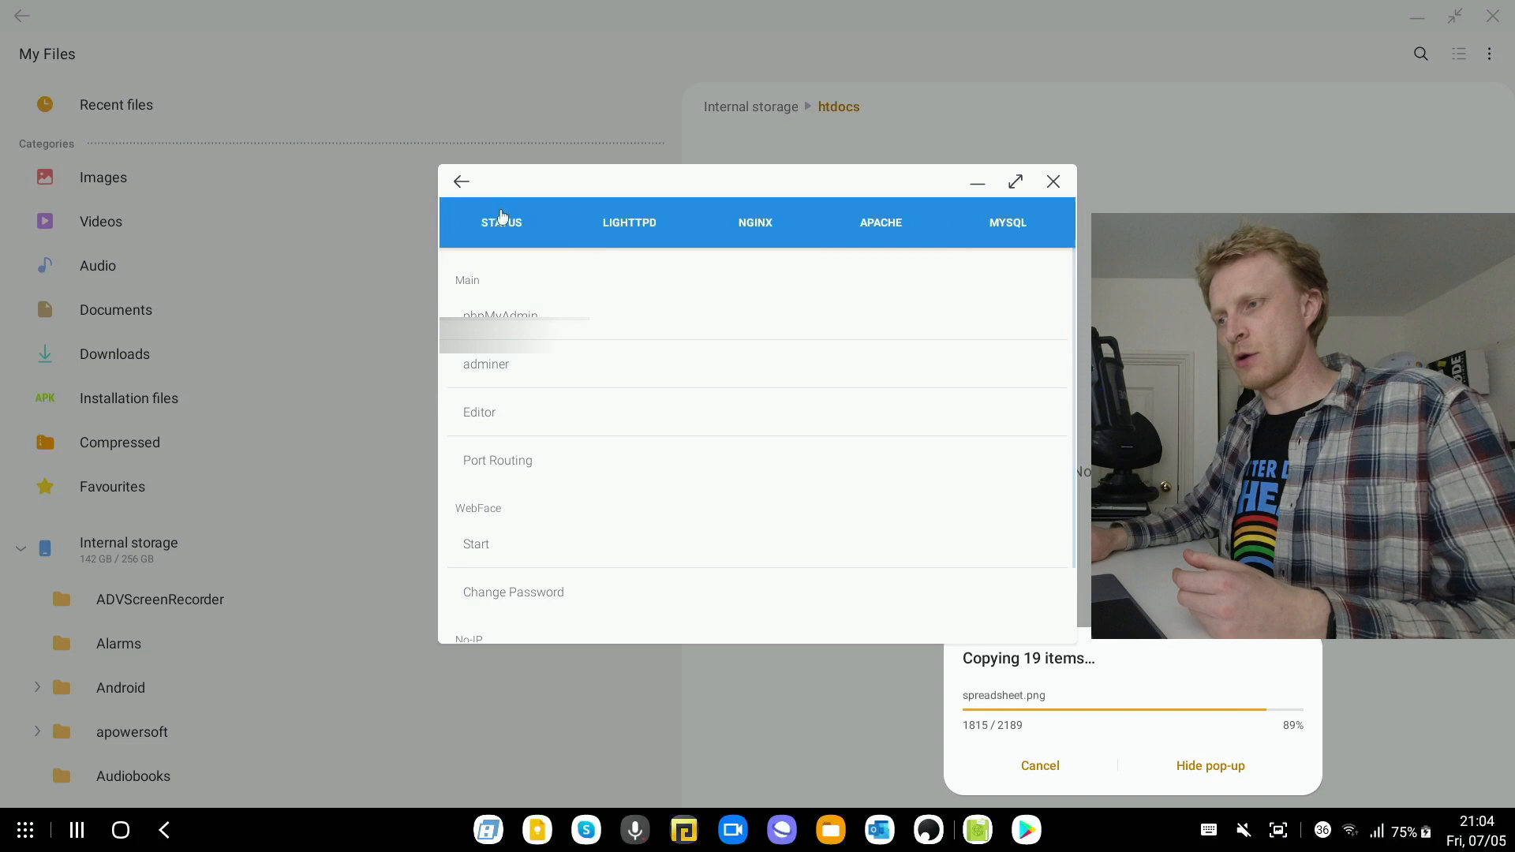
left_click(501, 222)
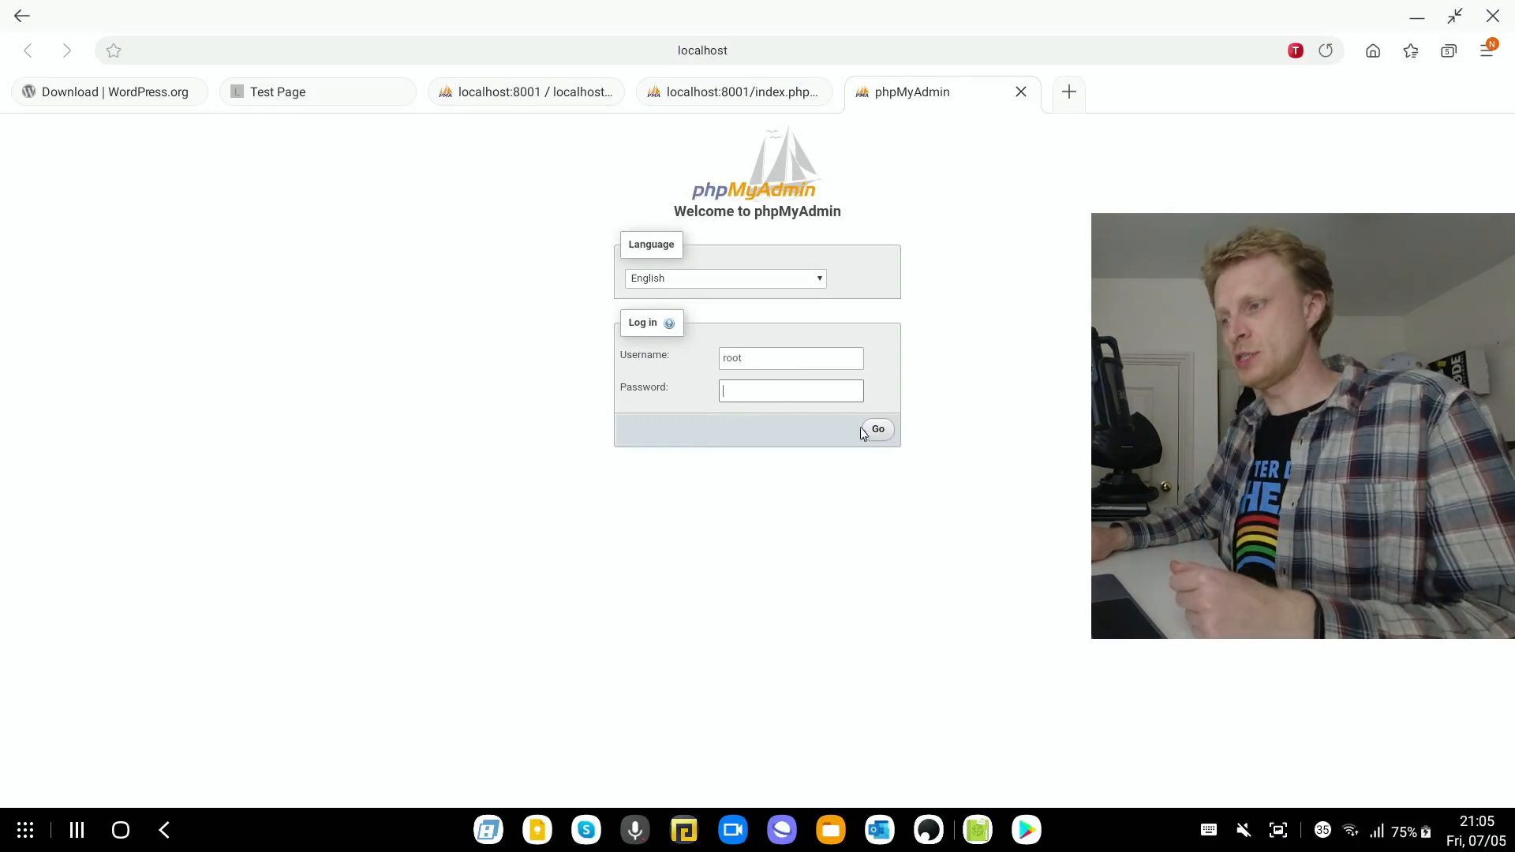
Step: Log in to phpMyAdmin as root and create a database named wordpress
left_click(877, 429)
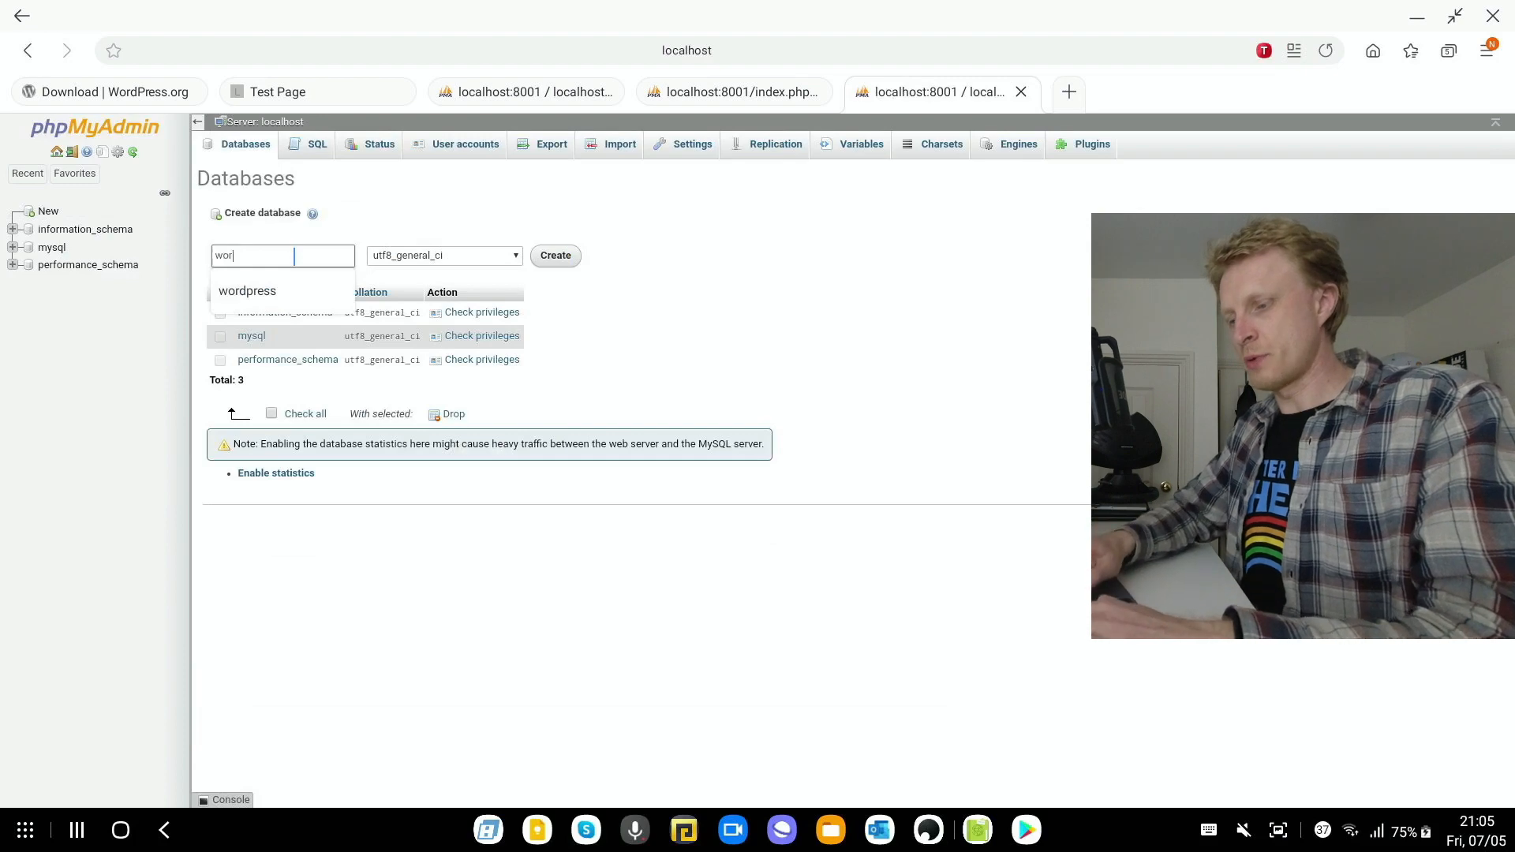
left_click(246, 290)
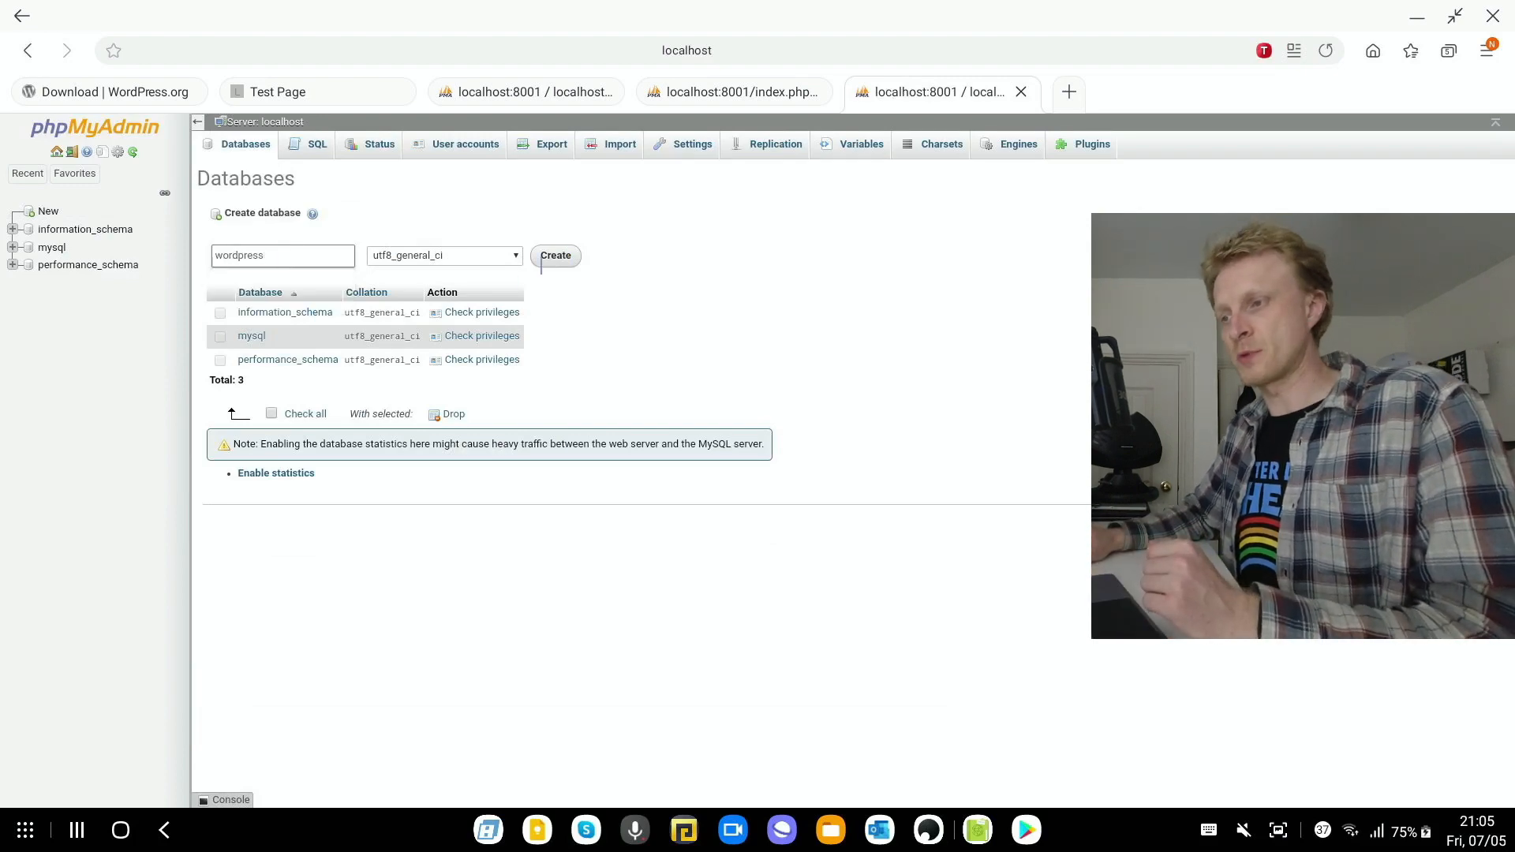
left_click(555, 255)
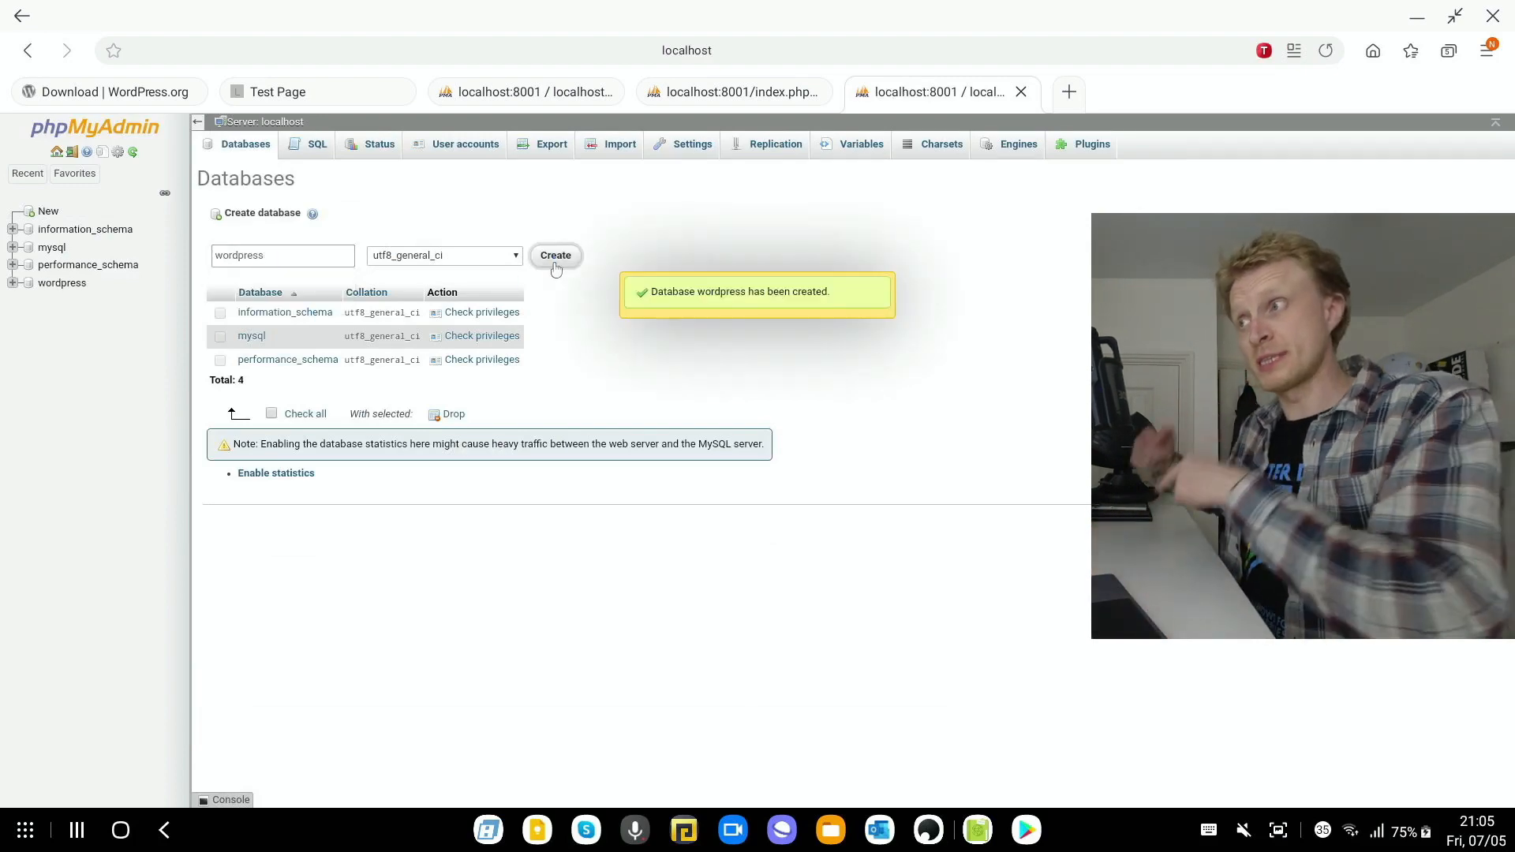
left_click(62, 283)
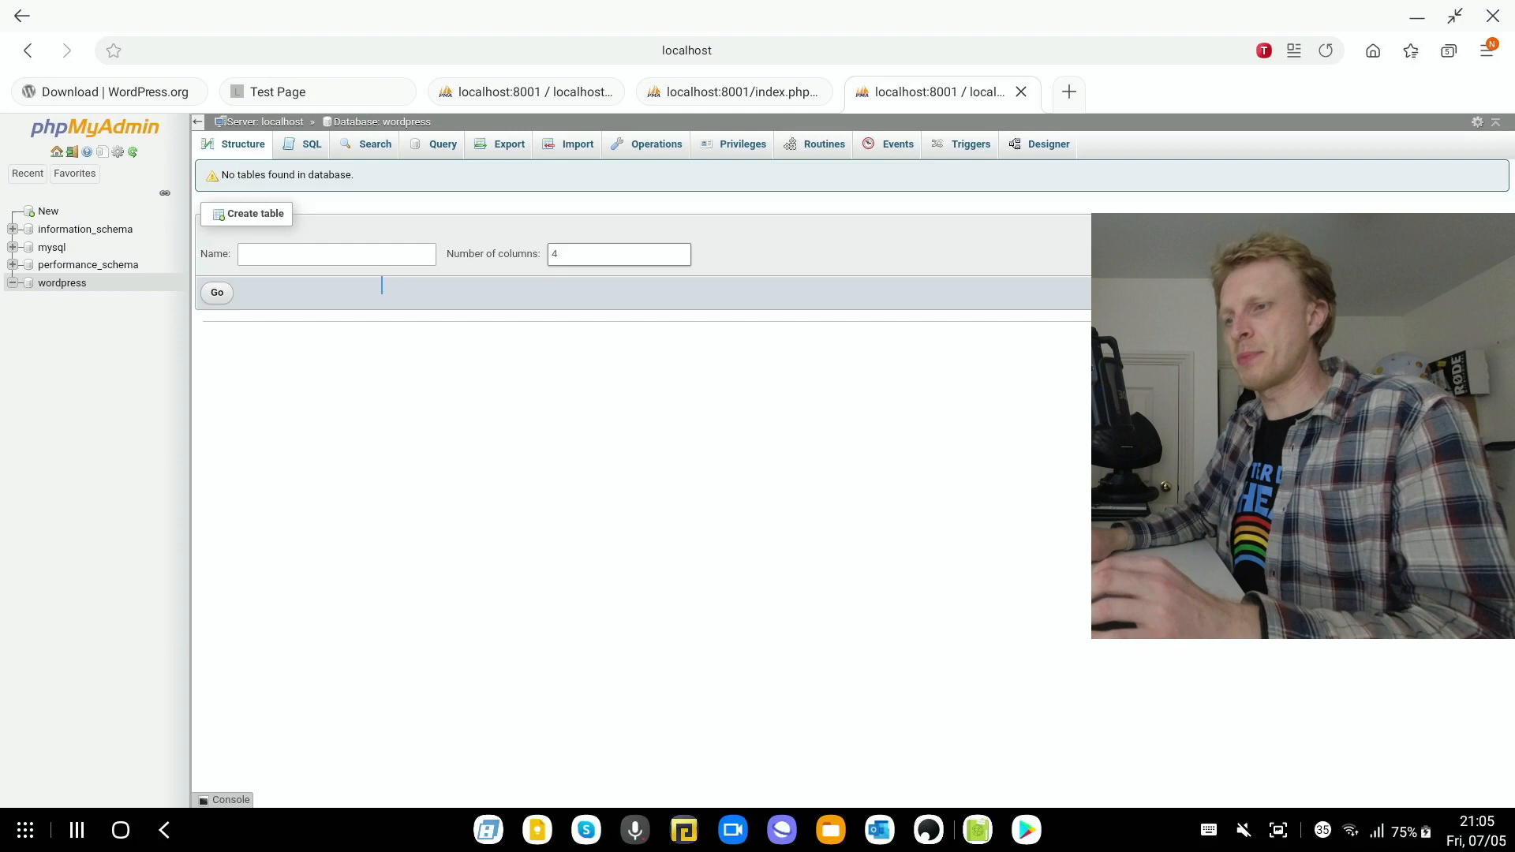
left_click(61, 282)
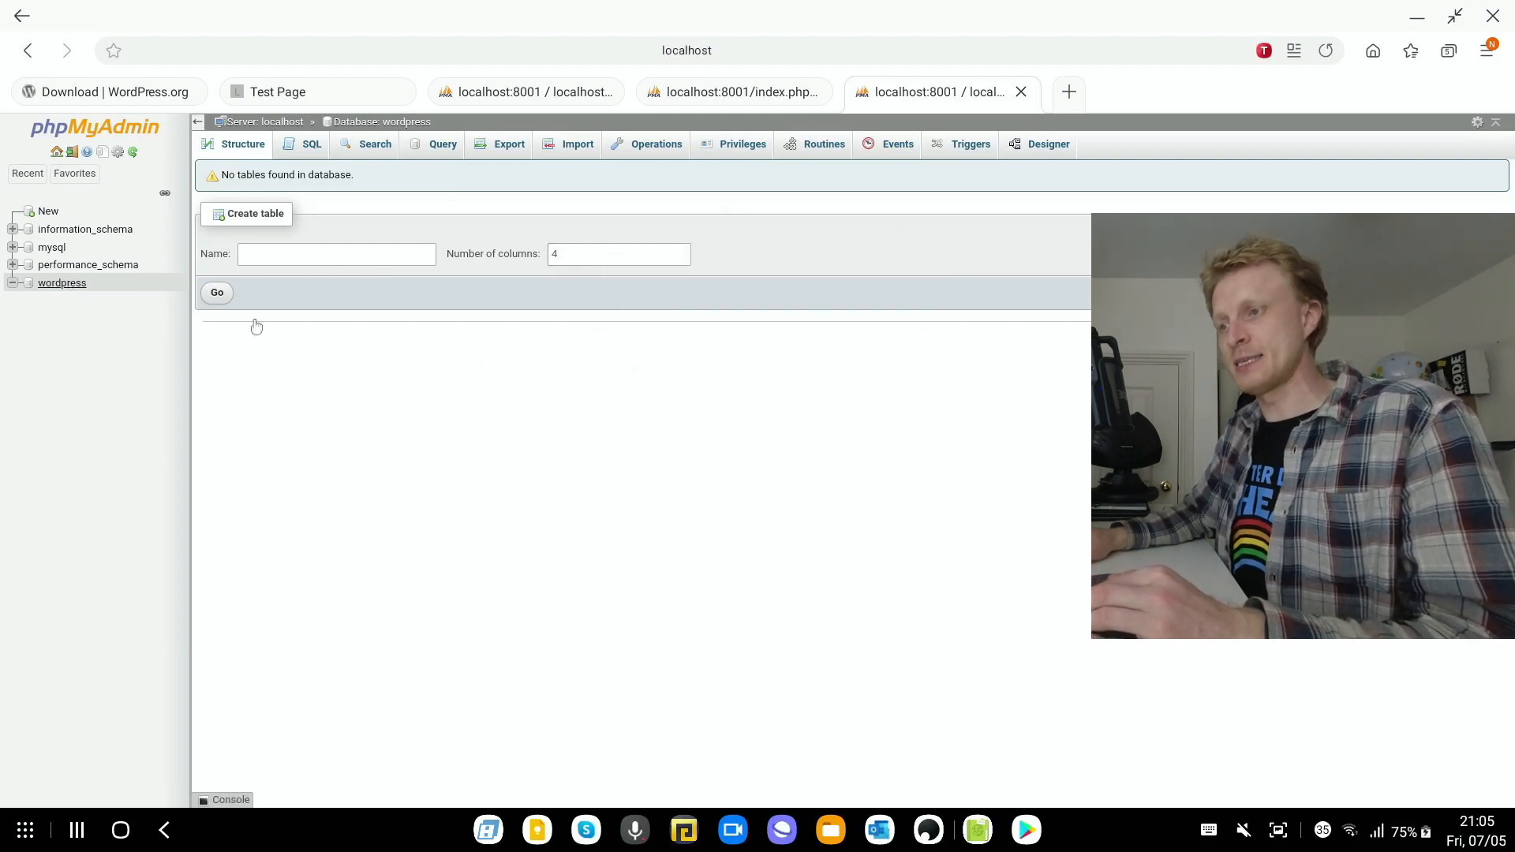
left_click(976, 830)
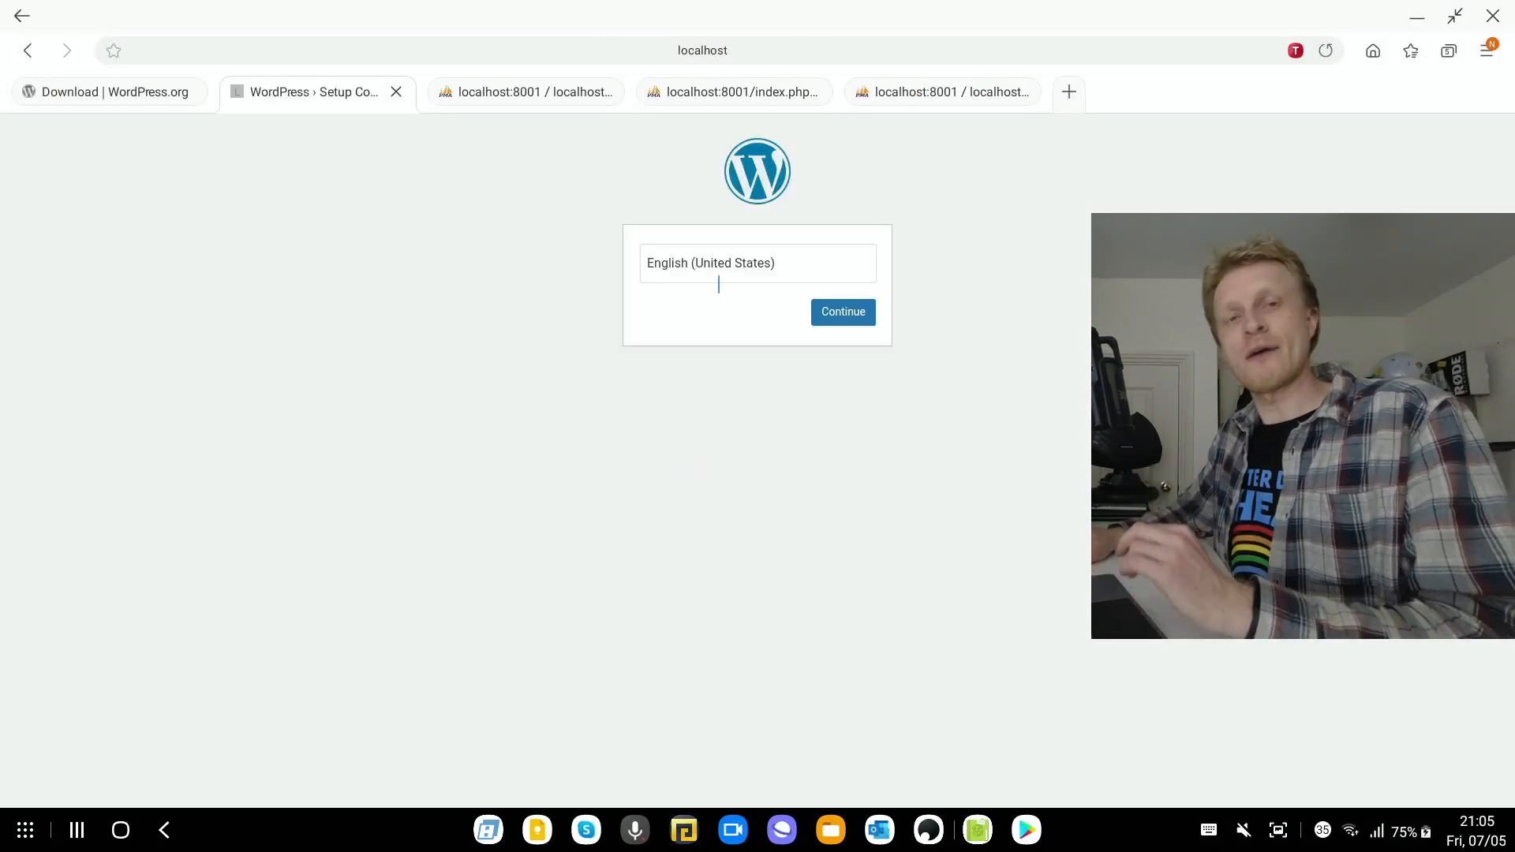
Step: Choose English (UK) as the WordPress setup language and start the database details form
left_click(757, 263)
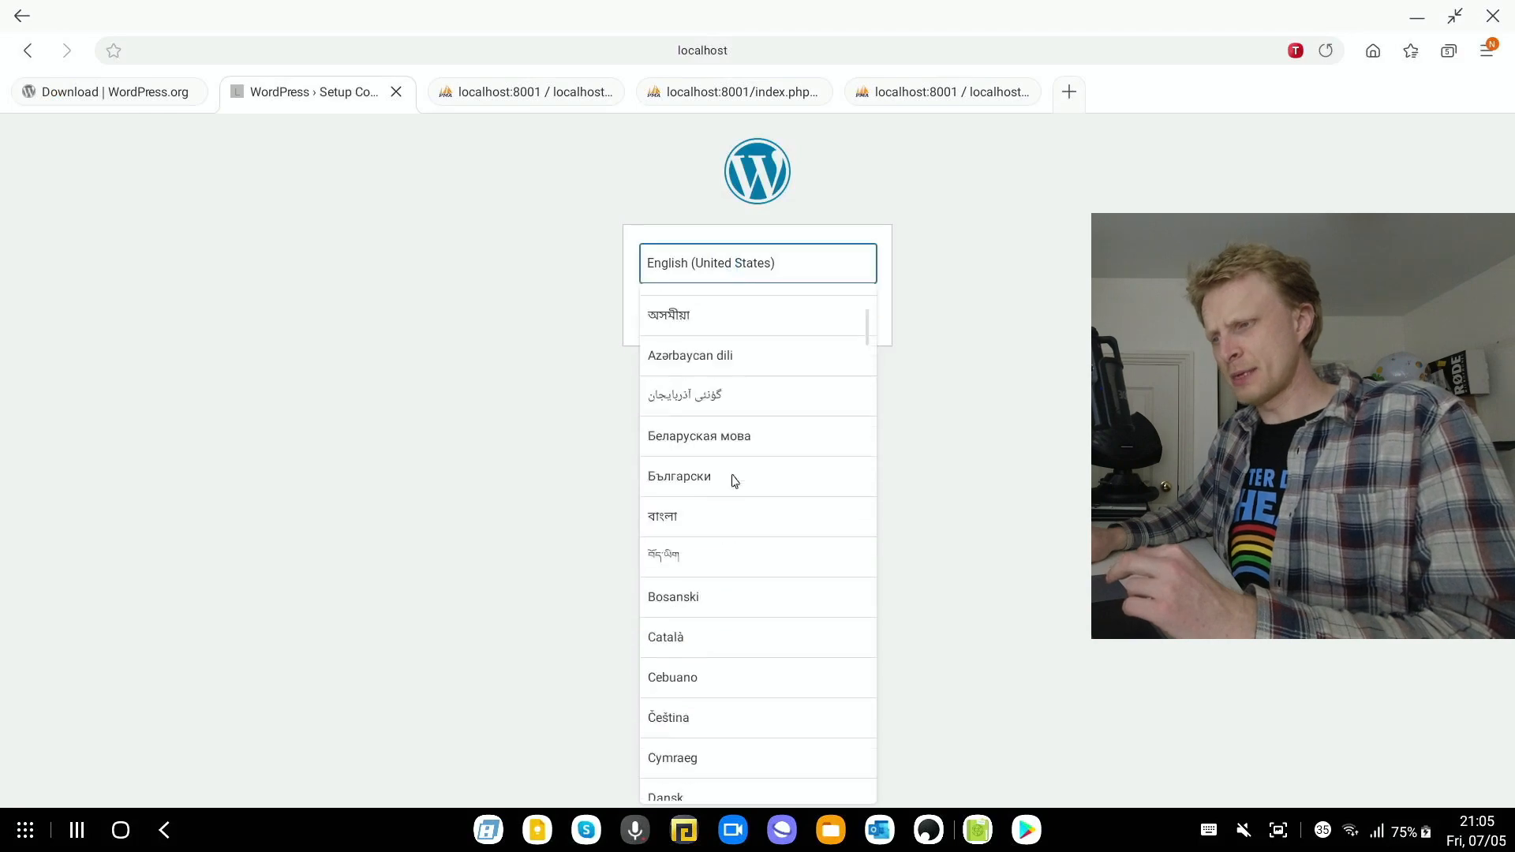
scroll("down", 3)
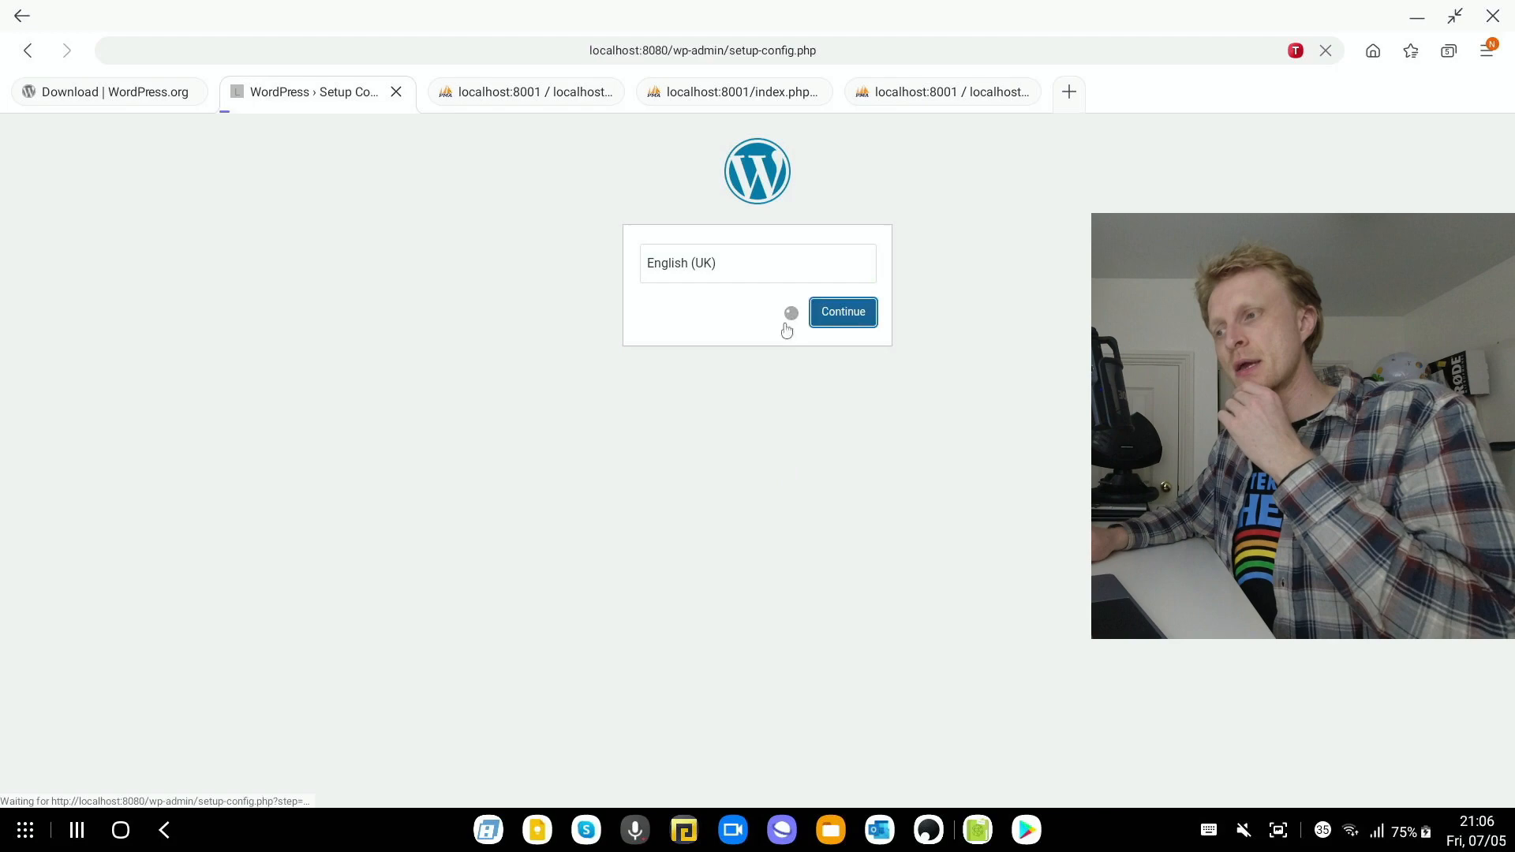
left_click(842, 312)
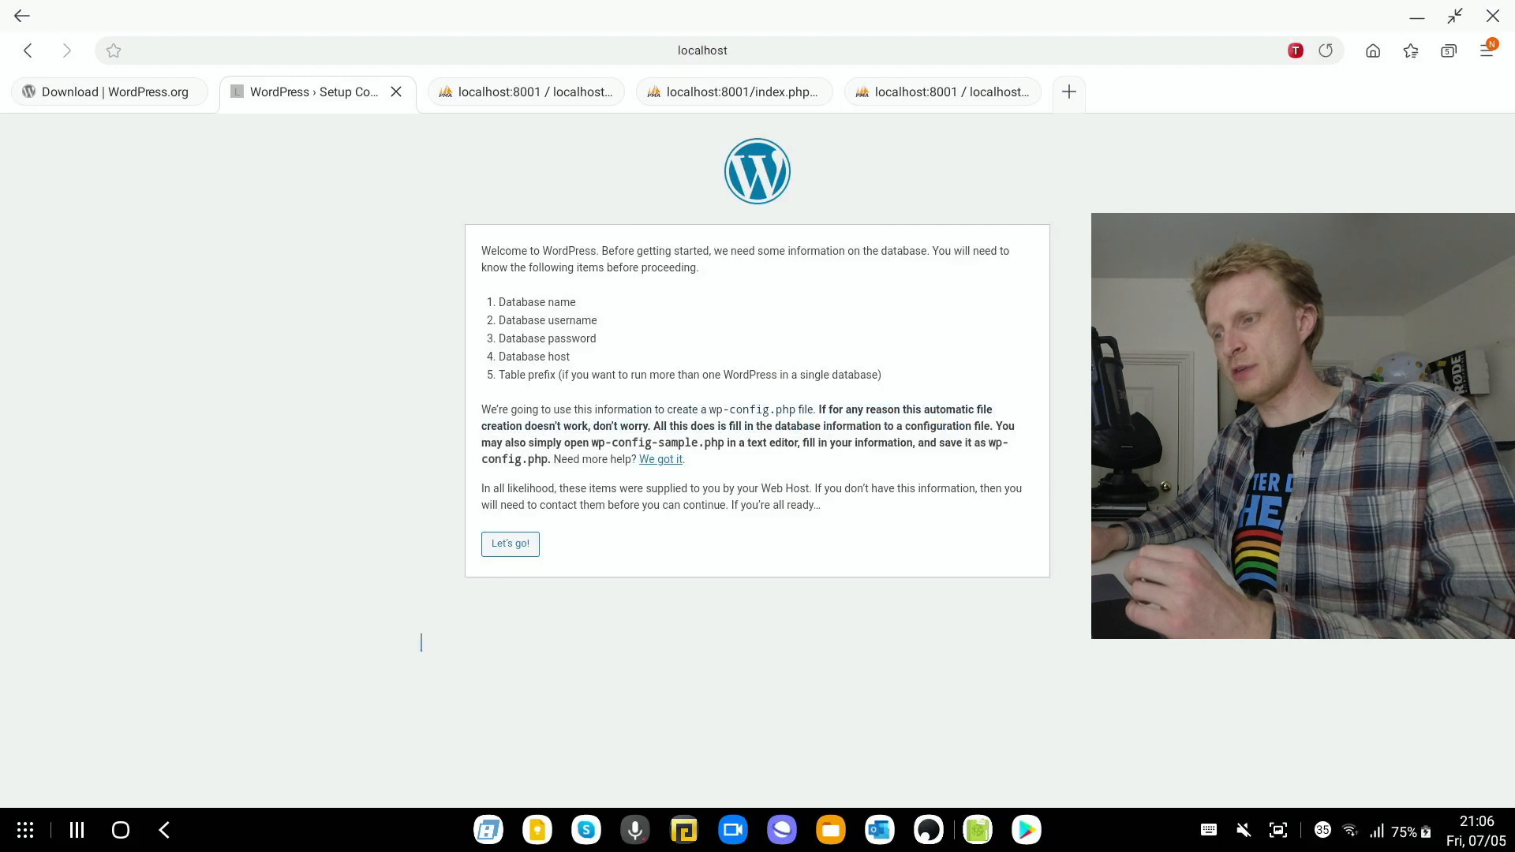
left_click(510, 542)
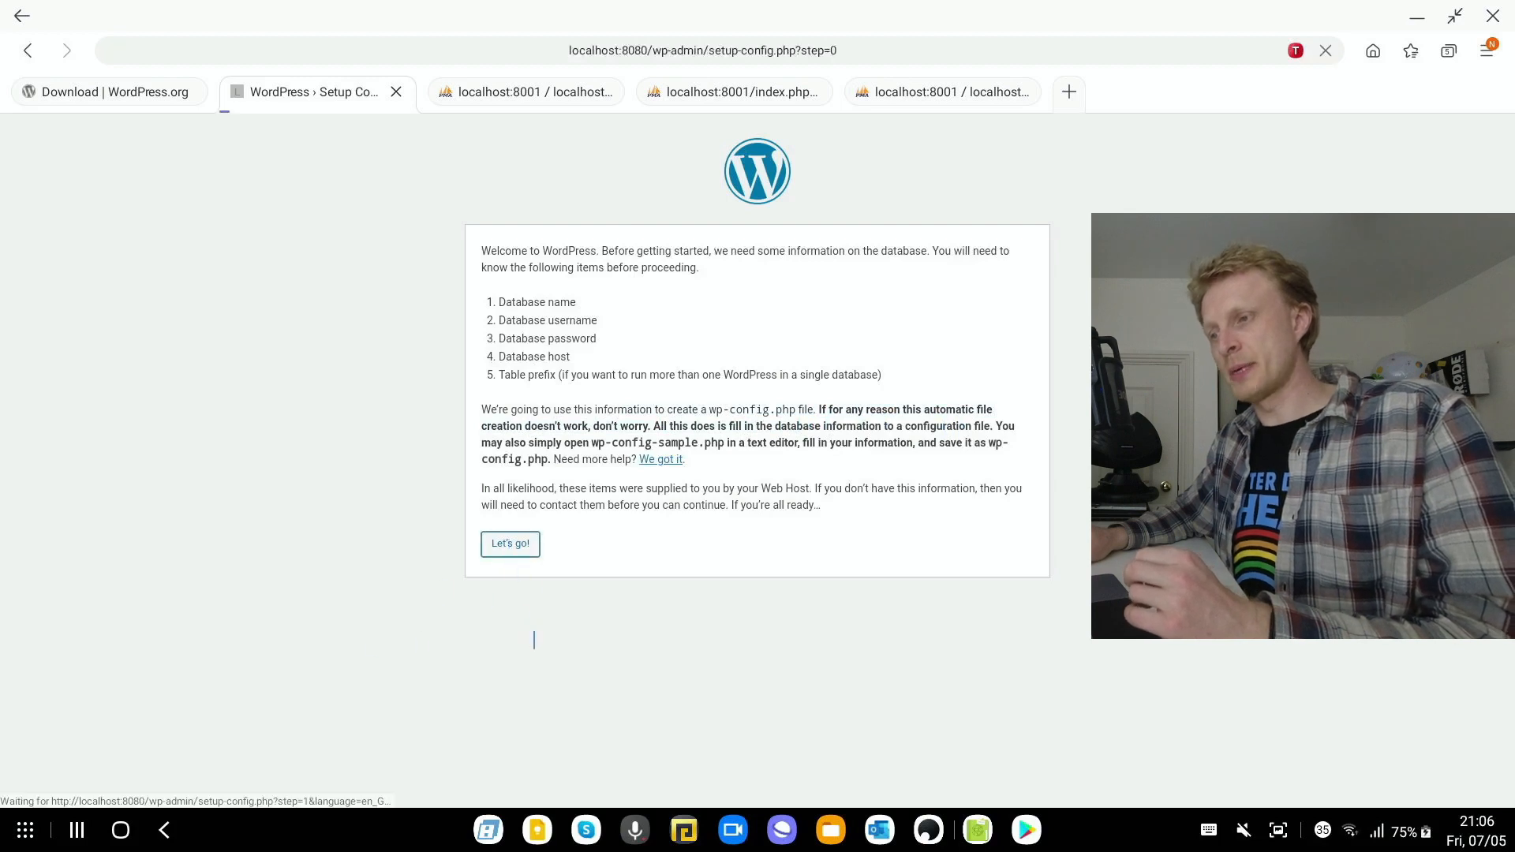
left_click(510, 543)
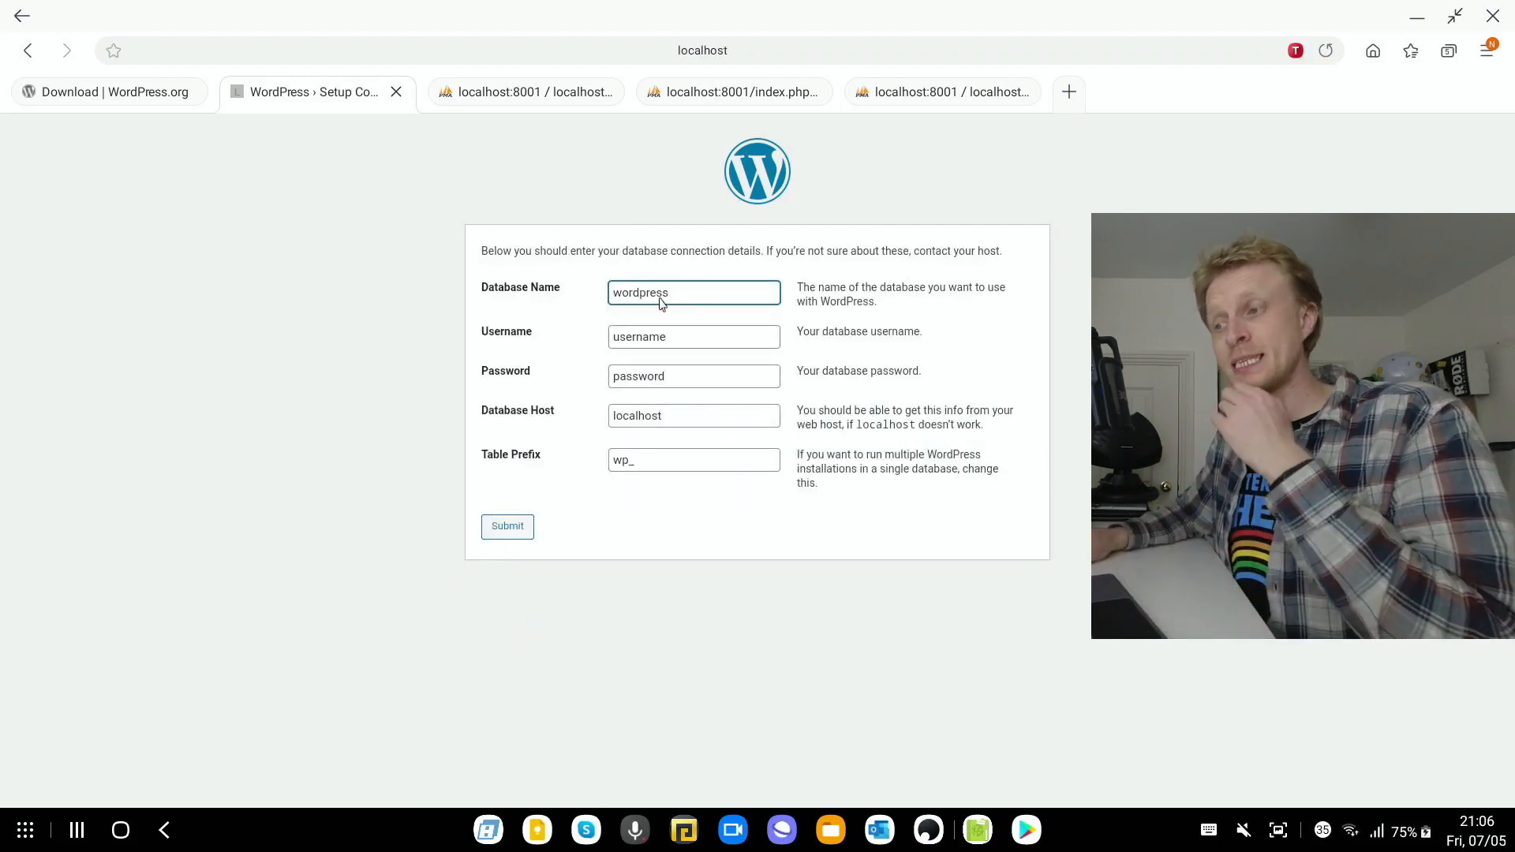
Step: Connect to the database as user root with no password, keeping localhost and the wp_ prefix
left_click(693, 337)
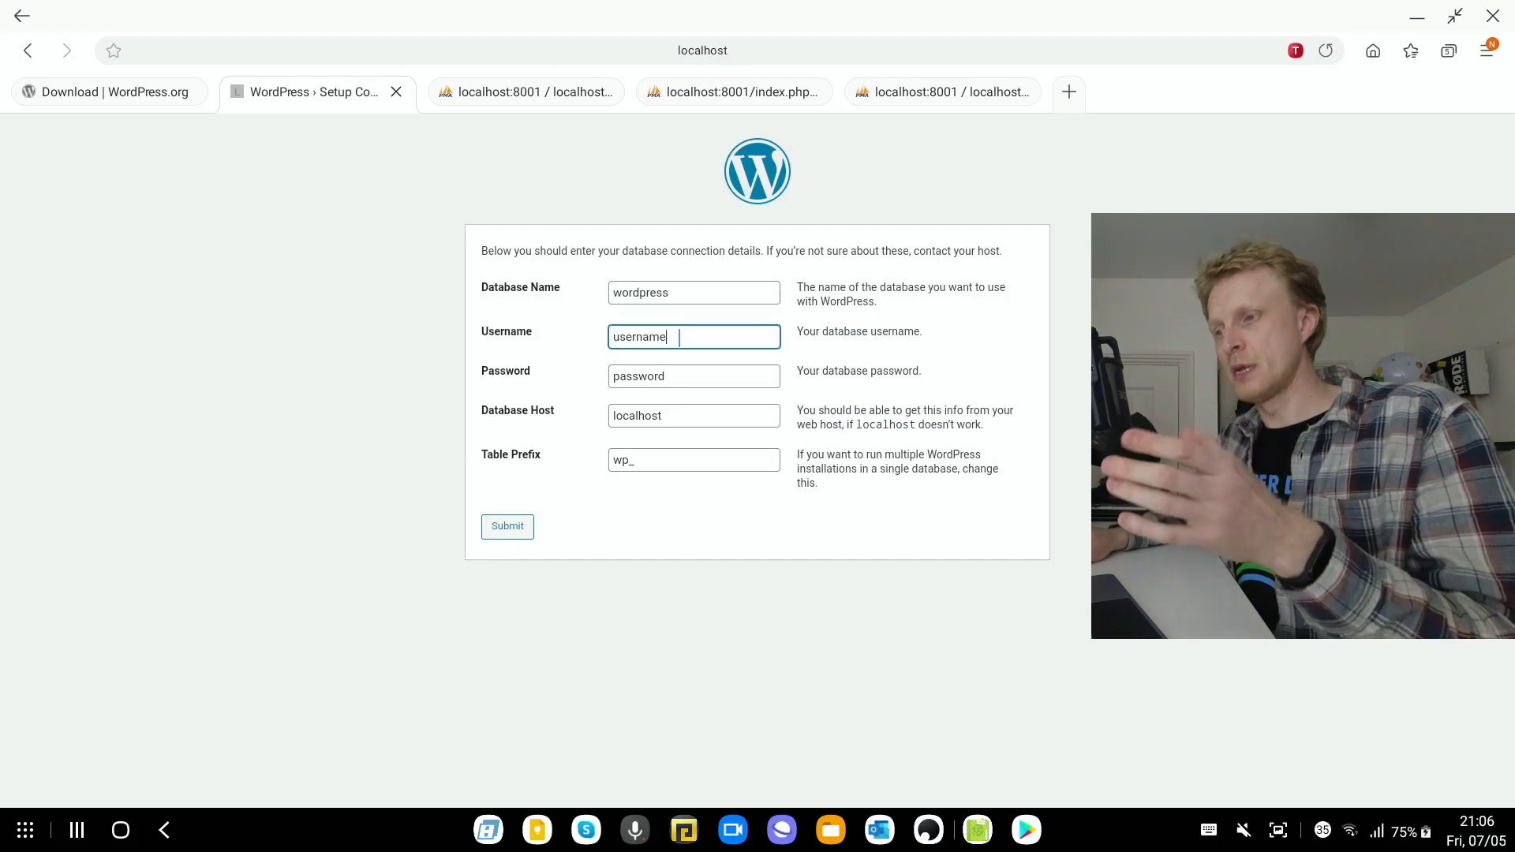
type("root")
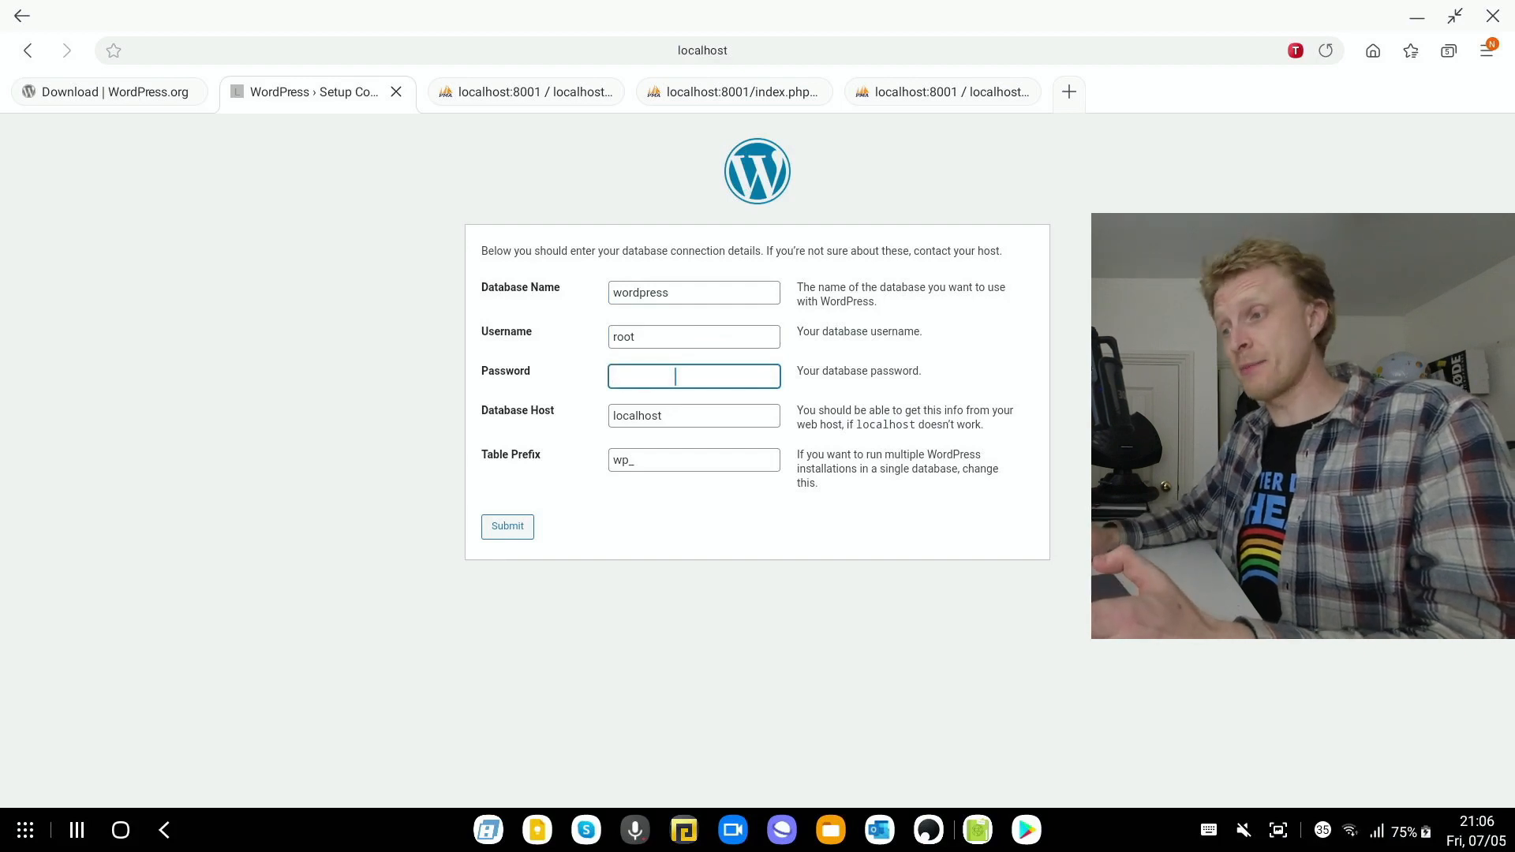
left_click(694, 460)
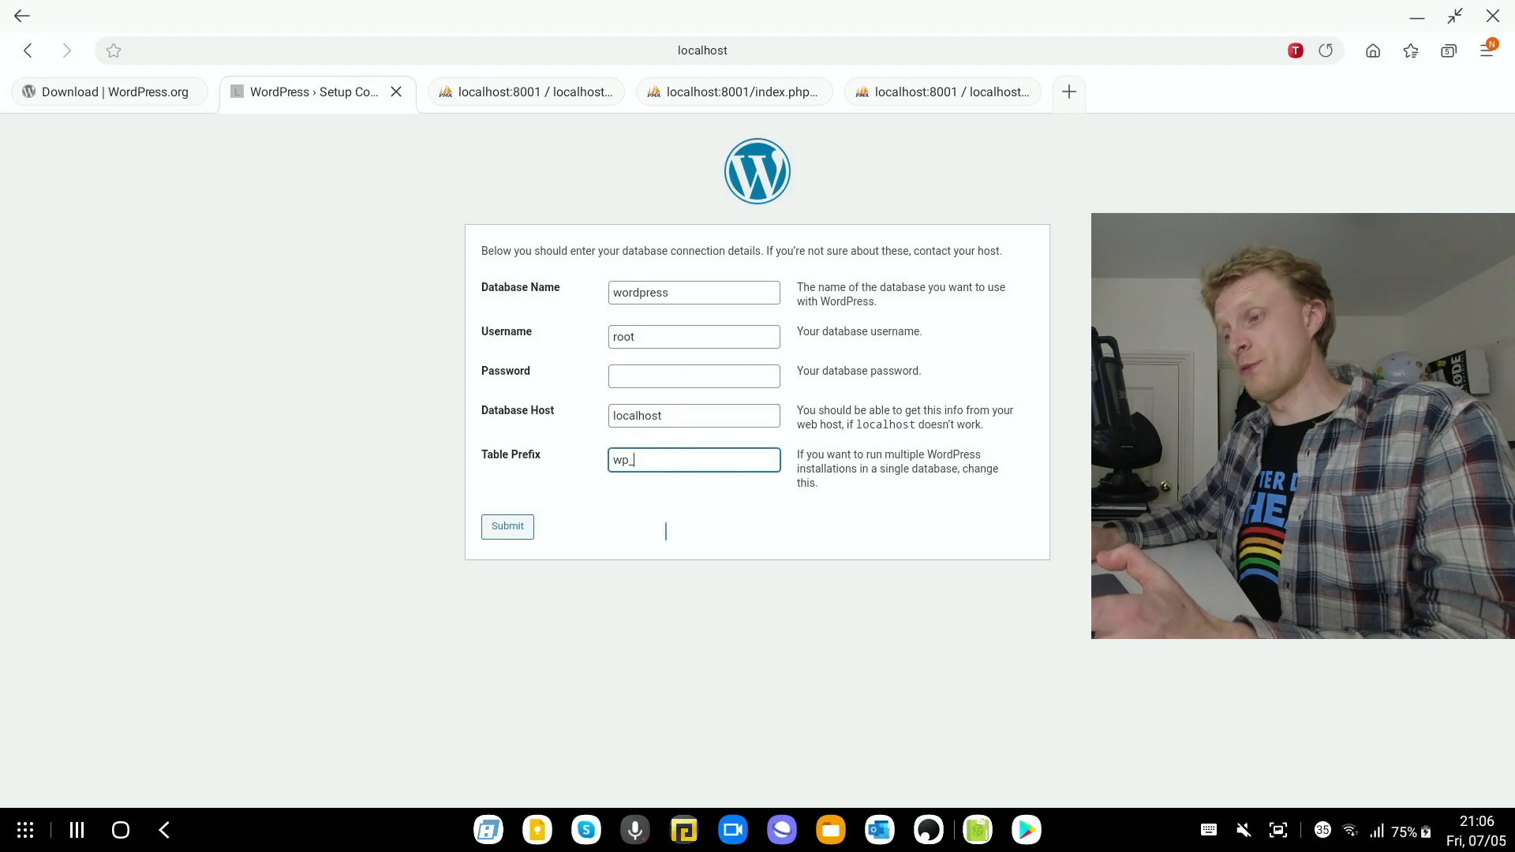
left_click(507, 526)
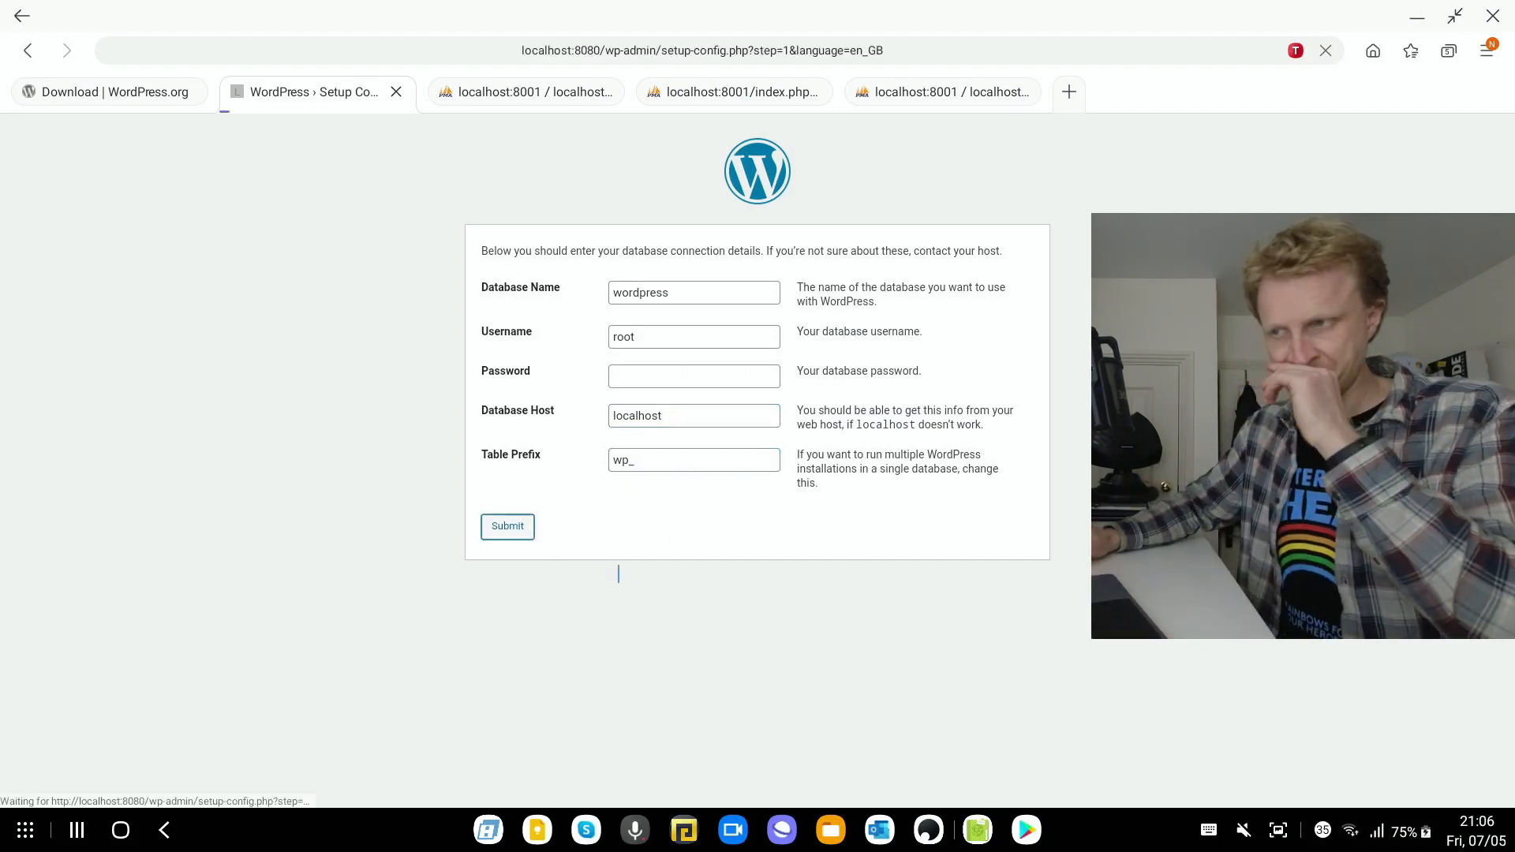
left_click(507, 527)
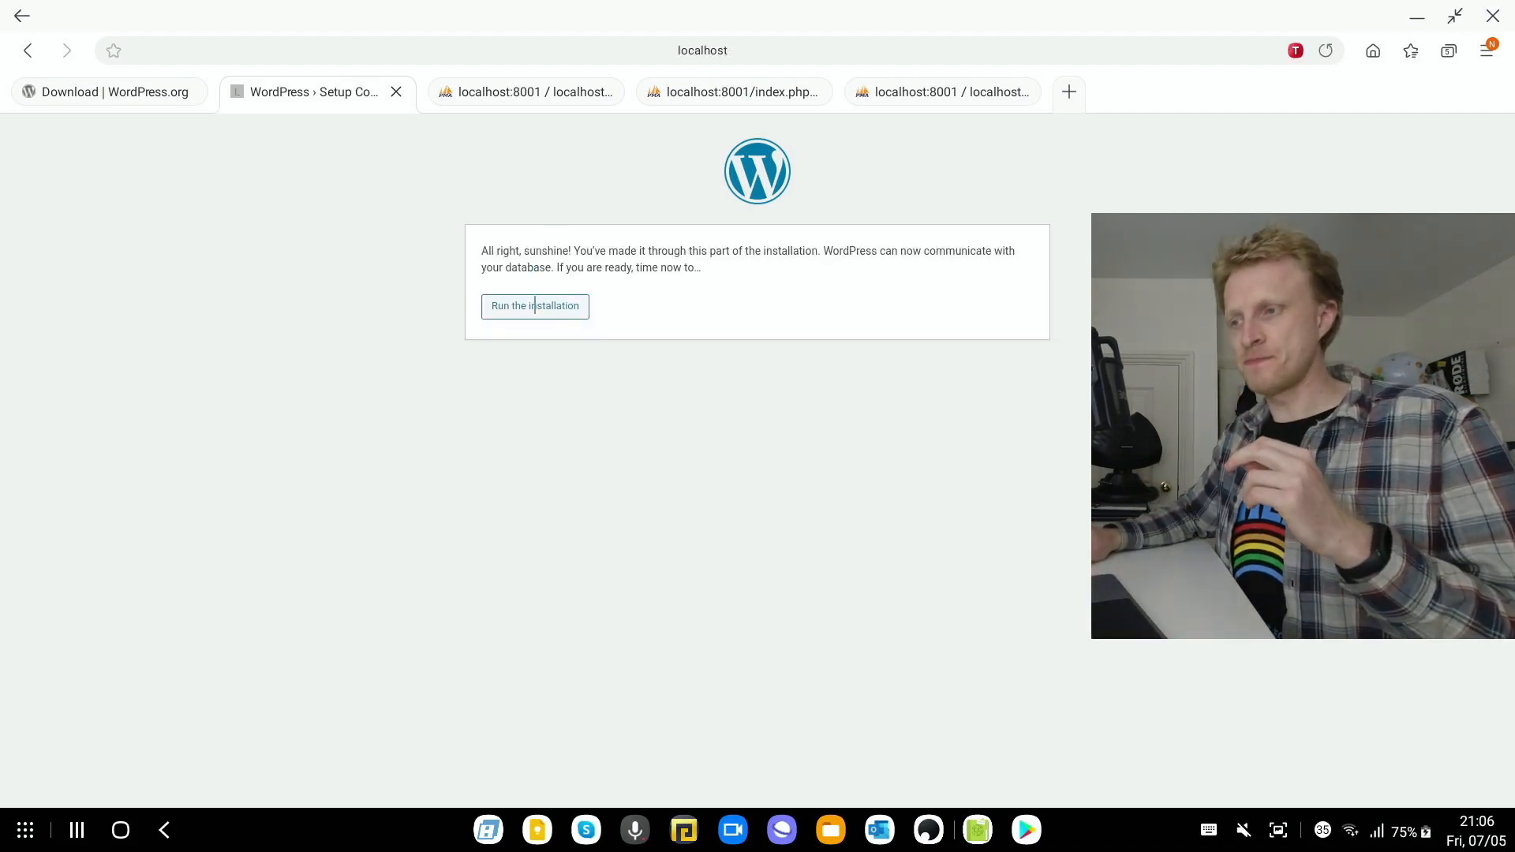
Step: Fill in the site details and confirm use of a weak password
left_click(535, 306)
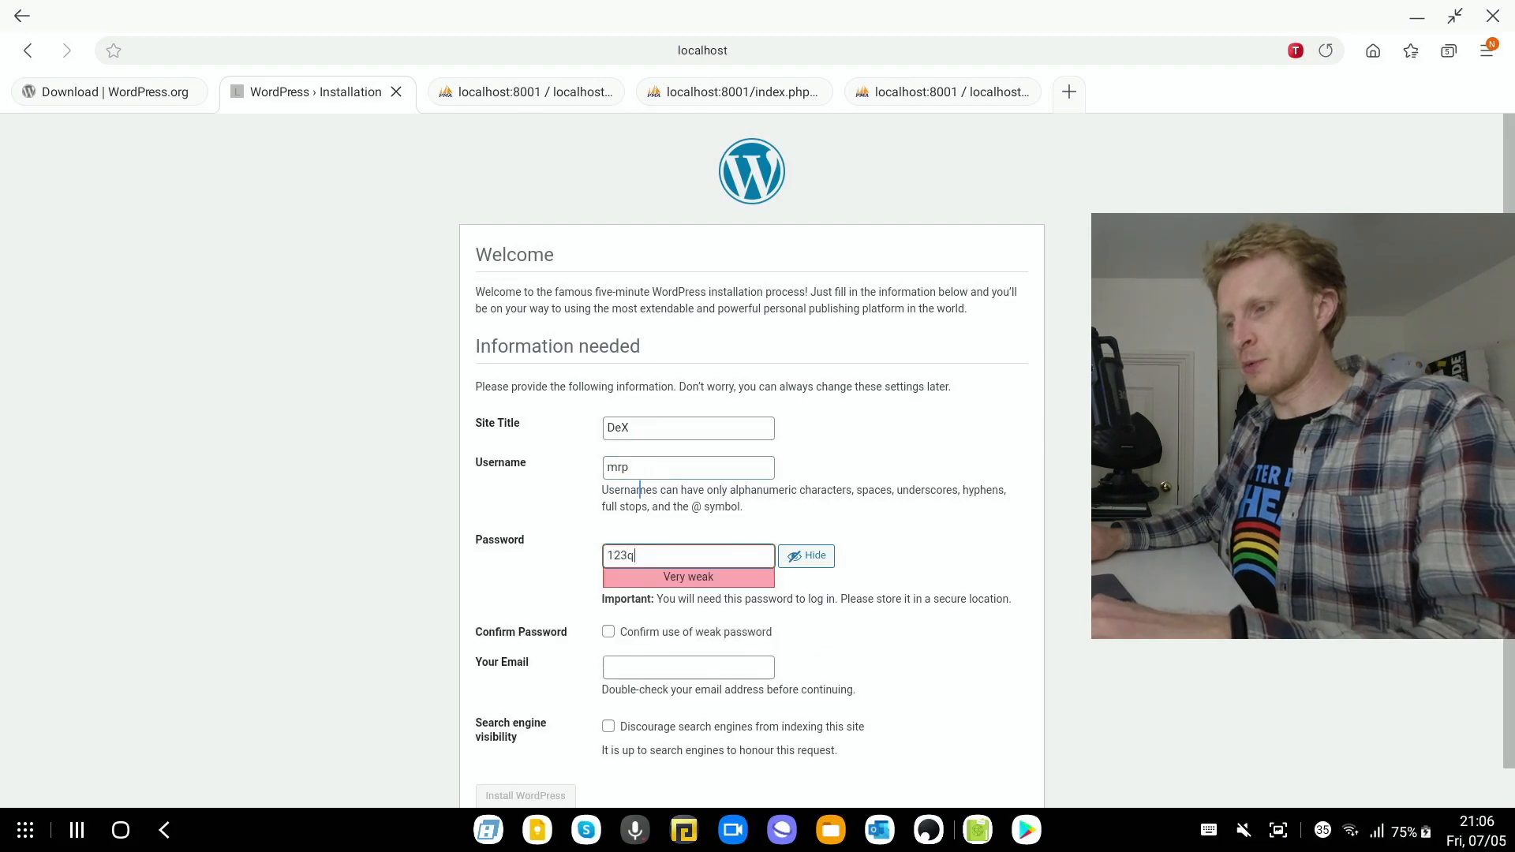
type("we")
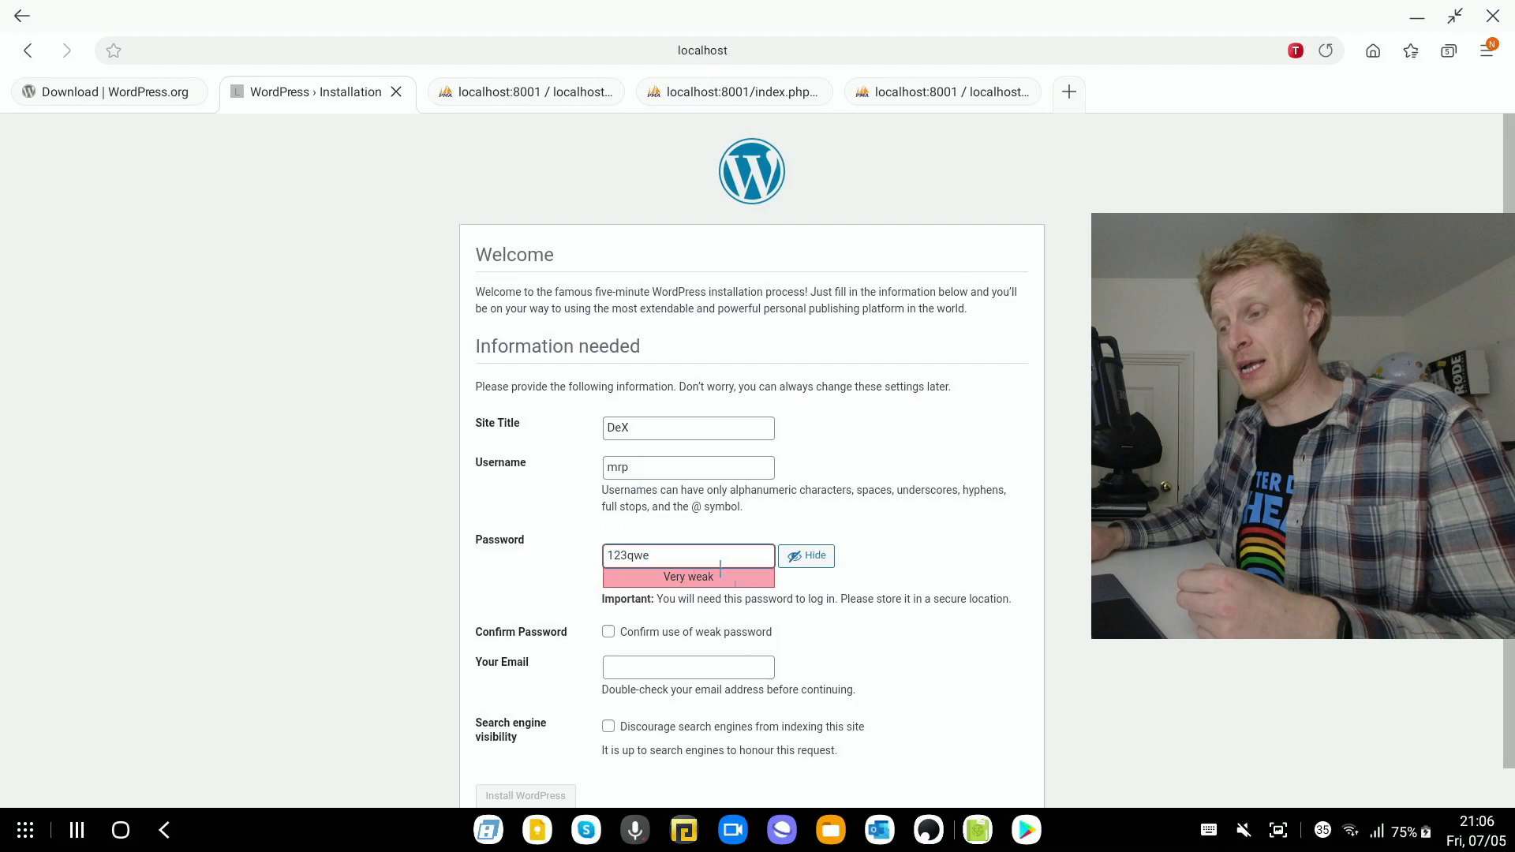
left_click(607, 631)
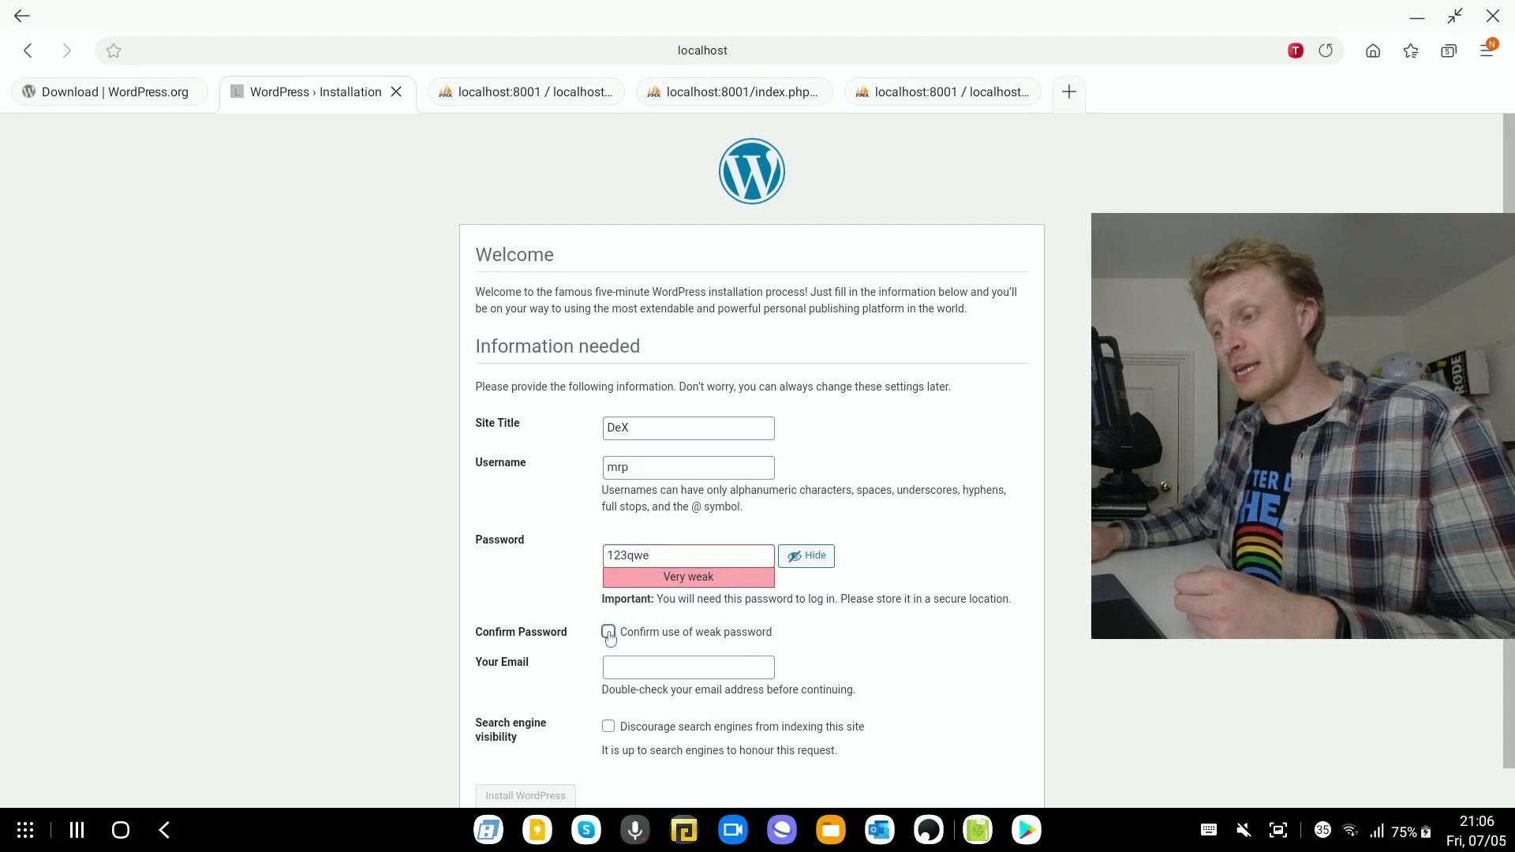
left_click(608, 632)
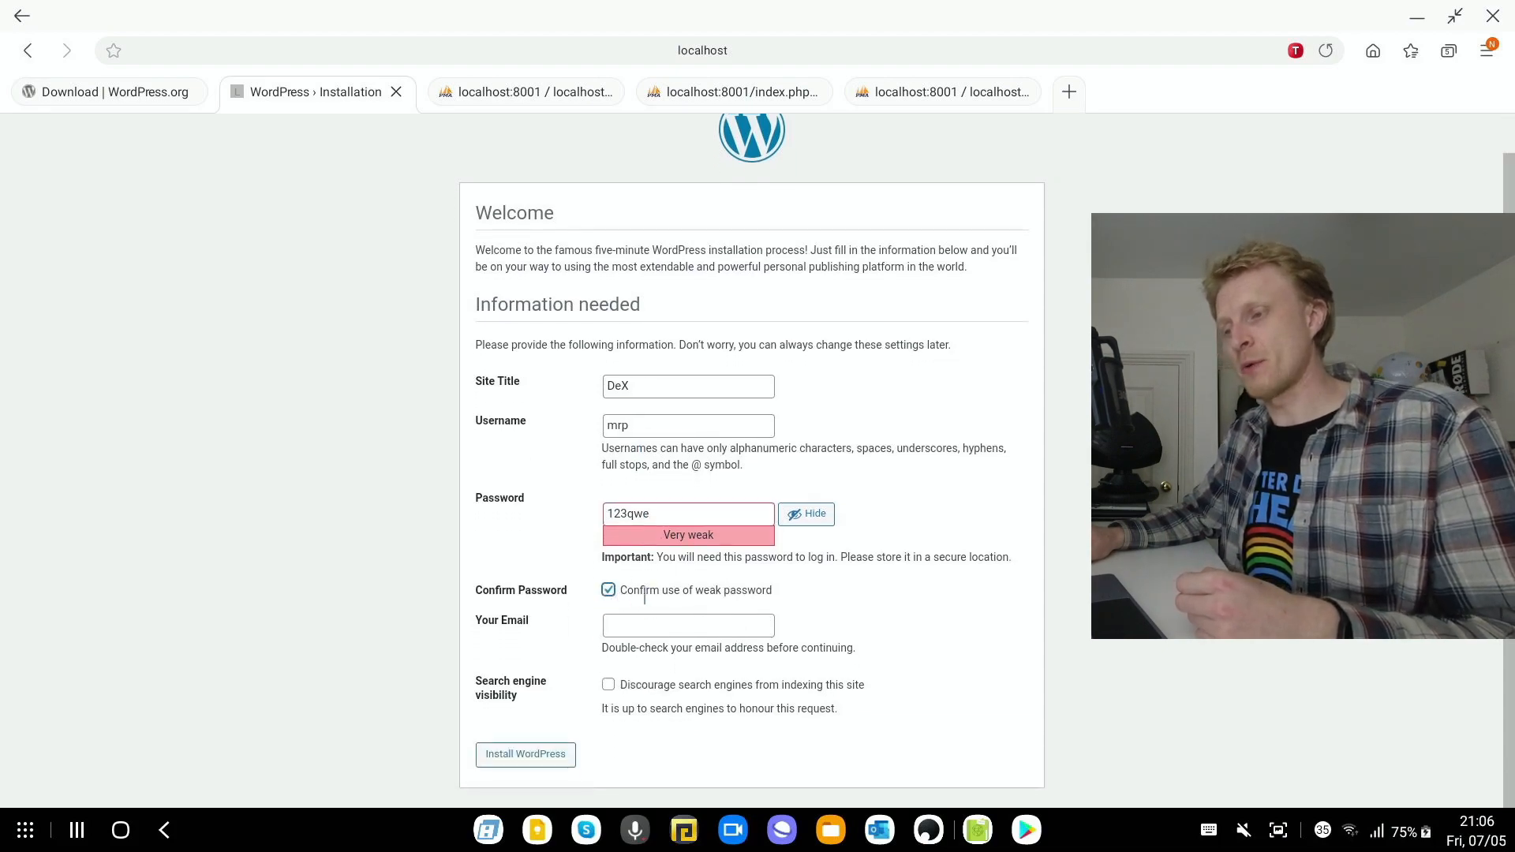
left_click(607, 589)
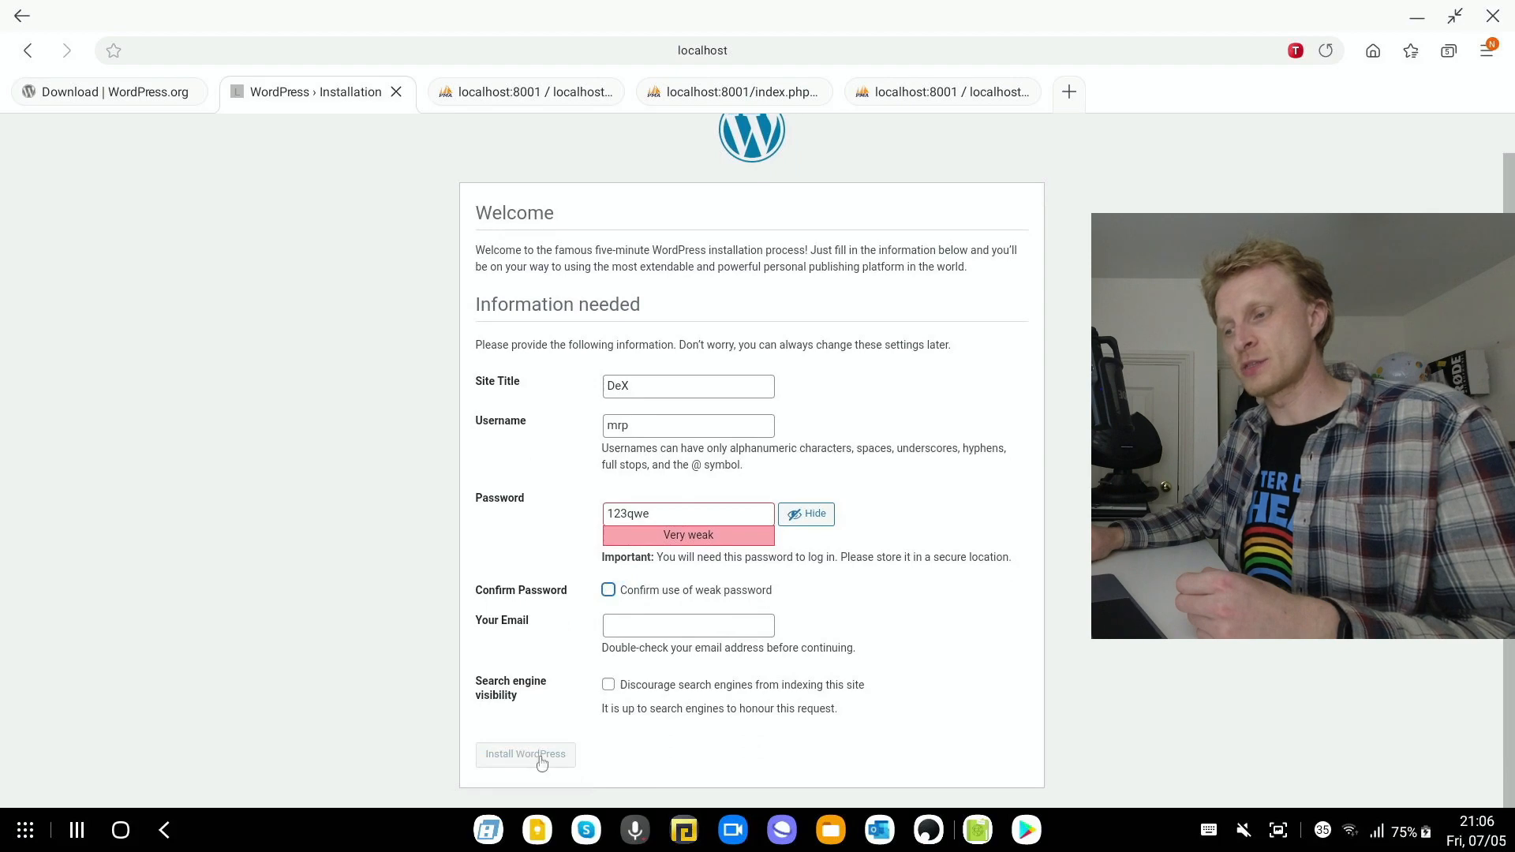
left_click(607, 590)
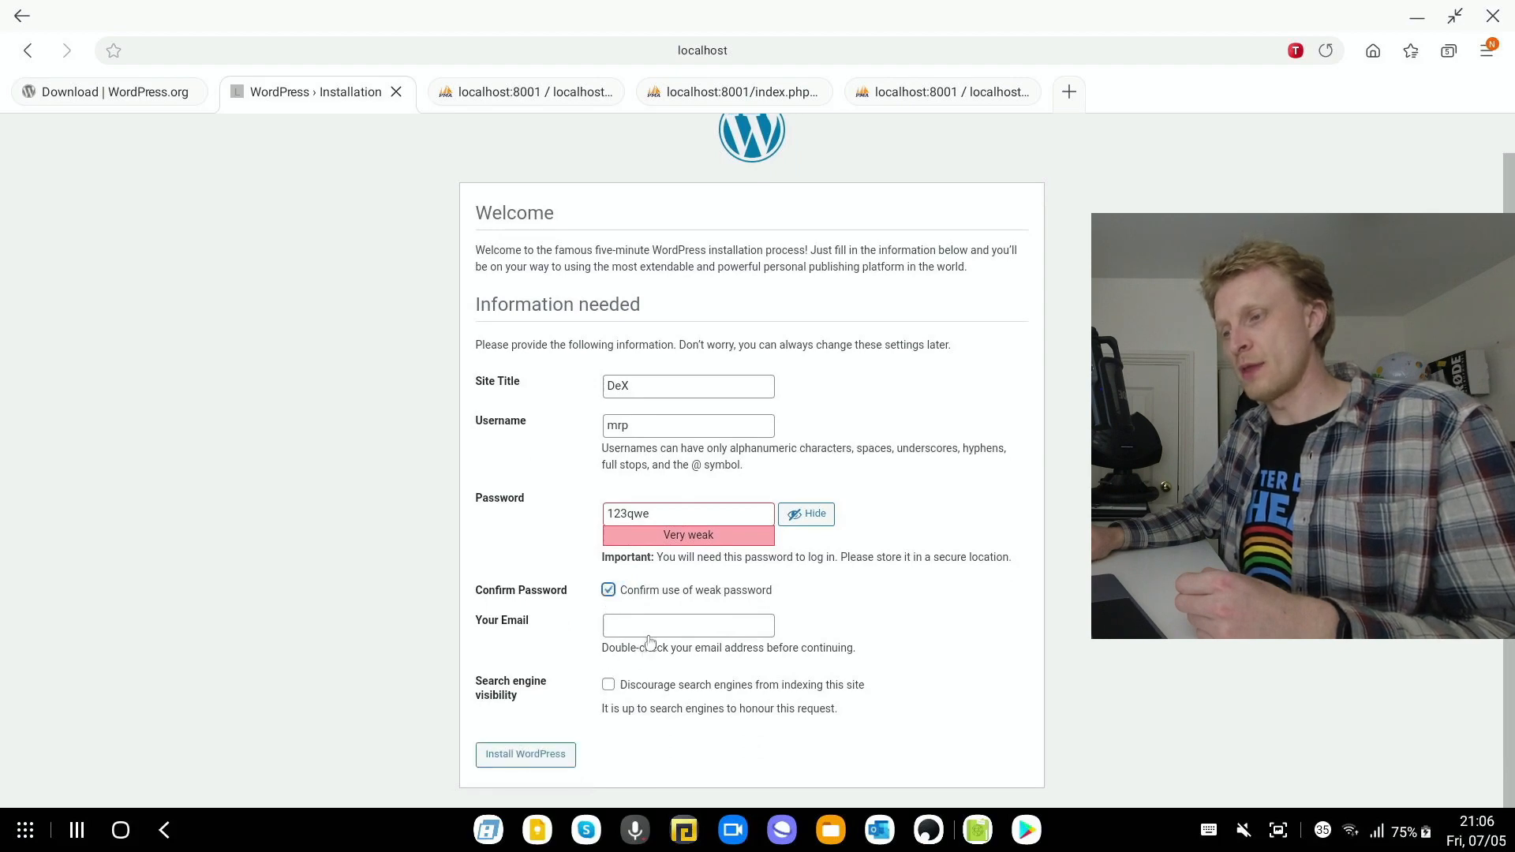
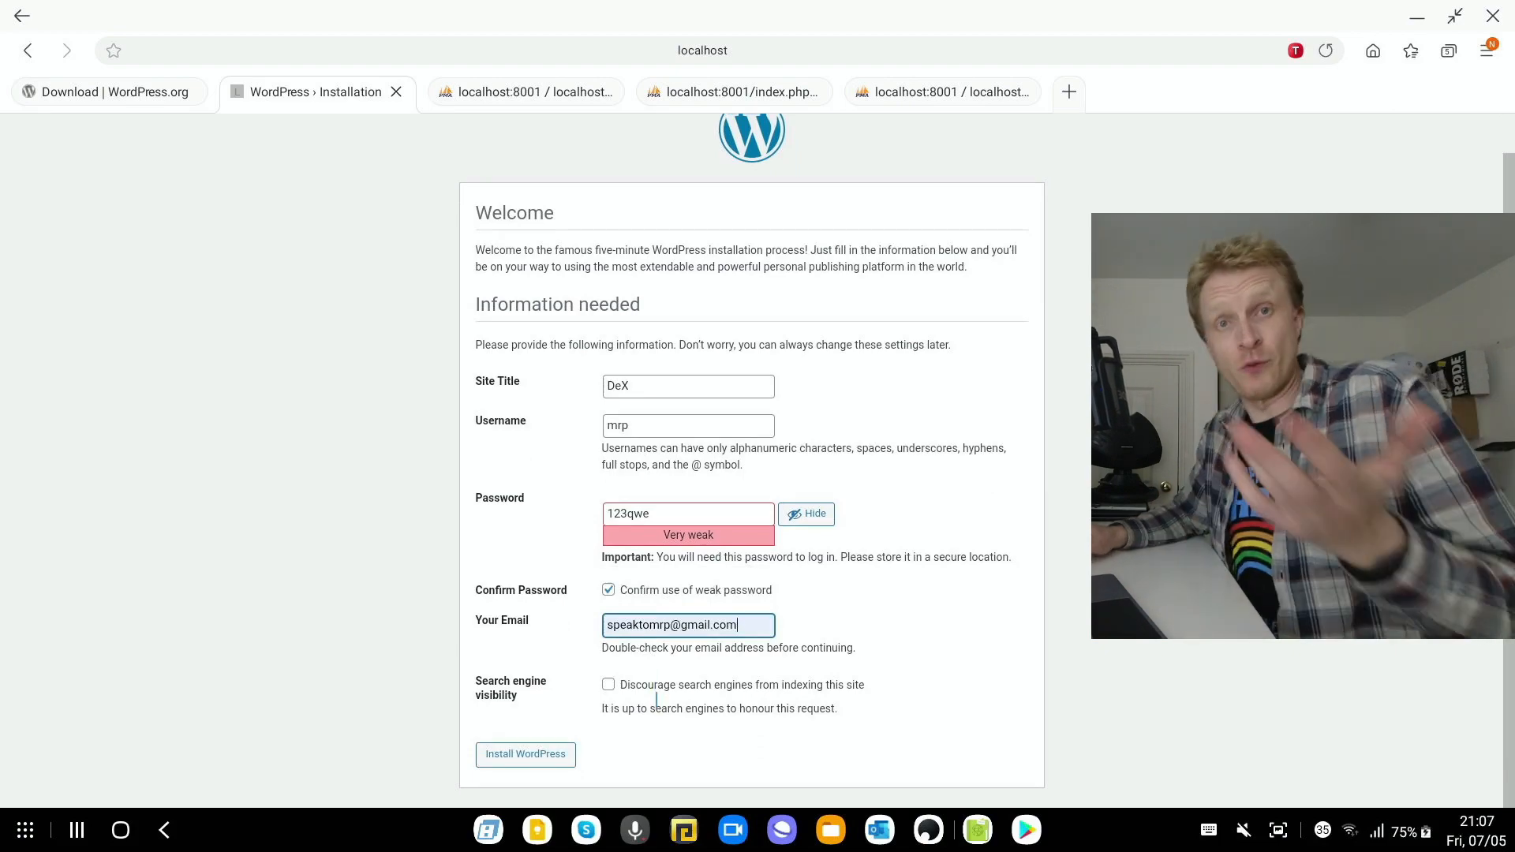
left_click(608, 684)
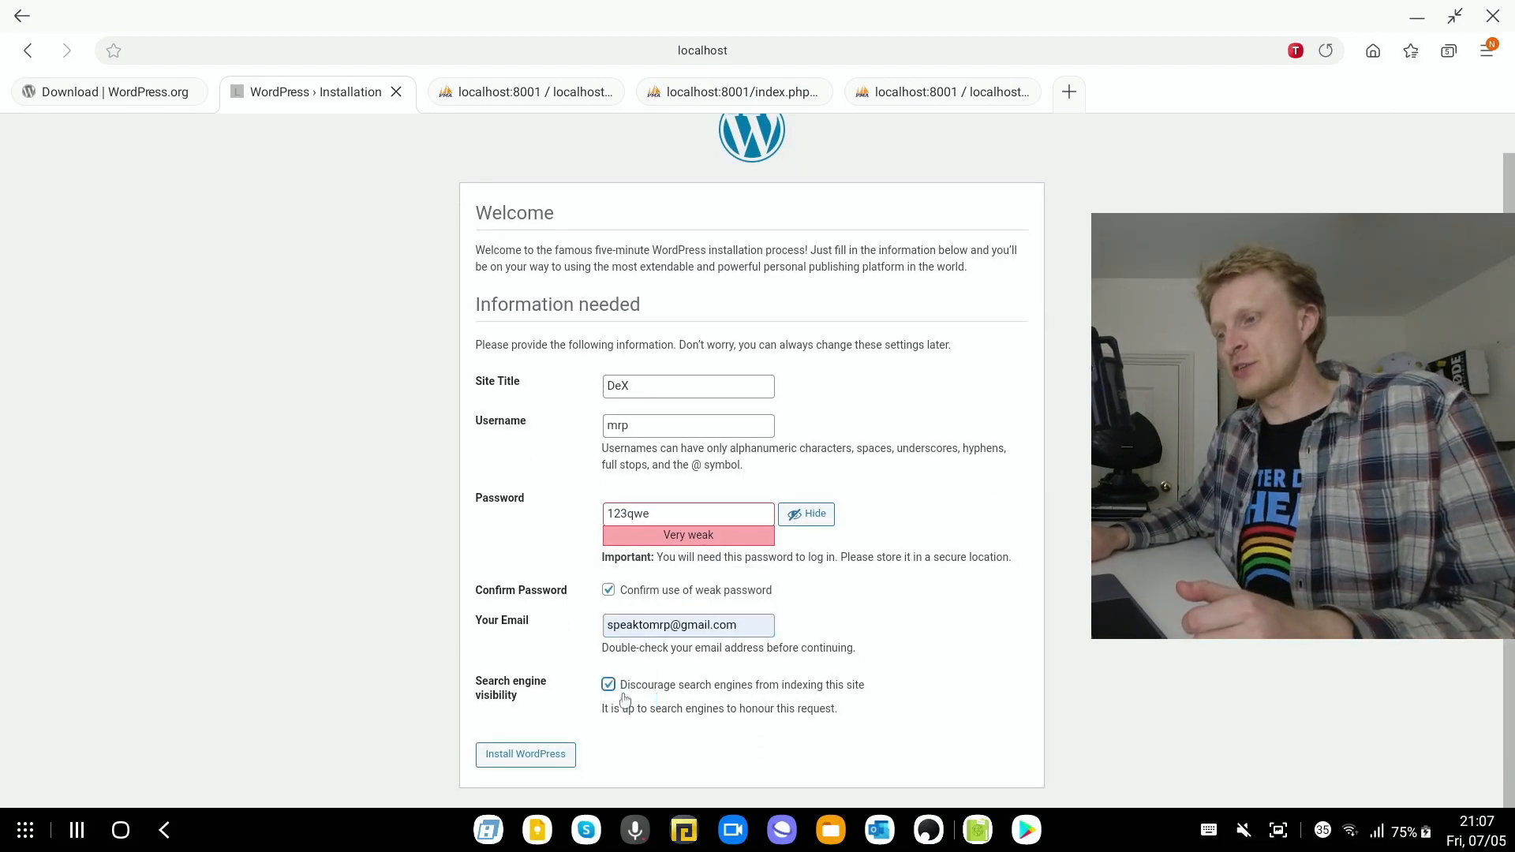
mouse_move(788, 699)
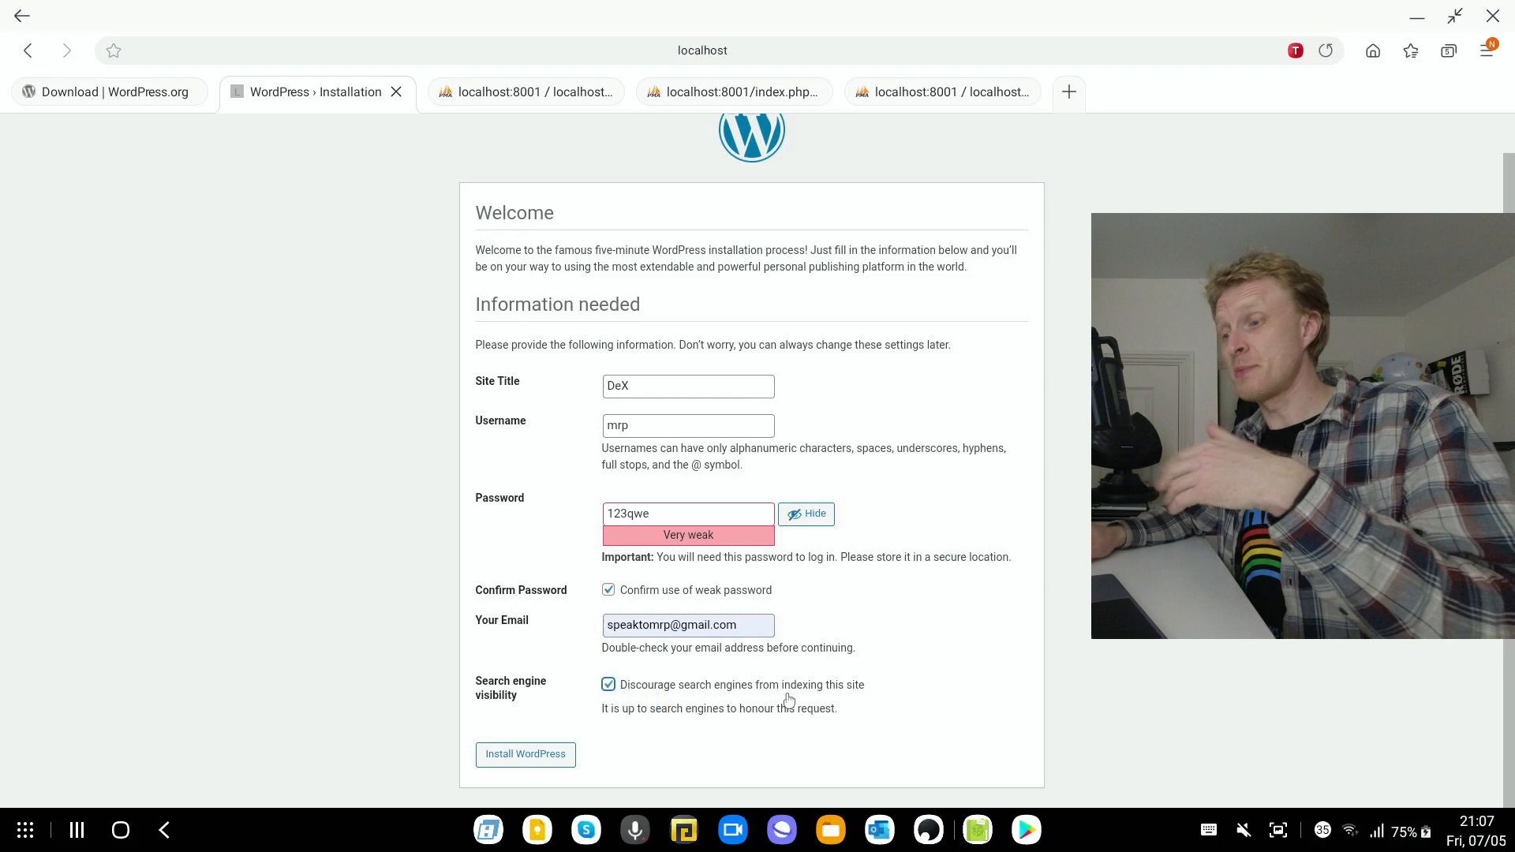
mouse_move(713, 723)
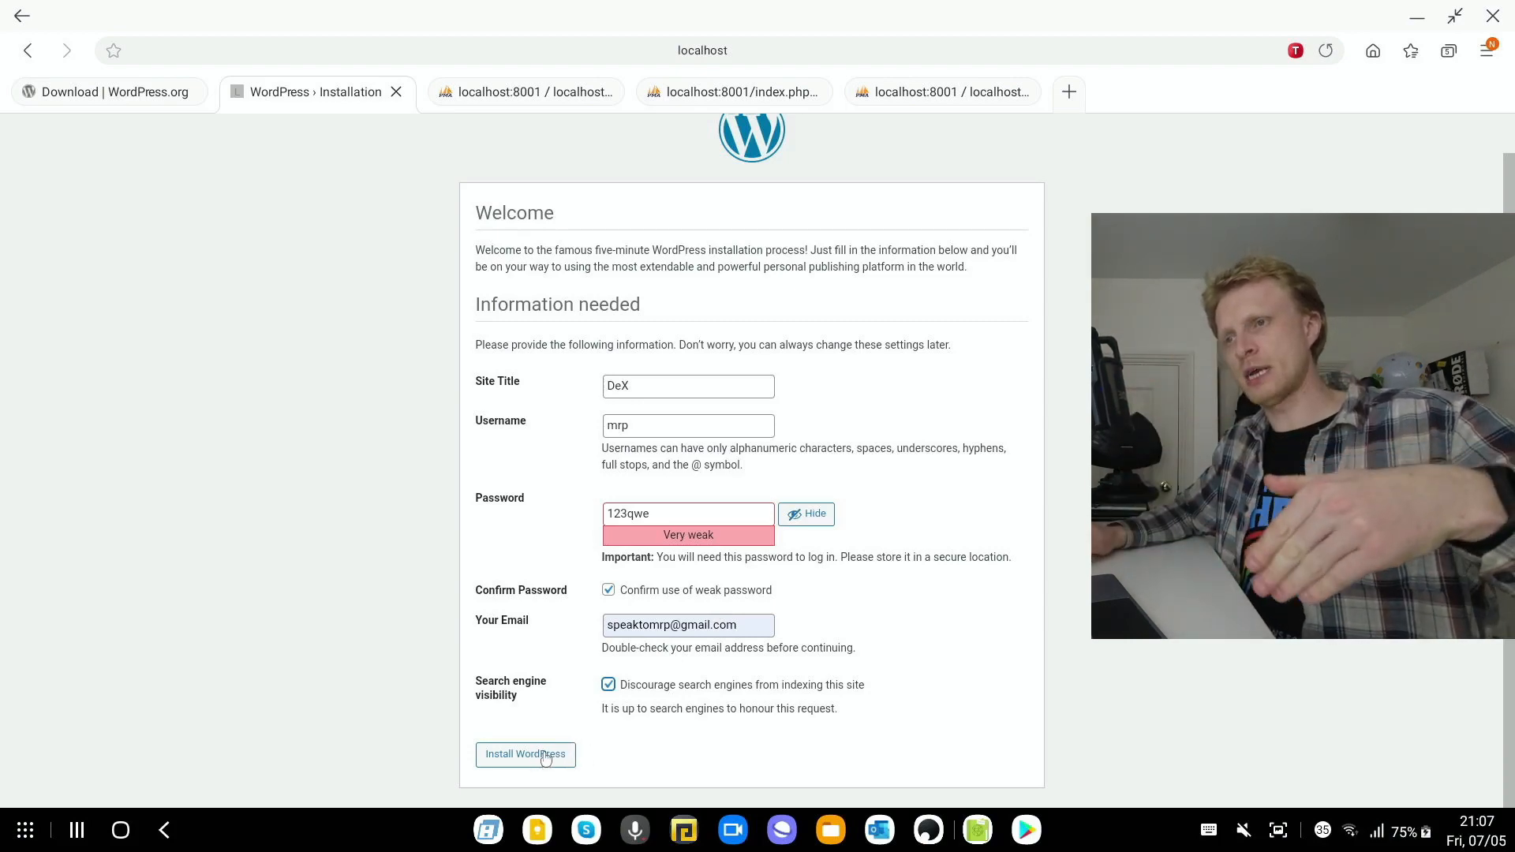
left_click(525, 755)
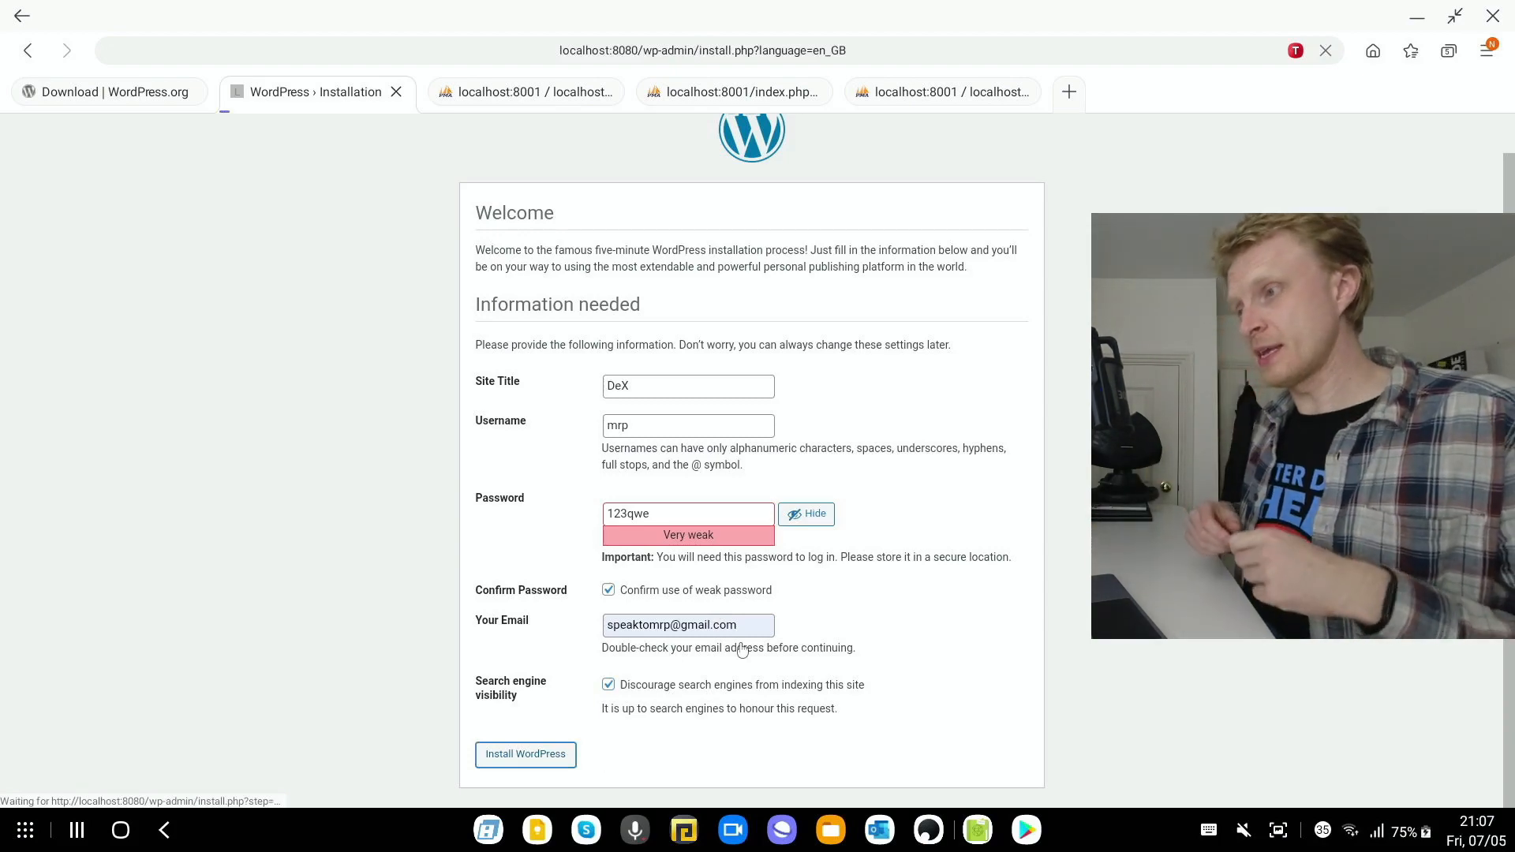
left_click(526, 754)
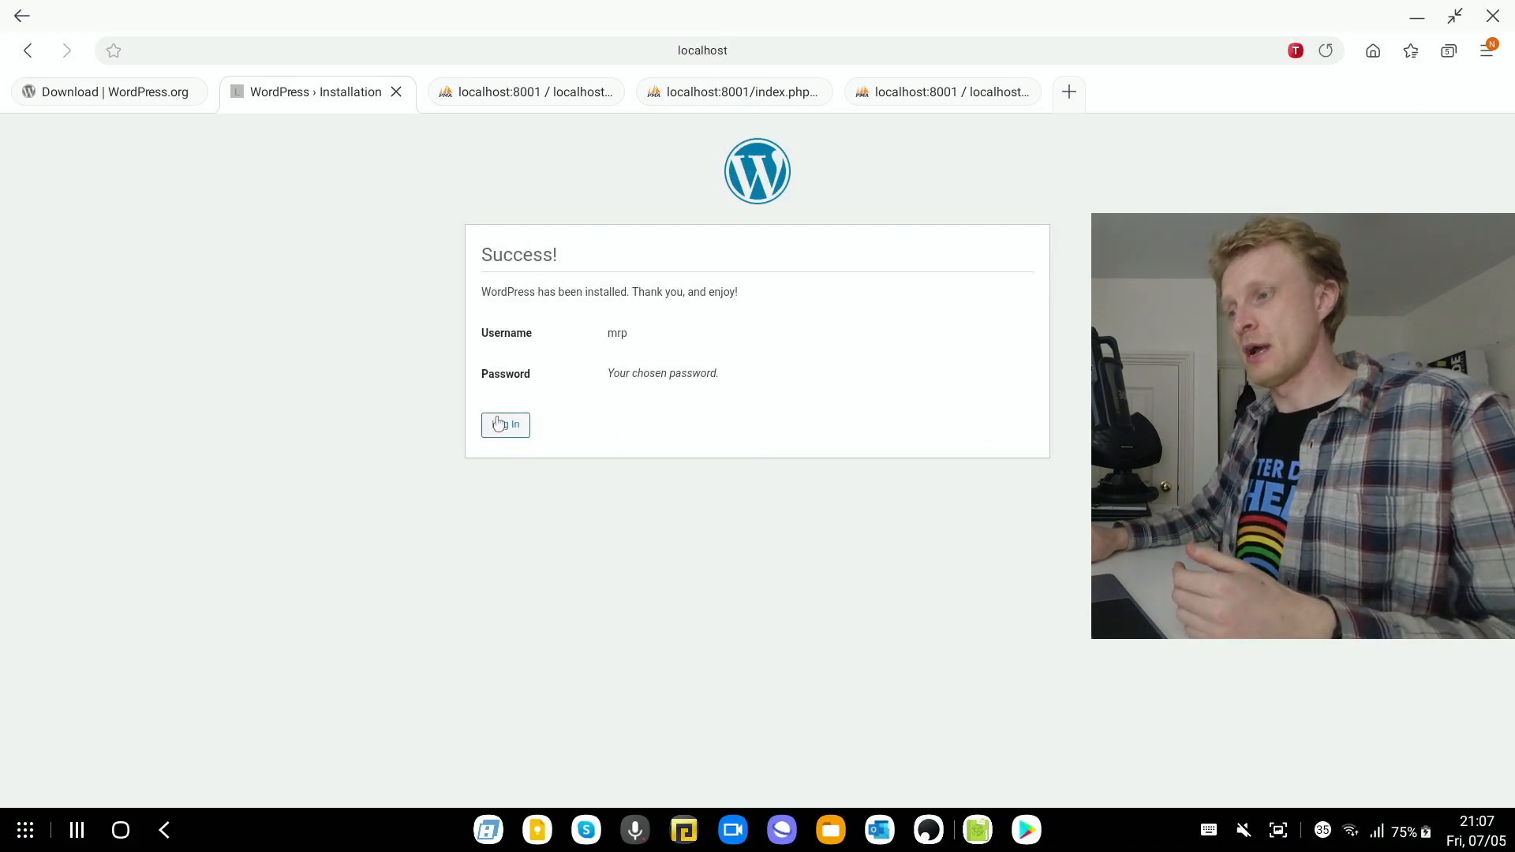
Step: Log in as mrp from the Success page to reach the DeX Dashboard
left_click(505, 425)
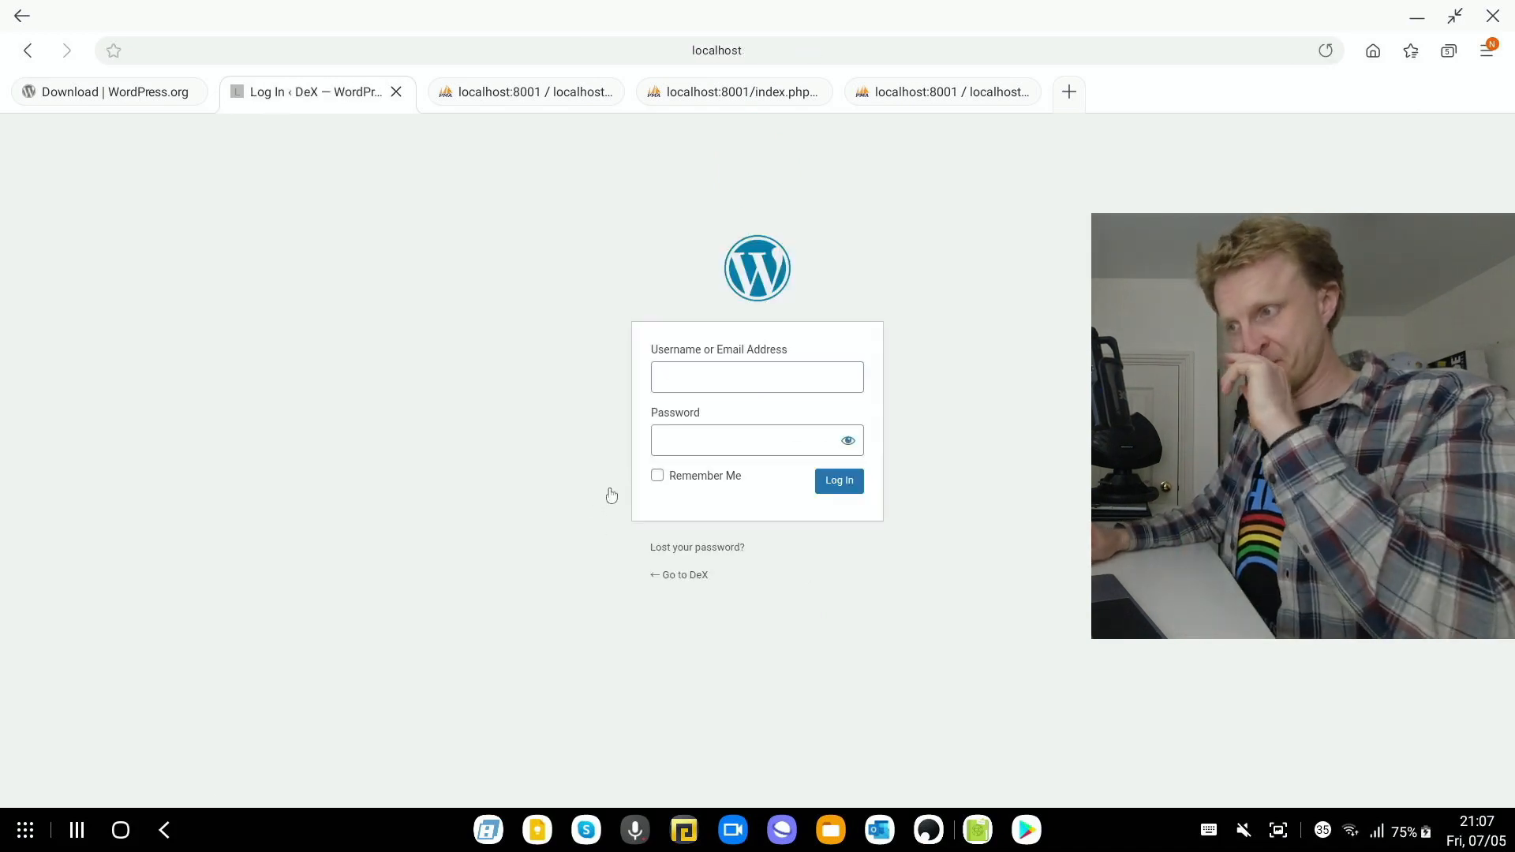
type("mrp")
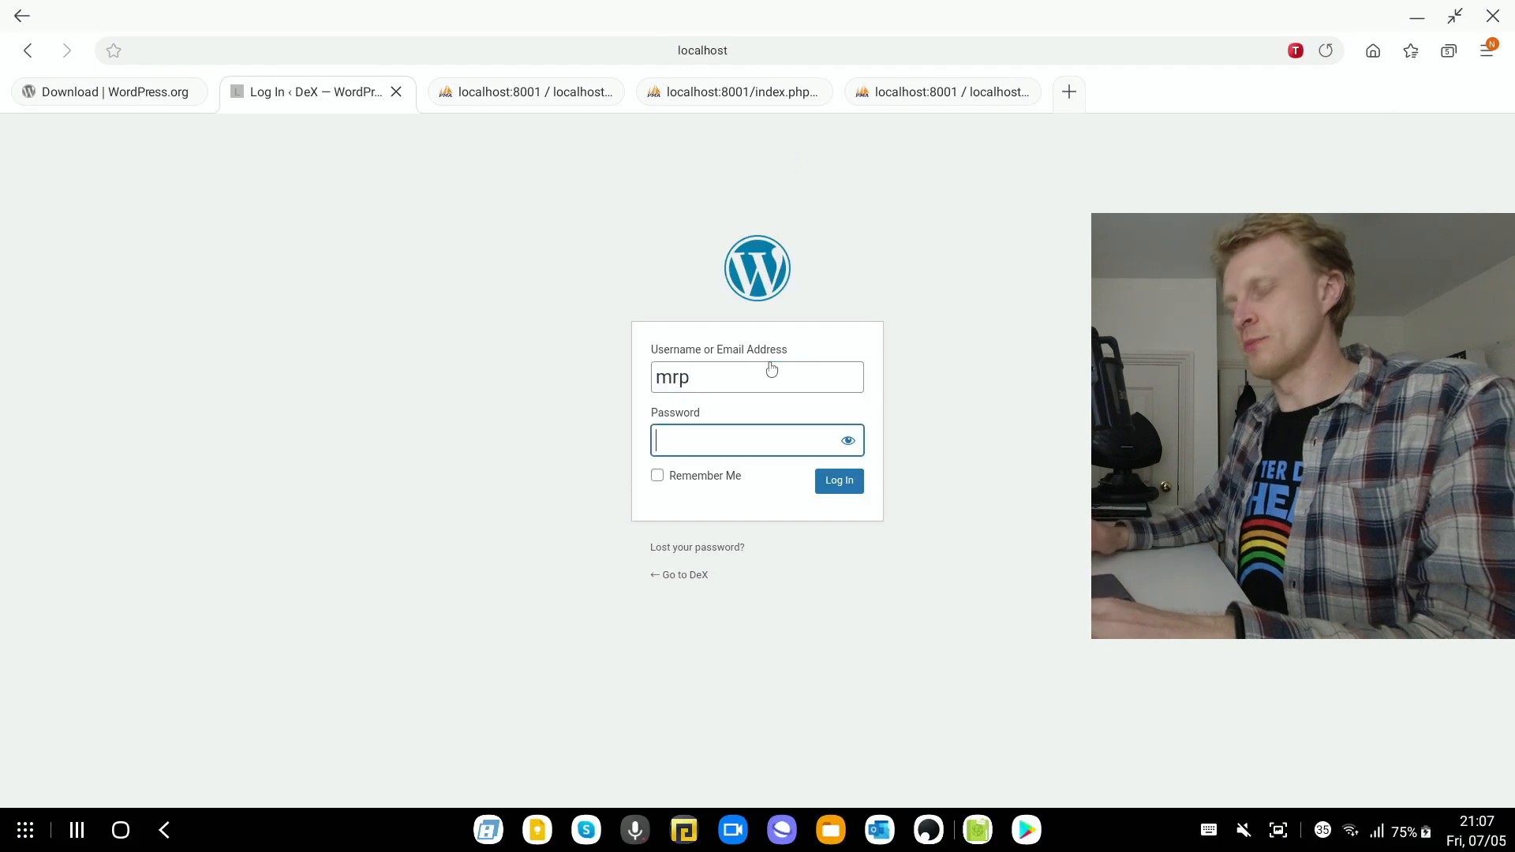
type("password")
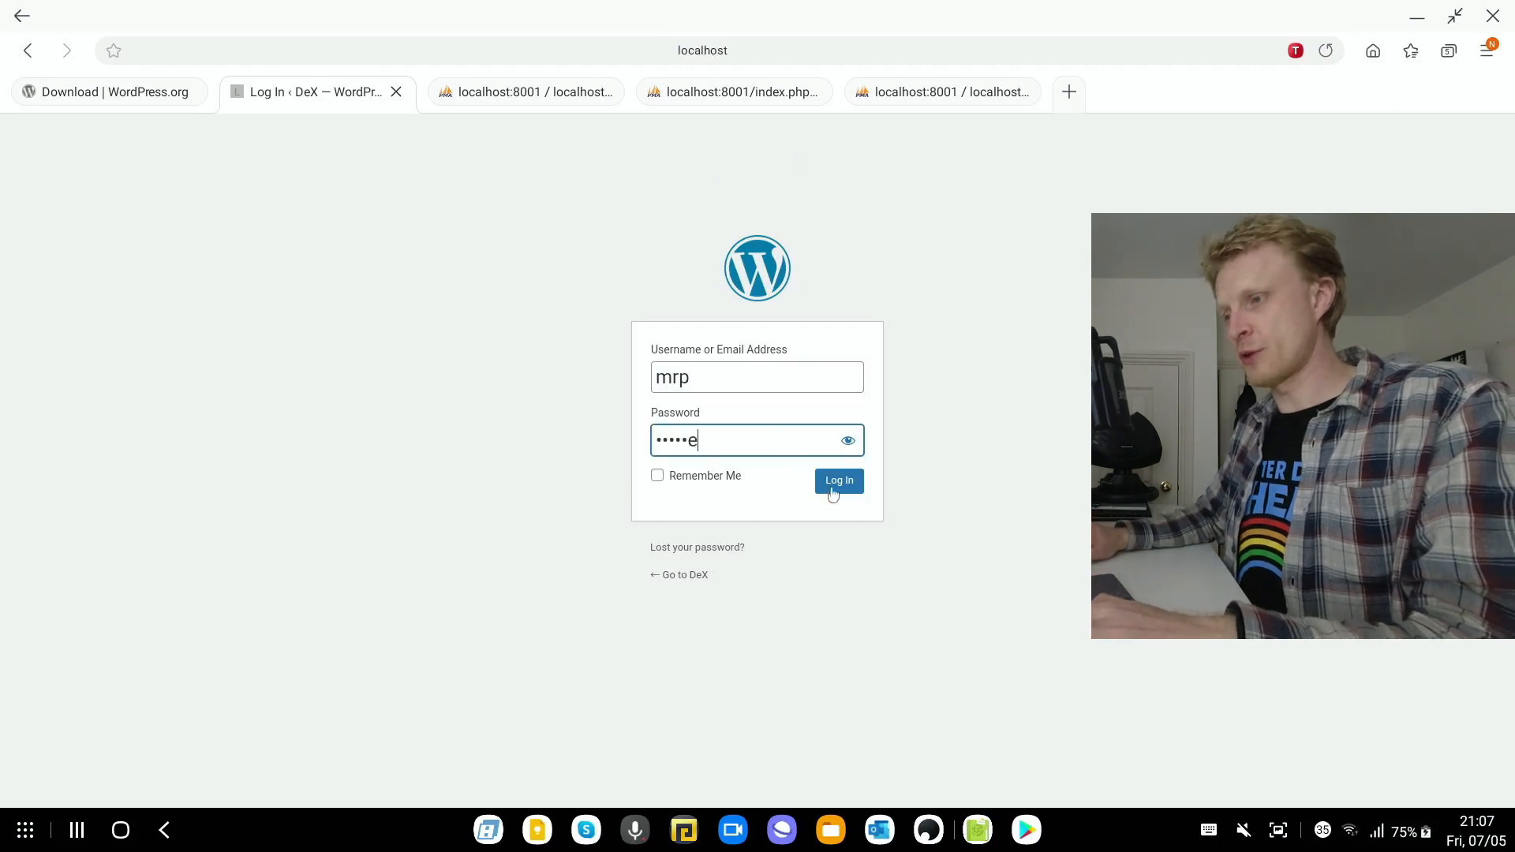
left_click(839, 480)
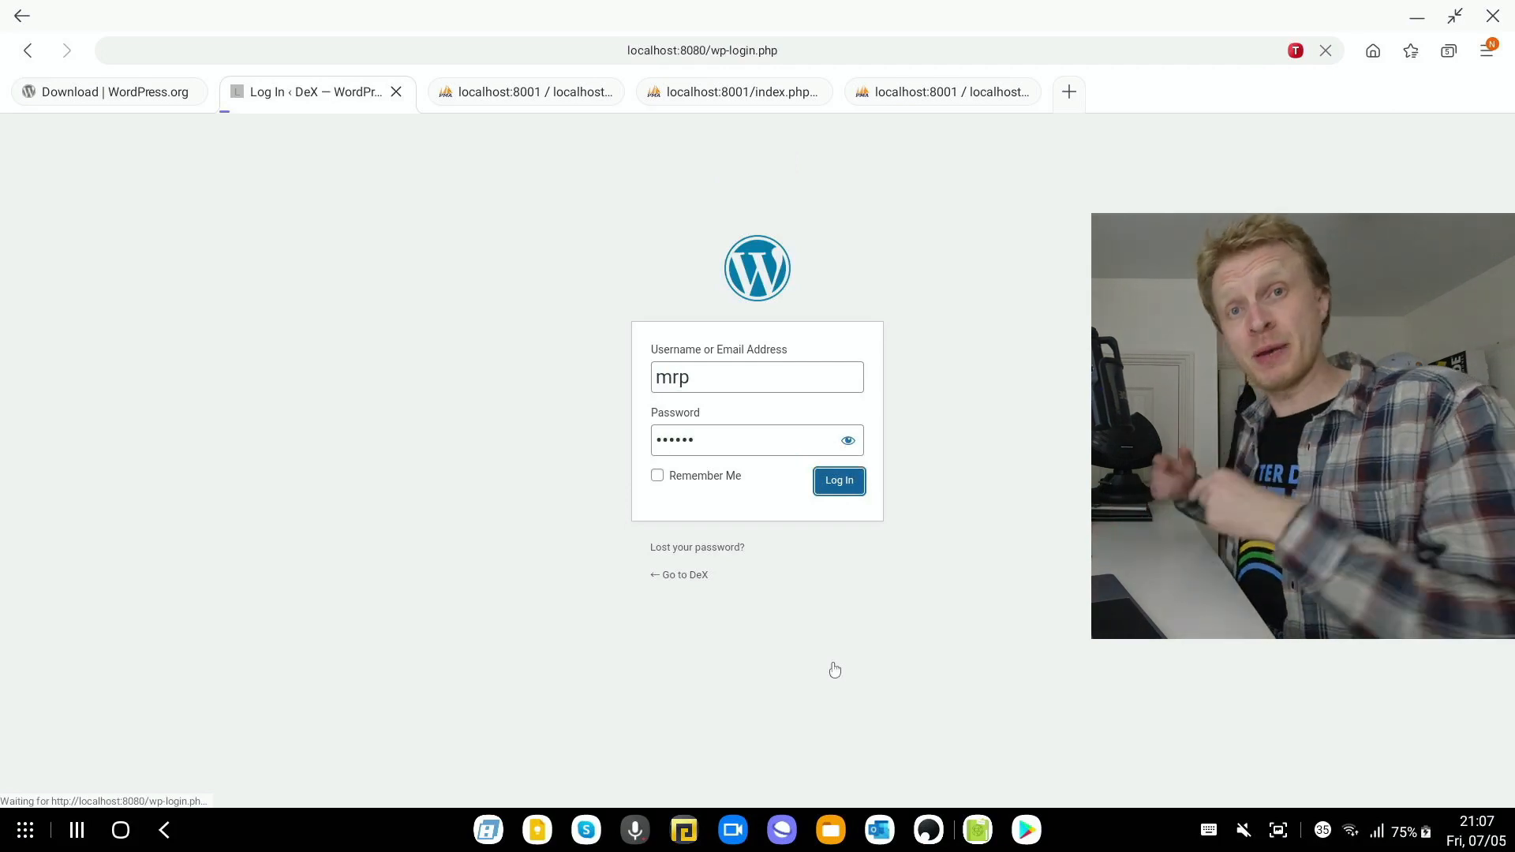
left_click(839, 481)
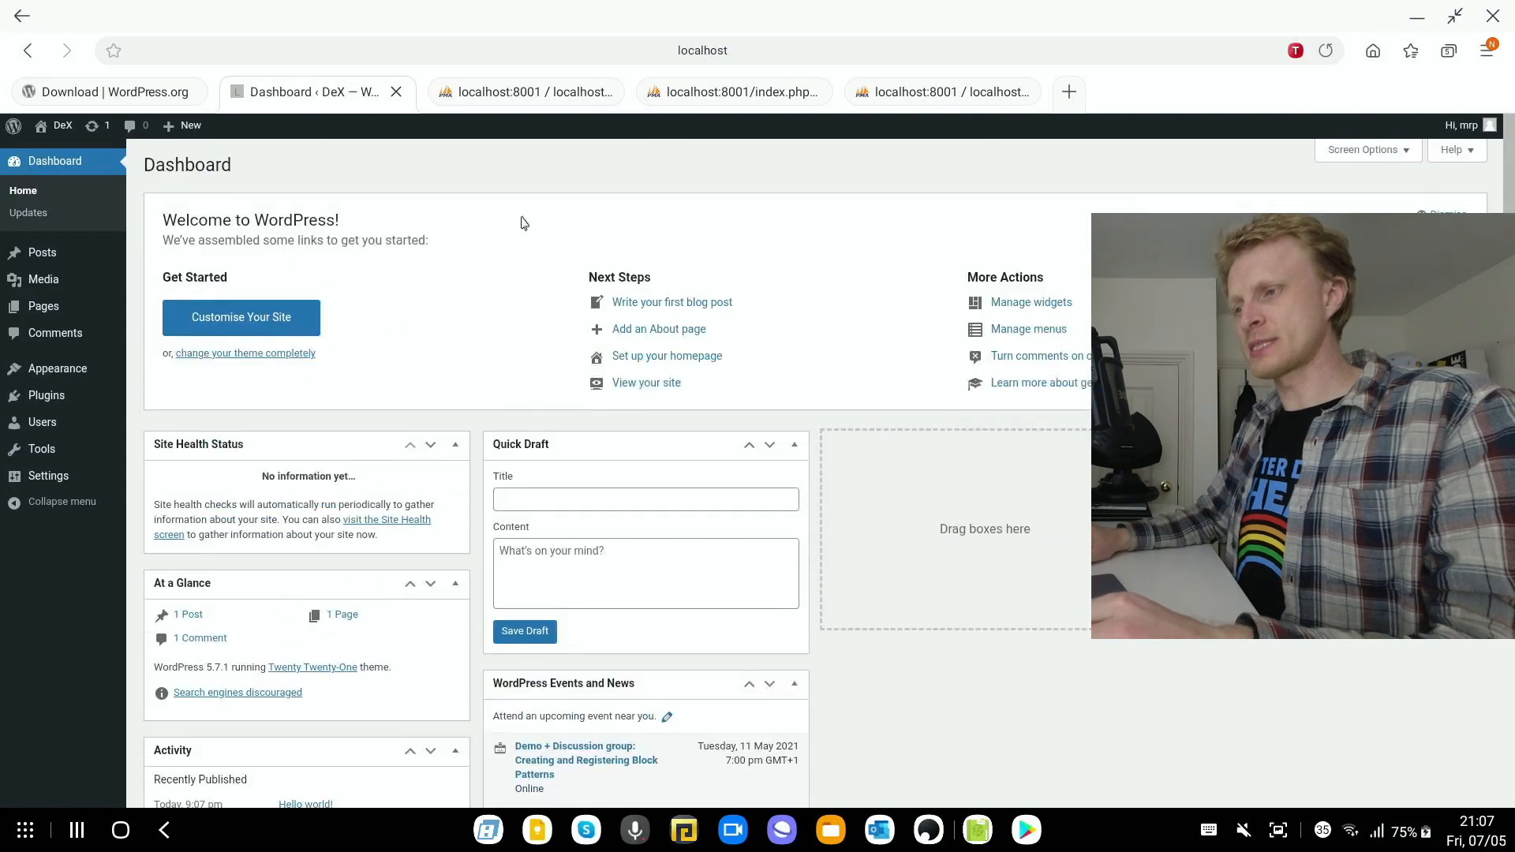
Step: Browse the Dashboard, then visit the DeX front page with the Hello world! post
scroll("down", 3)
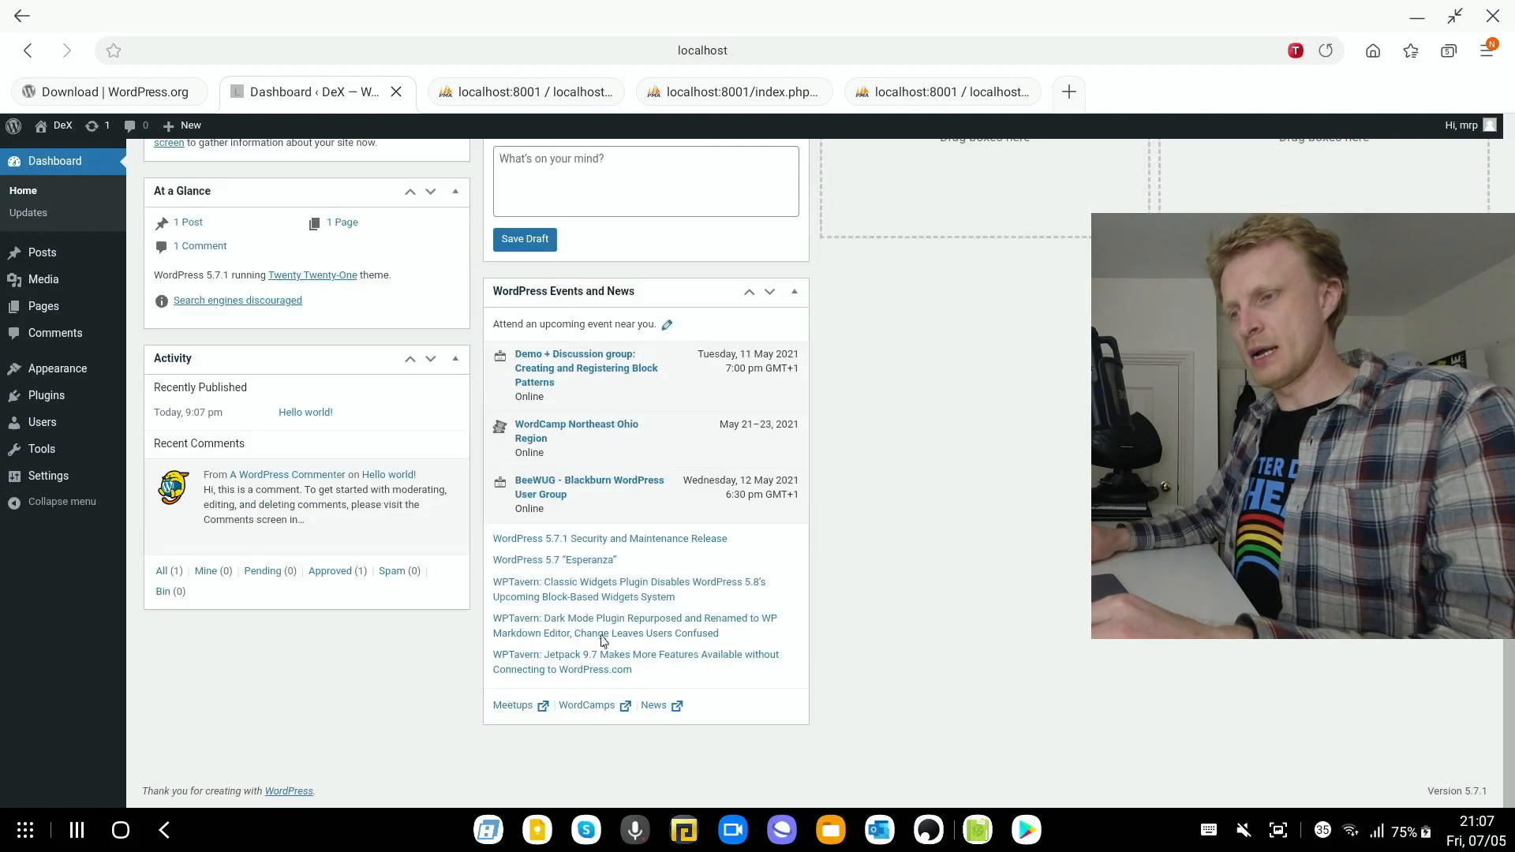
scroll("up", 3)
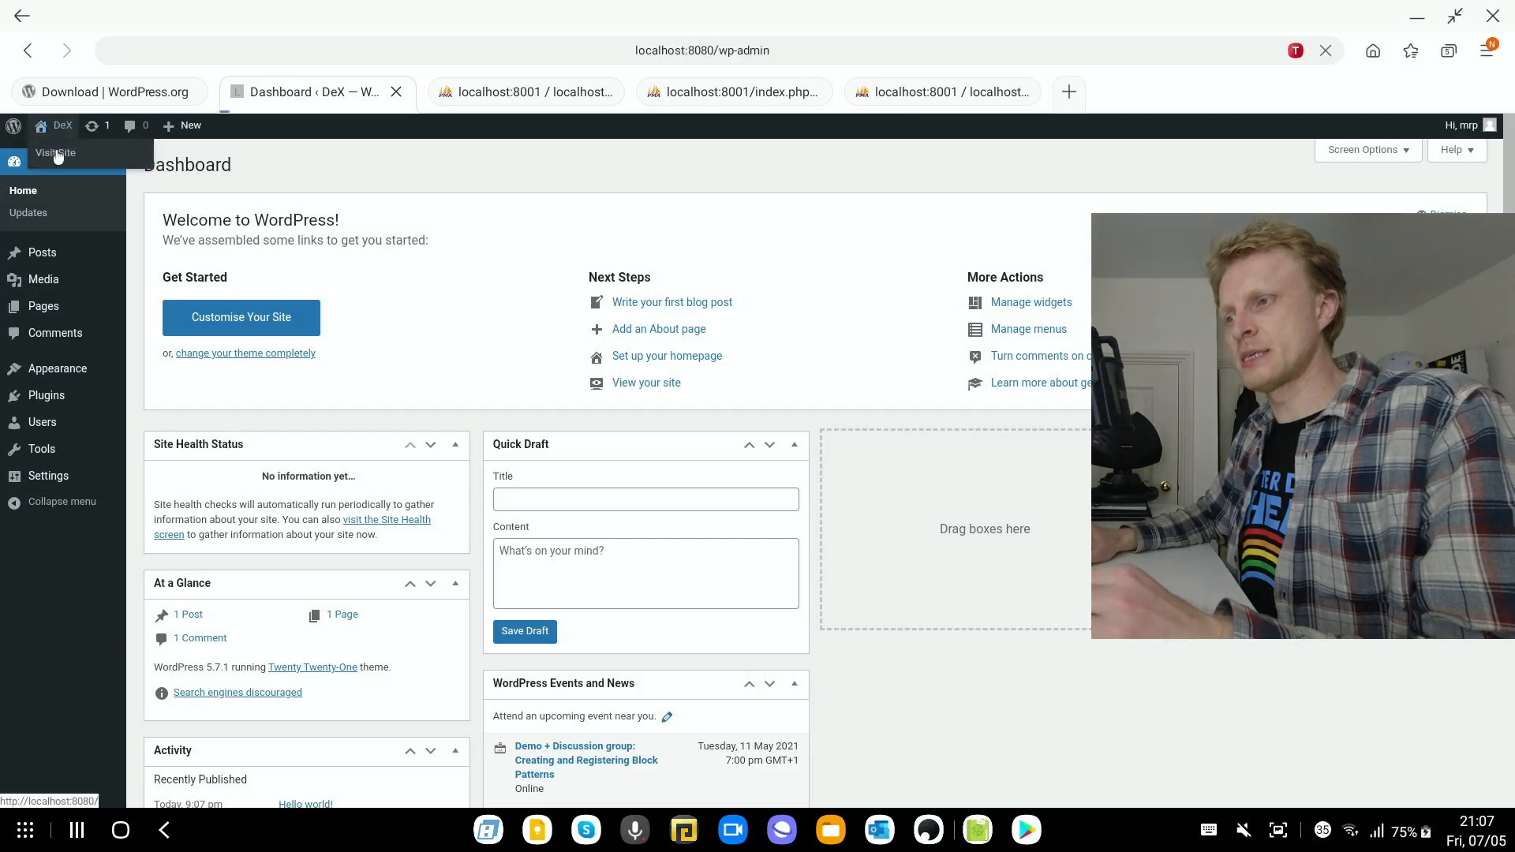
left_click(55, 152)
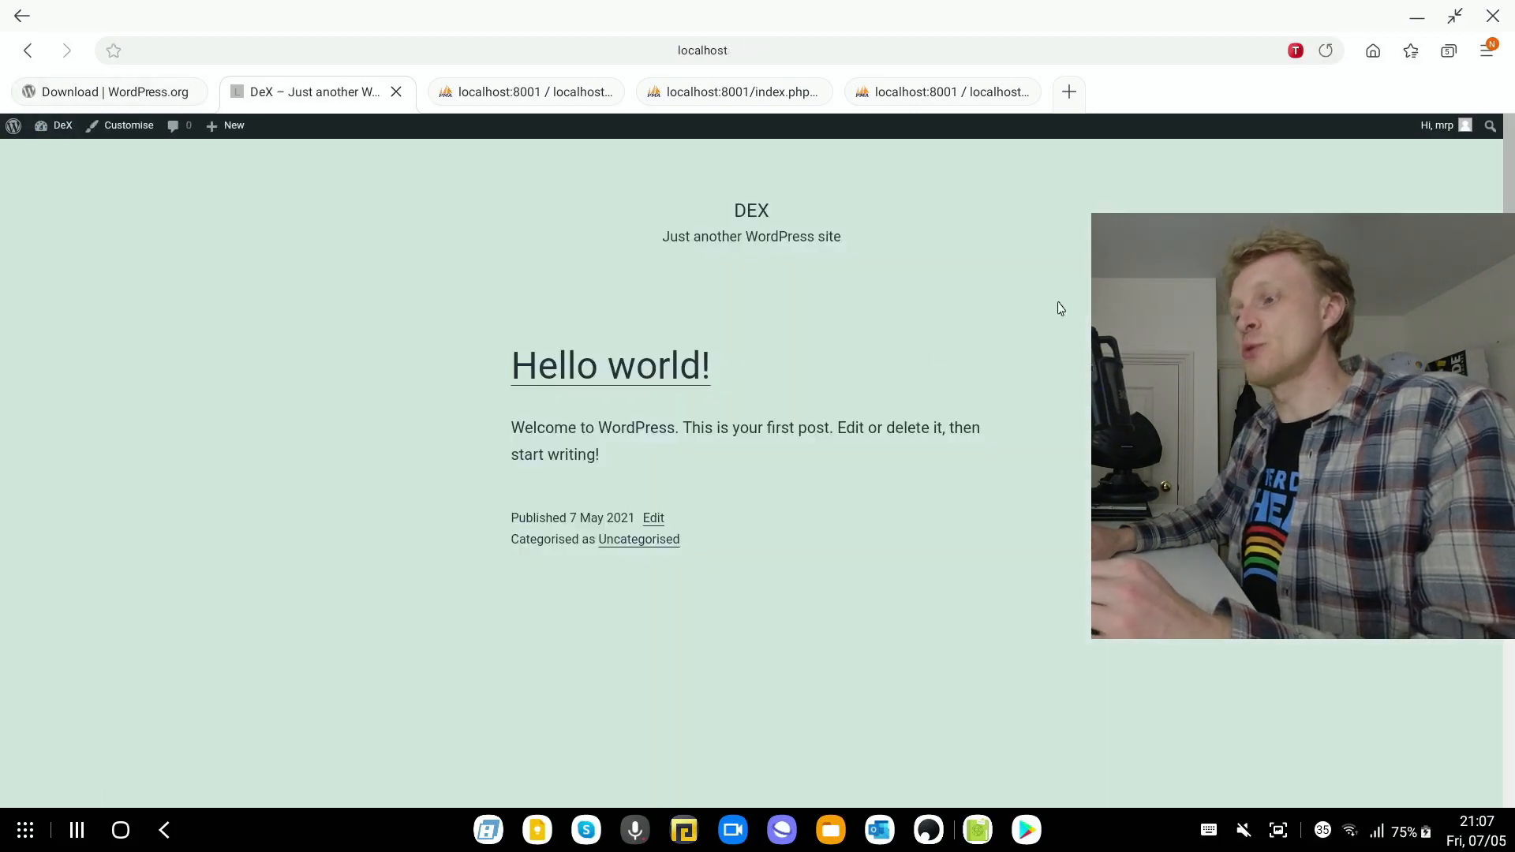
mouse_move(589, 667)
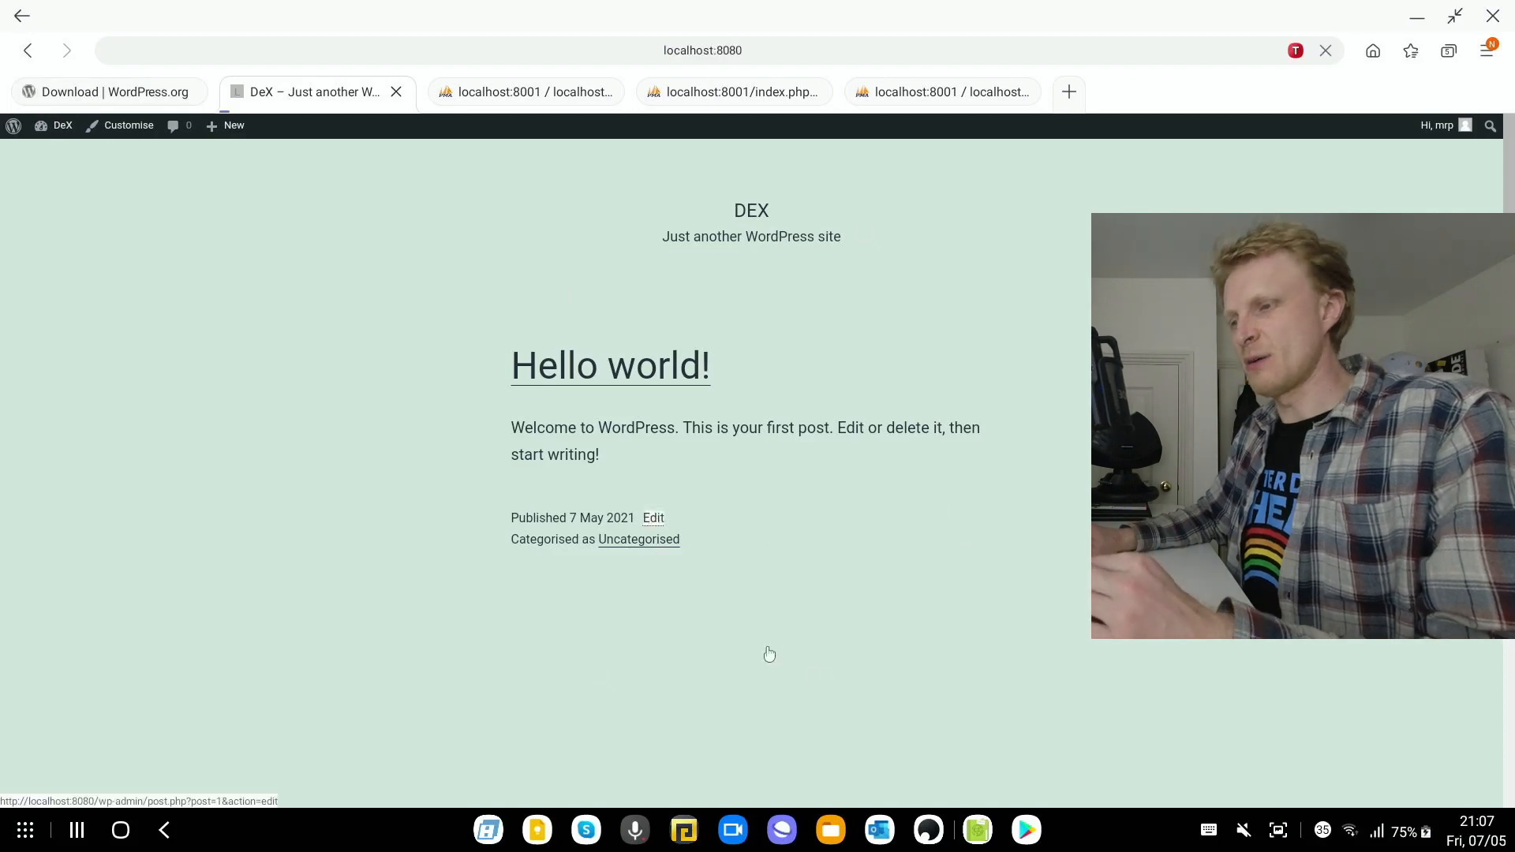
Step: Retitle Hello world! to 'Subscribe !' with body 'Join reddit.com/r/samsungdex' and update it
left_click(652, 518)
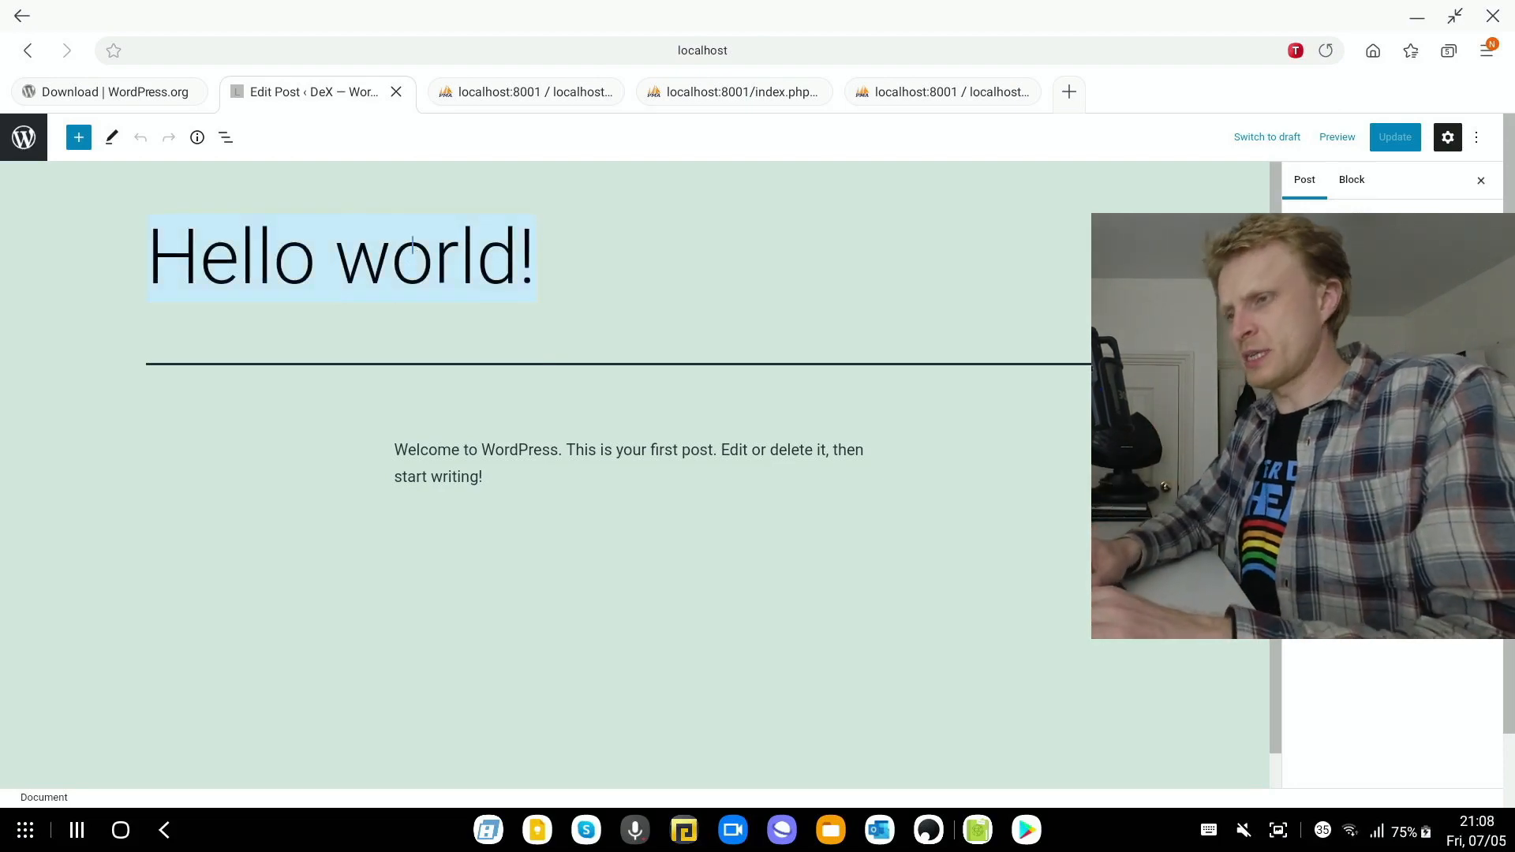
type("Subscribe !")
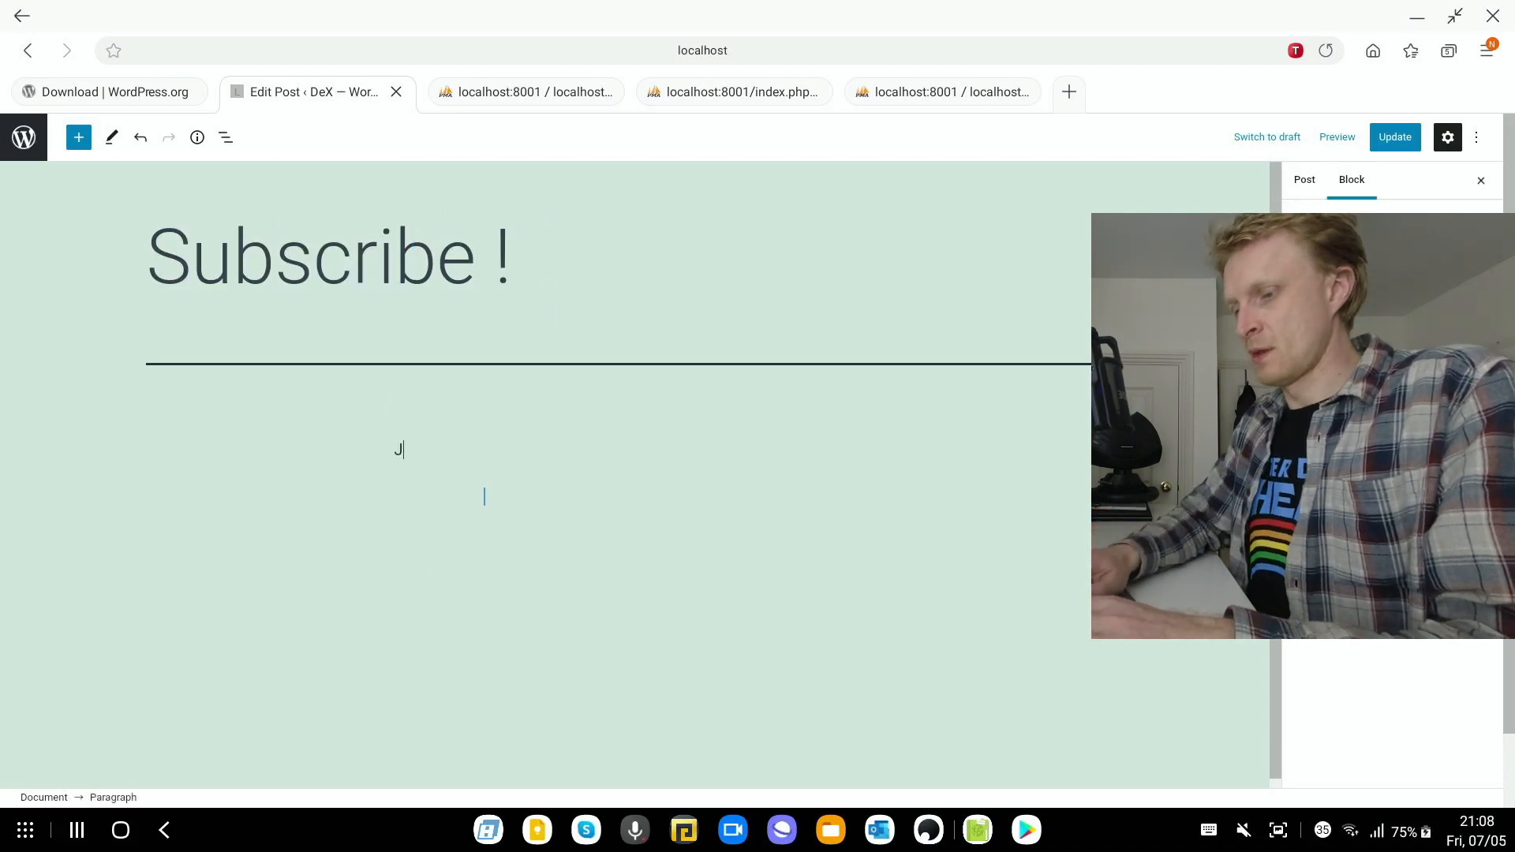
type("oin reddit.com")
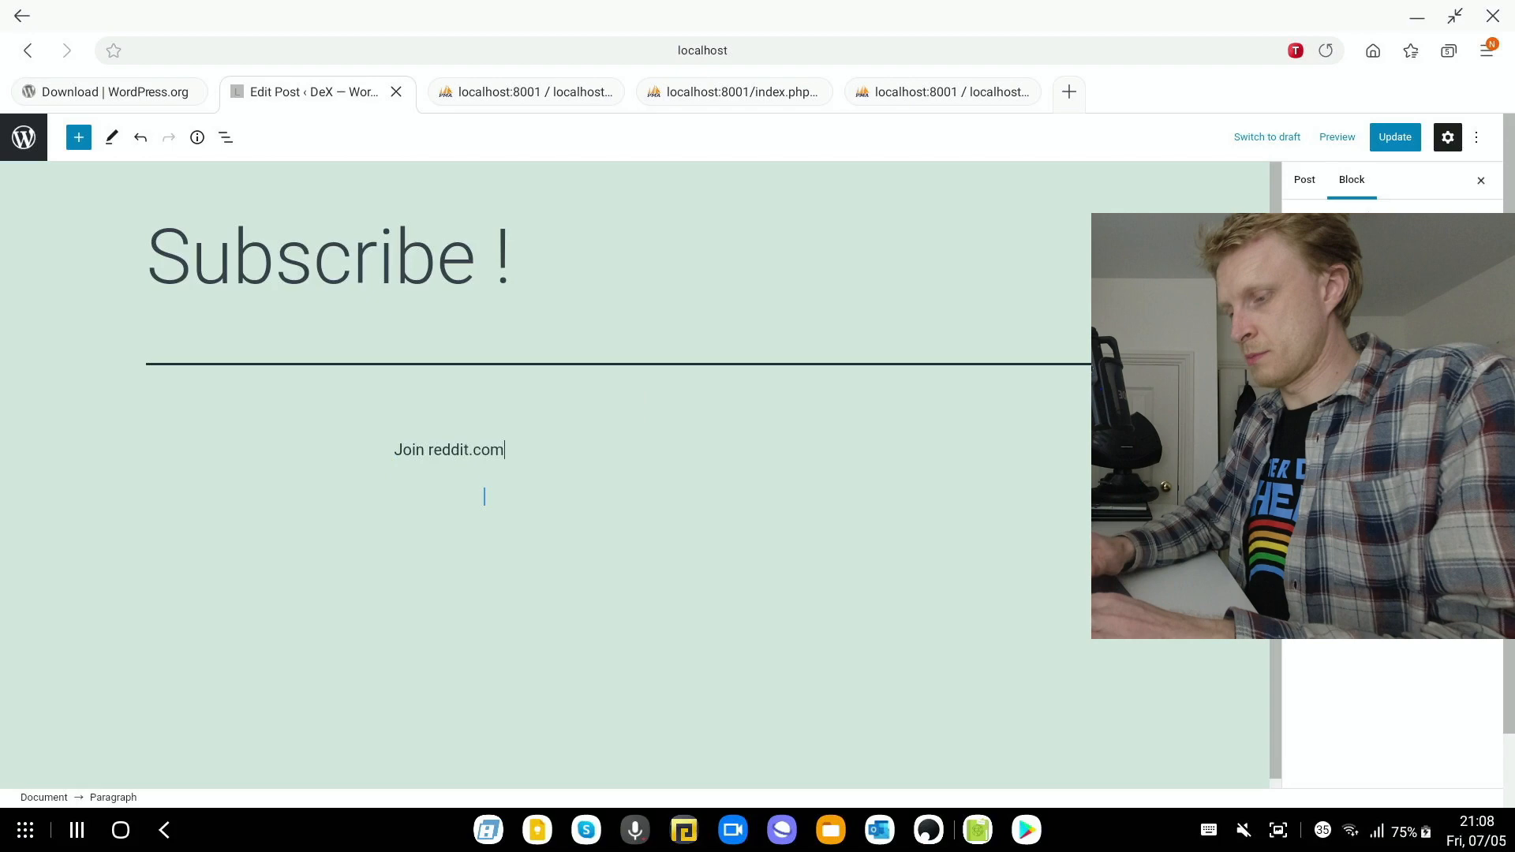
type("/r/samsung")
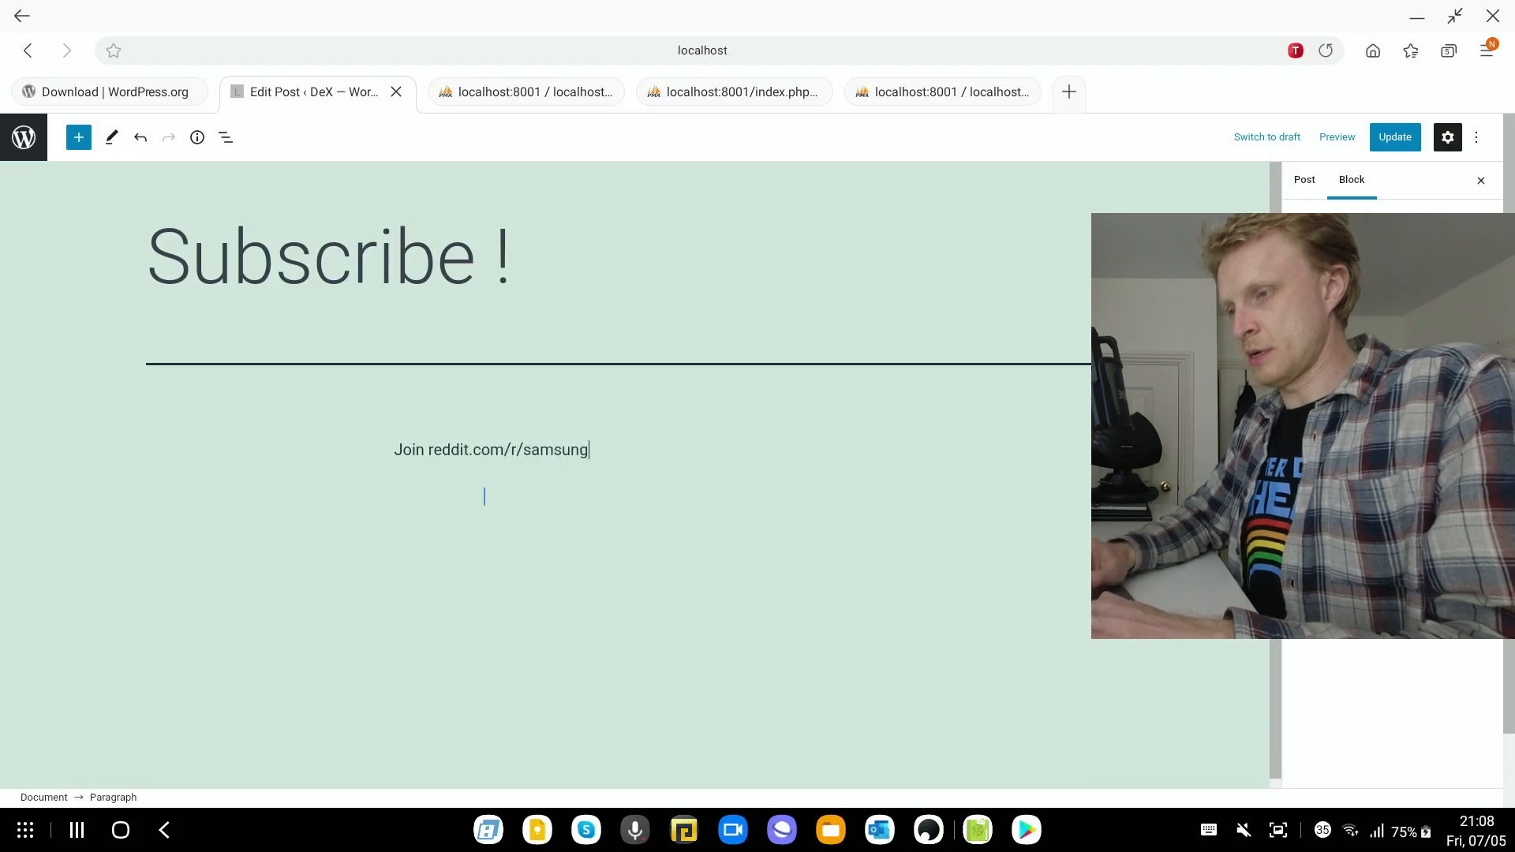
type("dex")
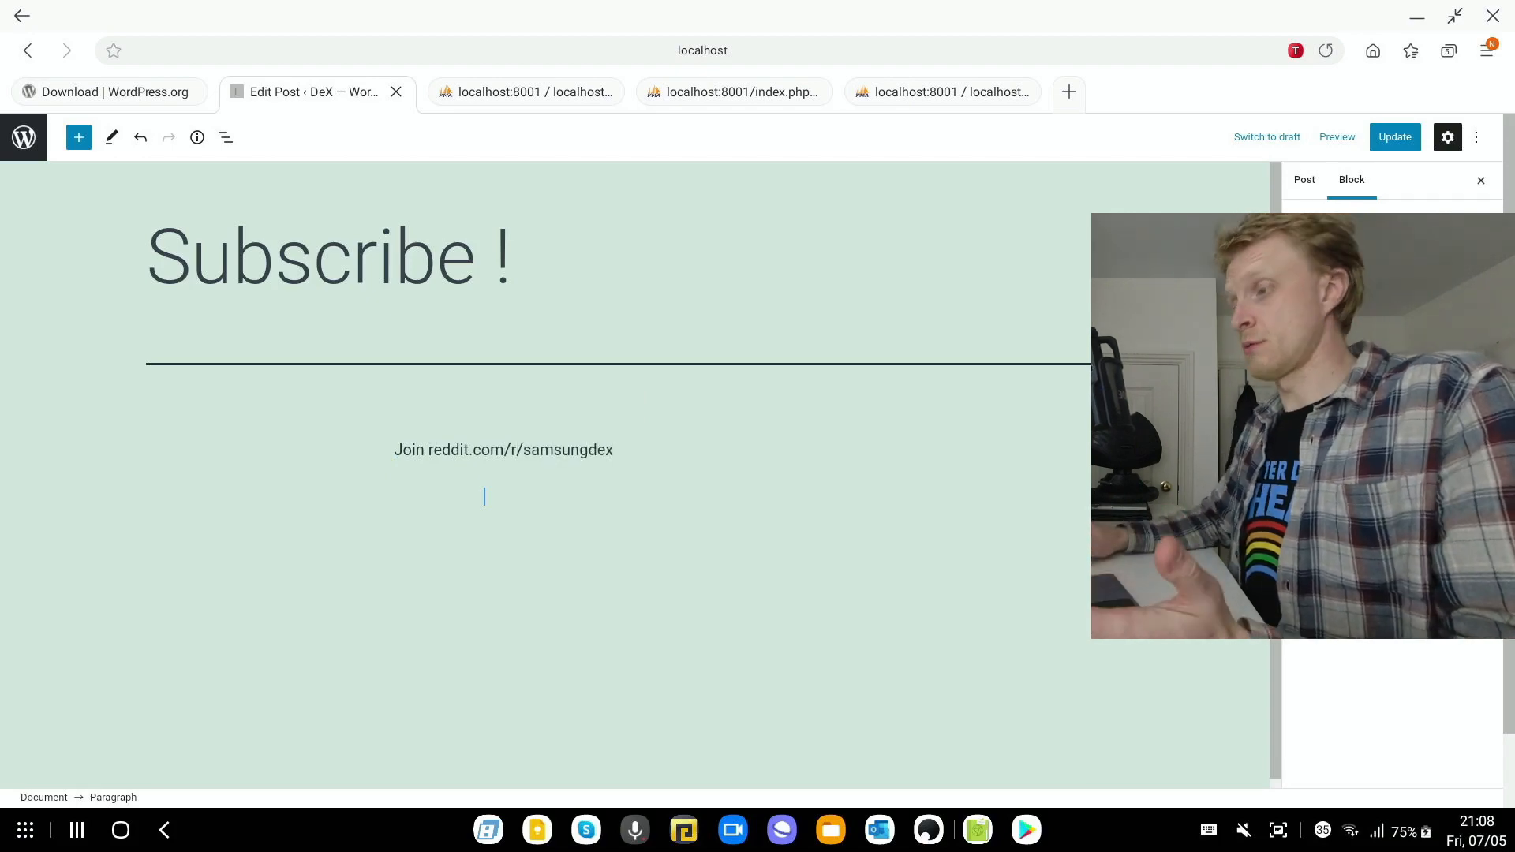
left_click(1395, 137)
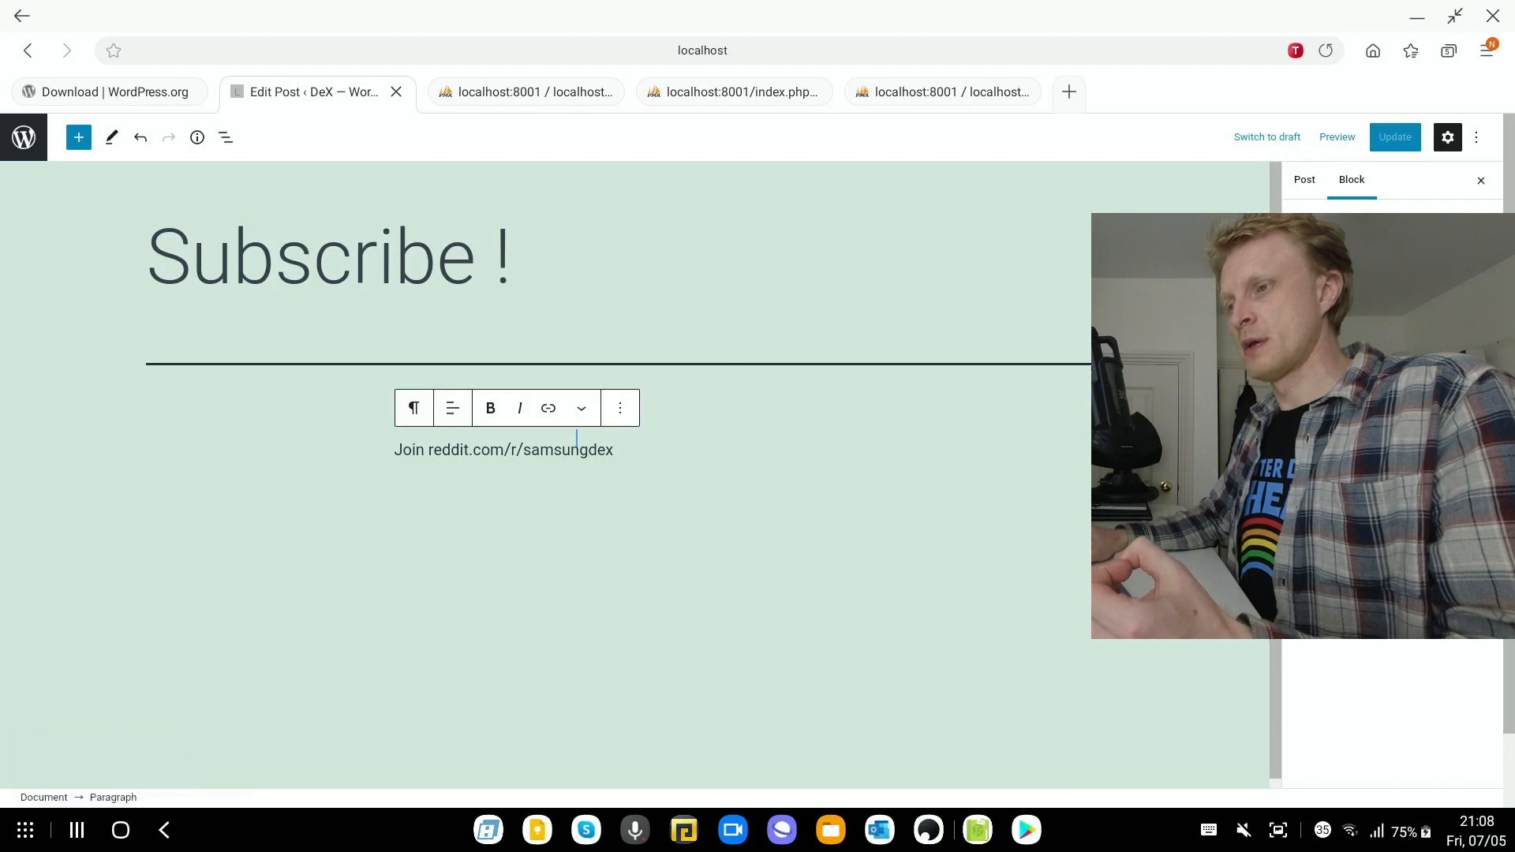
left_click(1336, 136)
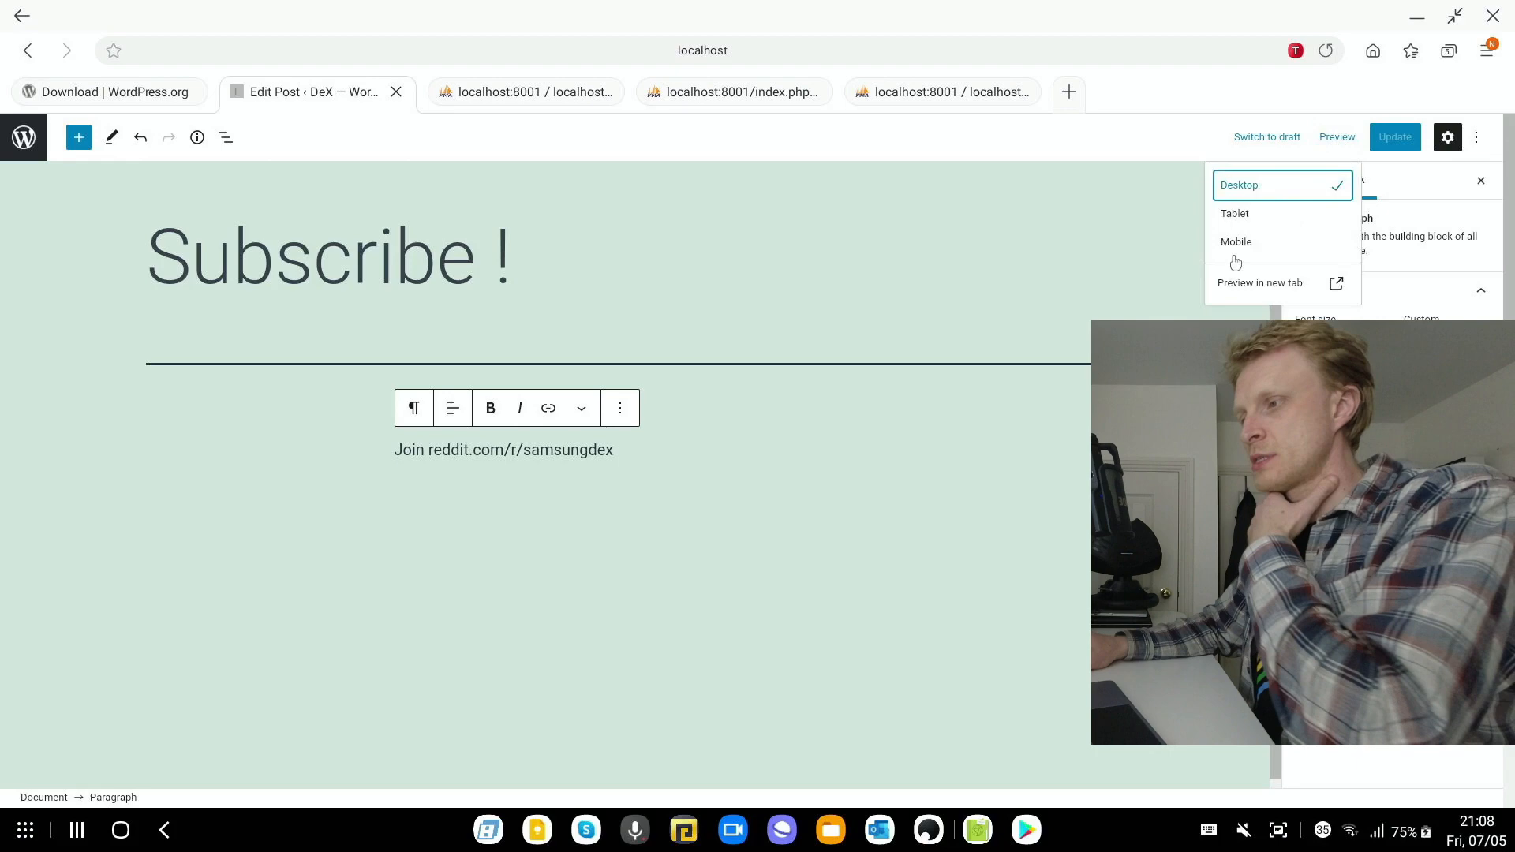
Step: Preview the post at tablet and mobile widths, then view the updated front page
left_click(1235, 213)
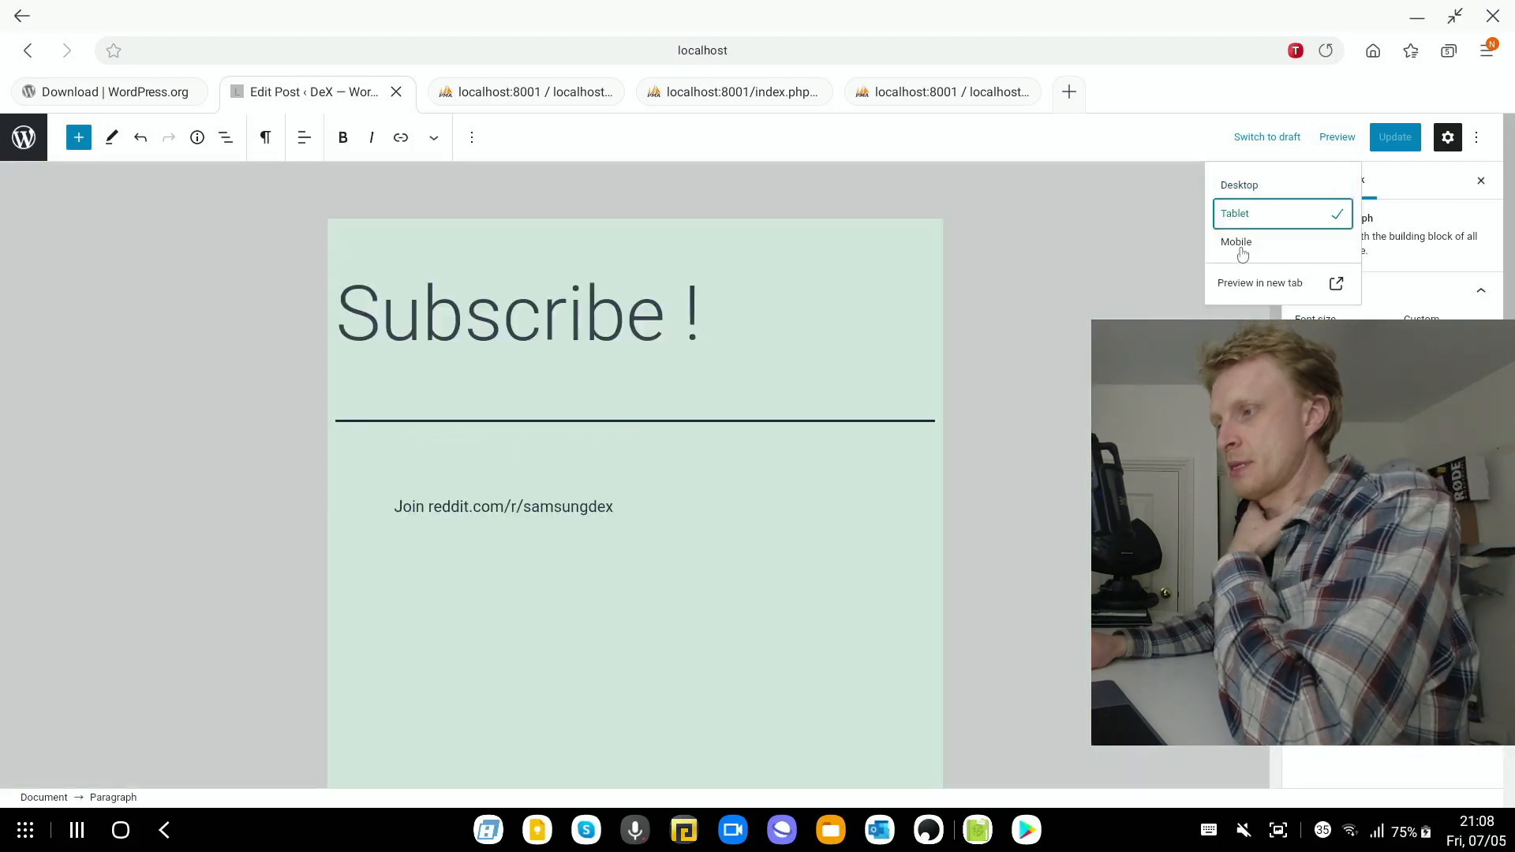
left_click(1236, 242)
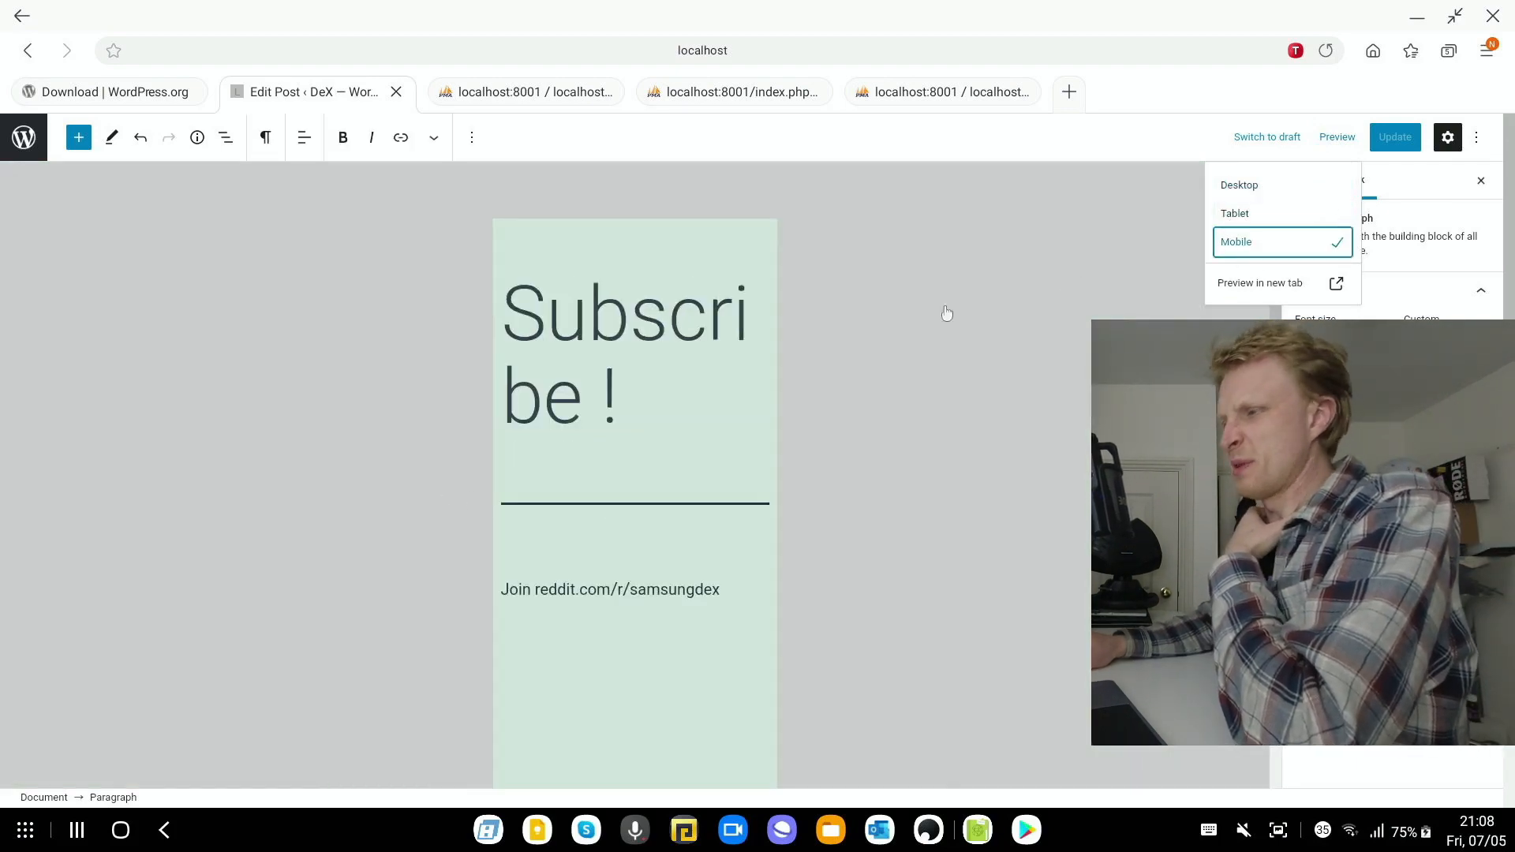
left_click(1239, 184)
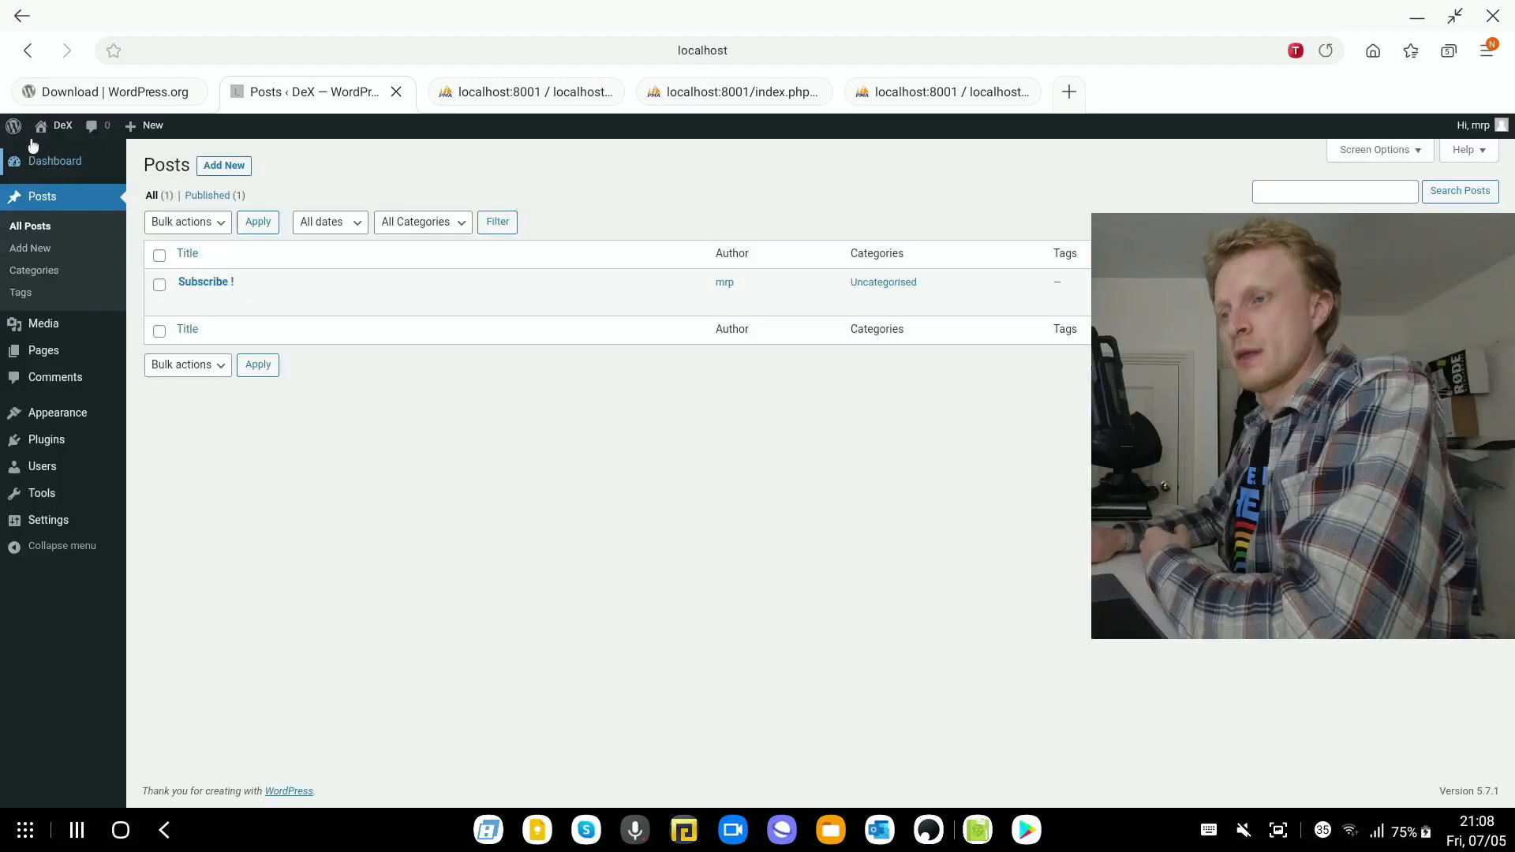
left_click(62, 125)
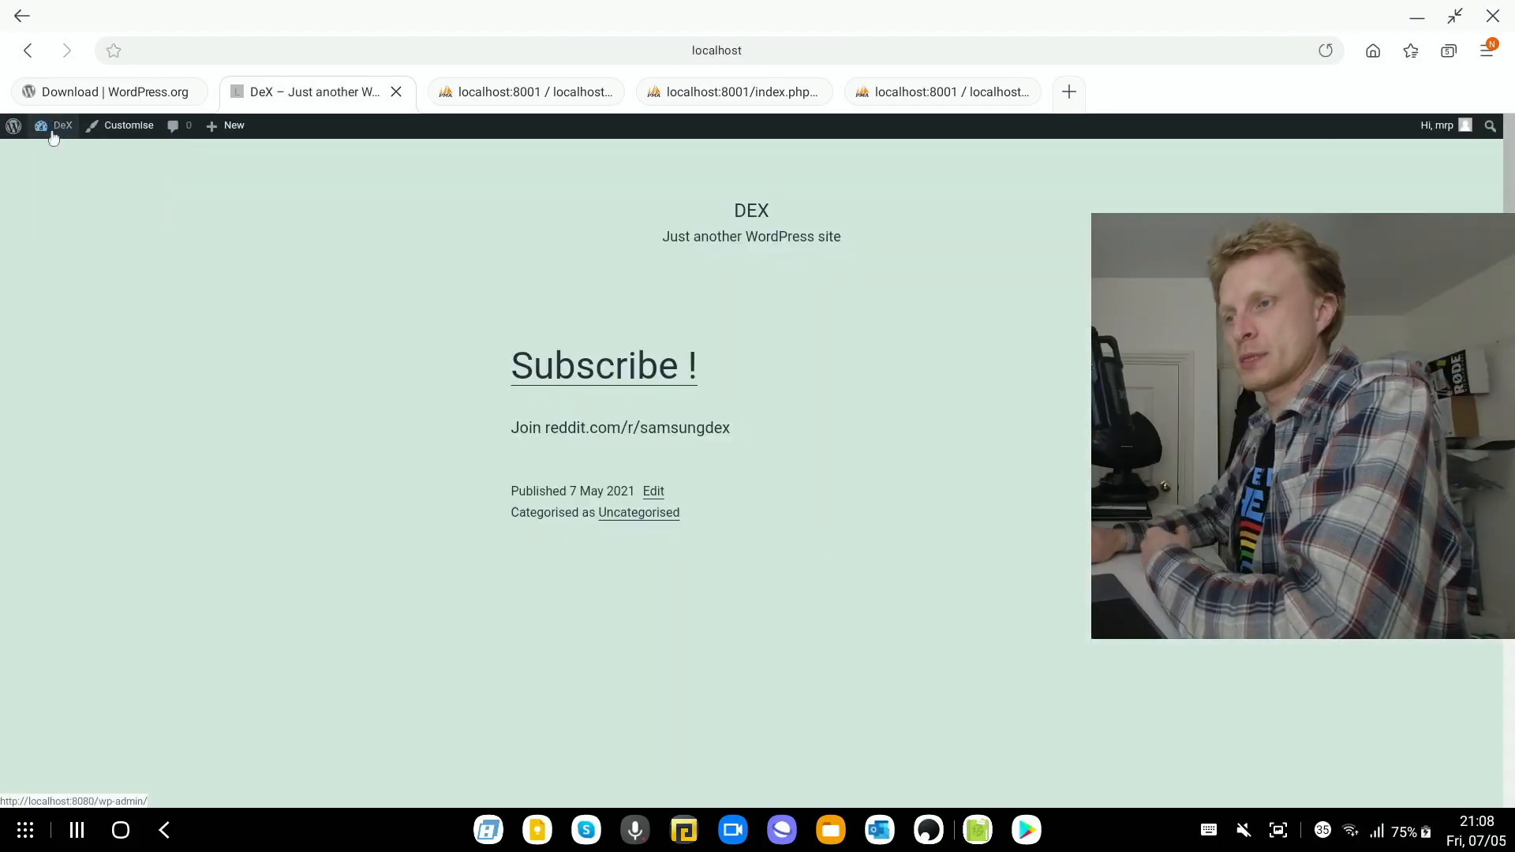
left_click(62, 126)
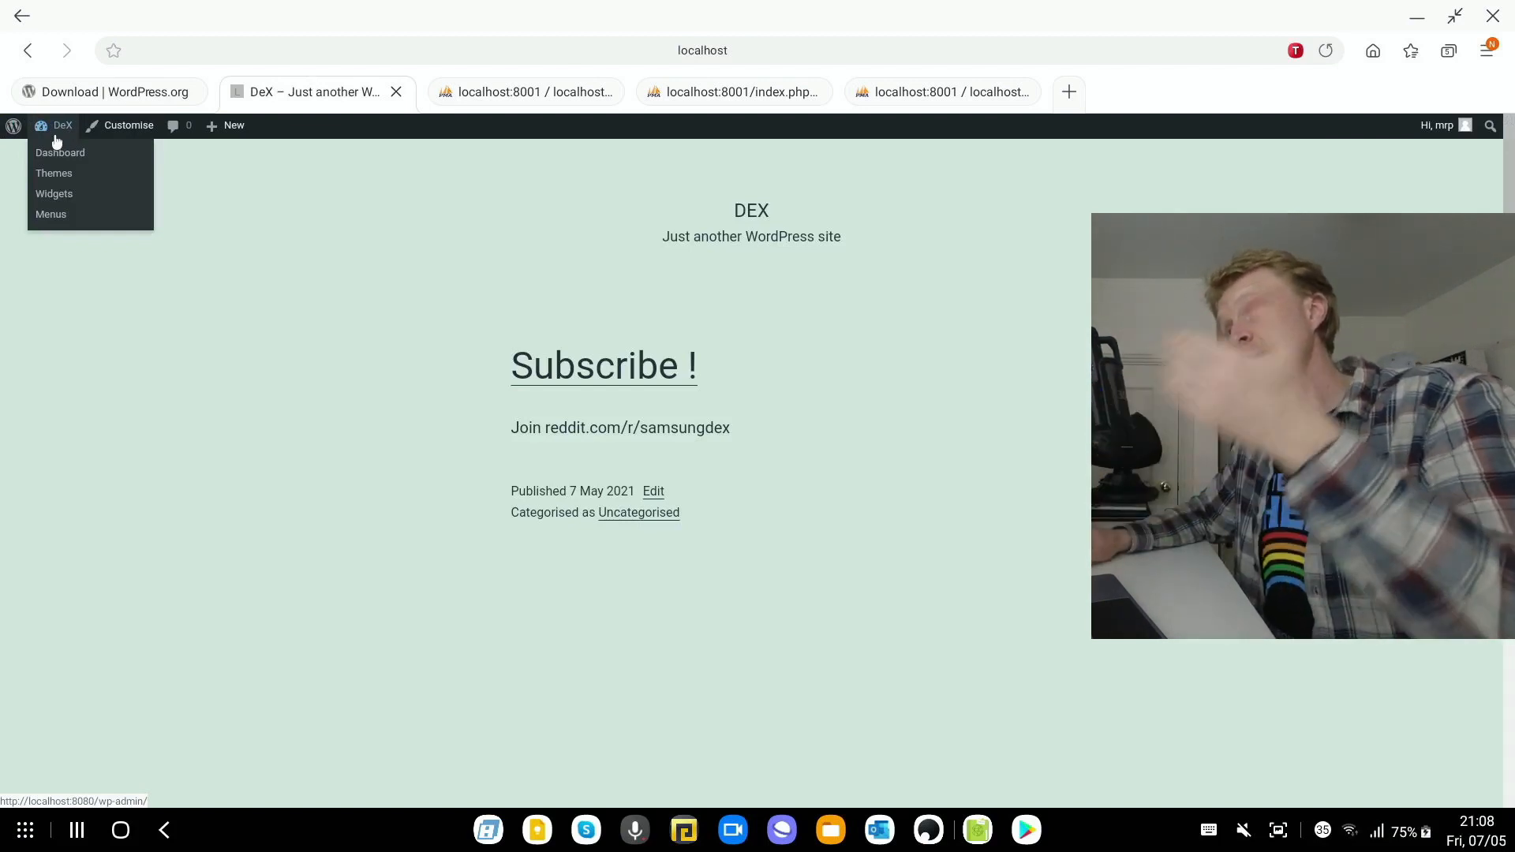